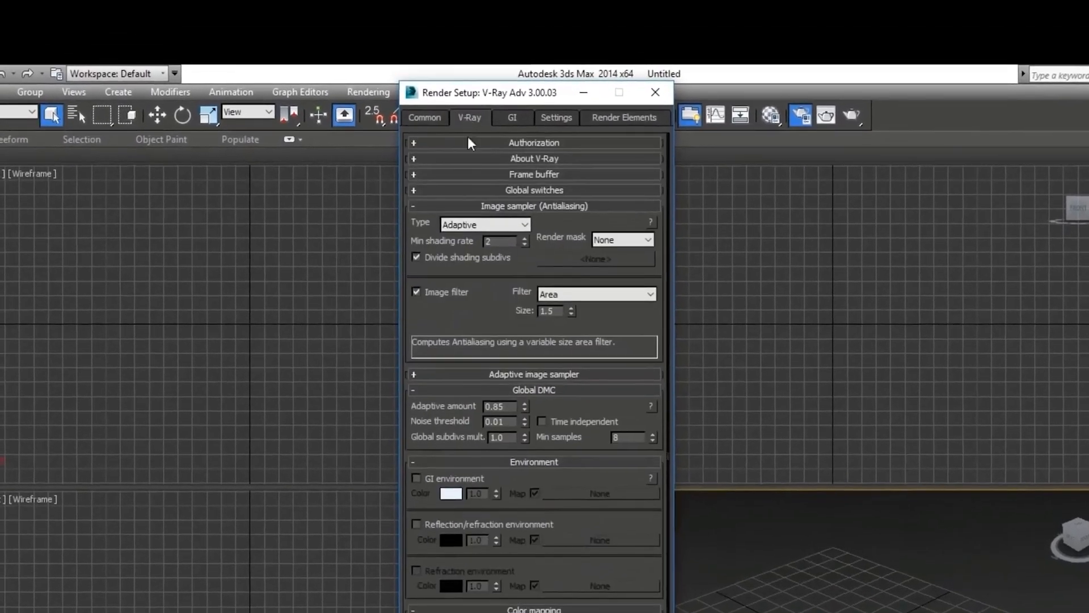
# Show the V-Ray renderer settings, apply color mapping and gamma, and enable global illumination.
pyautogui.click(534, 158)
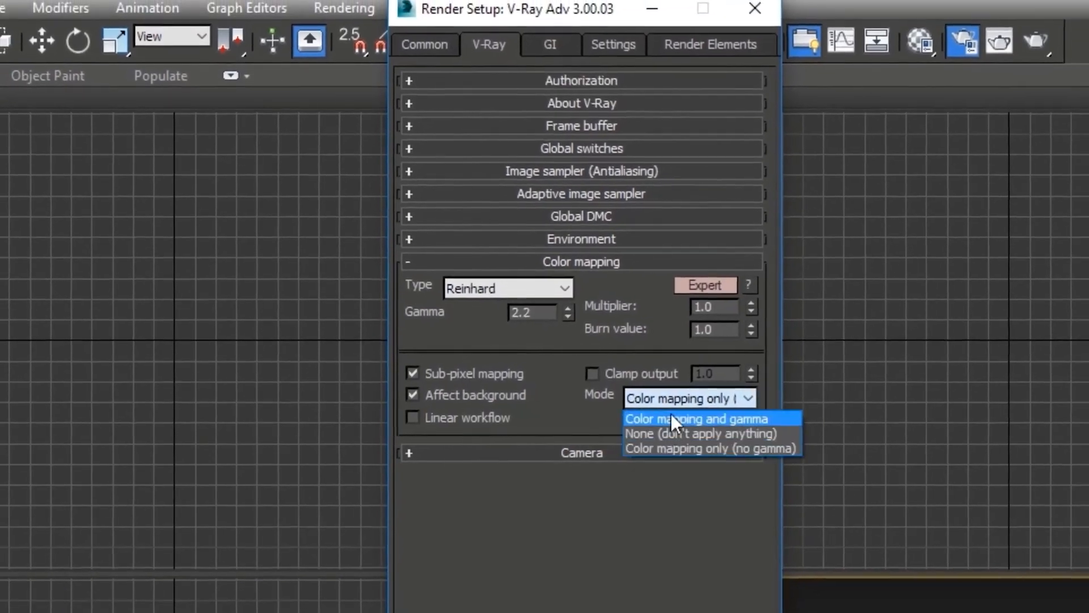
pyautogui.click(507, 46)
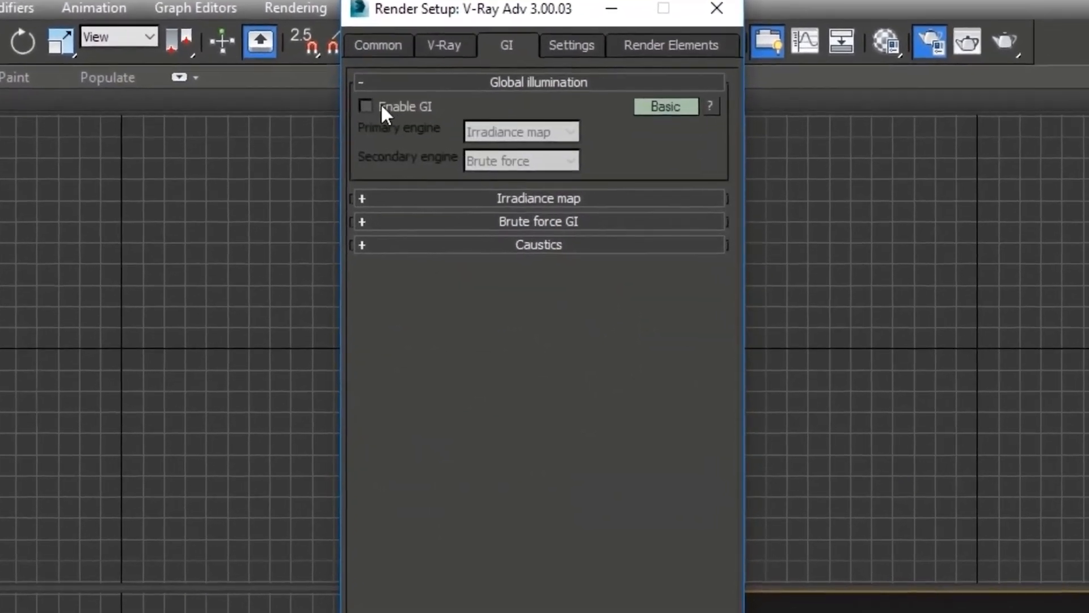
pyautogui.click(366, 107)
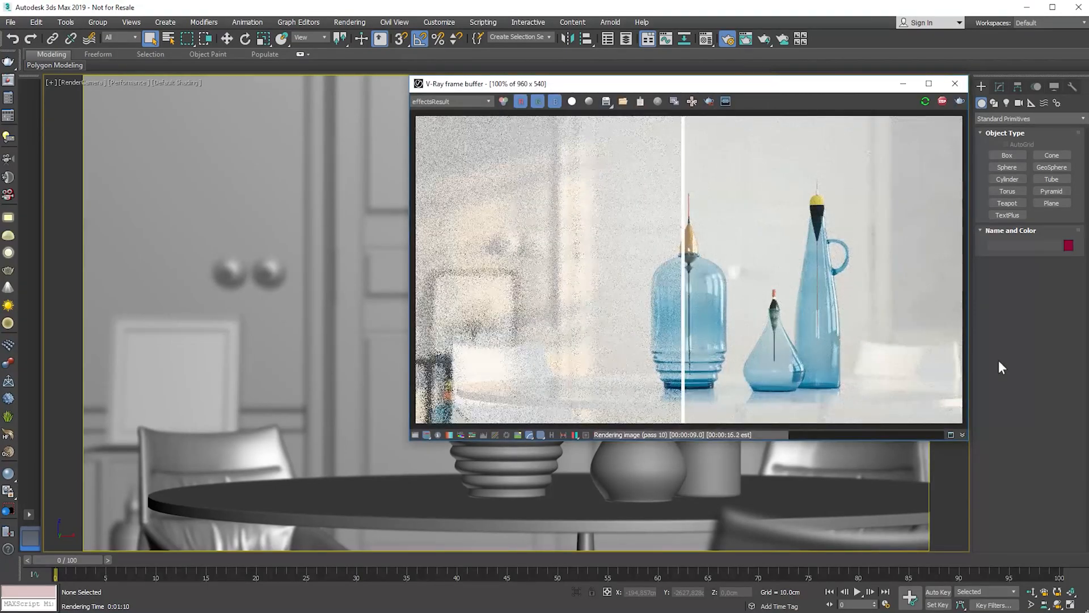
pyautogui.click(725, 40)
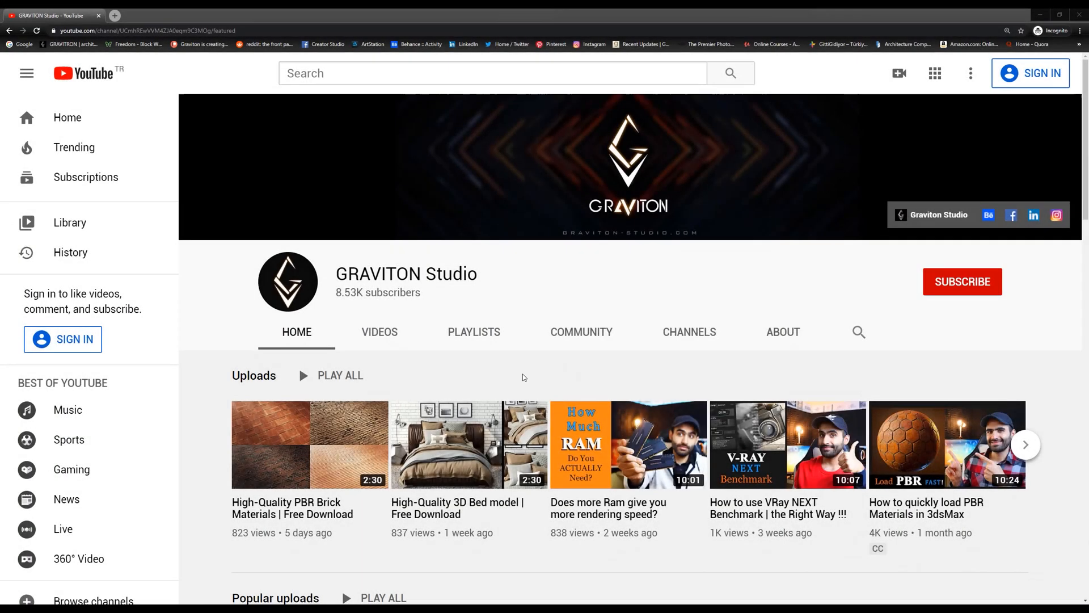
# Open the GRAVITON Studio channel's Videos tab and scroll down through its uploads.
pyautogui.scroll(-3)
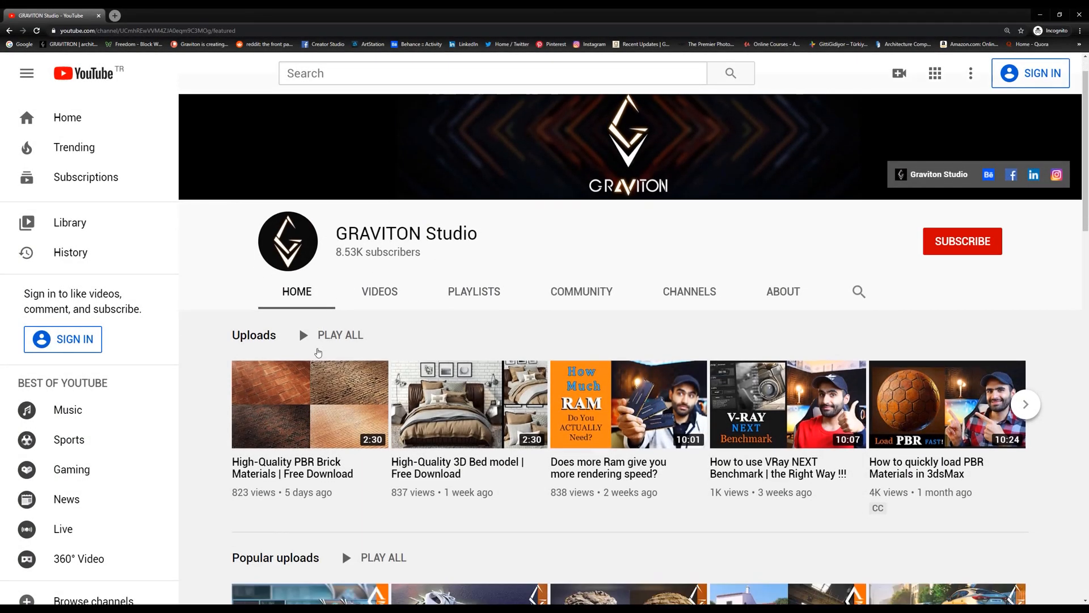
pyautogui.click(379, 291)
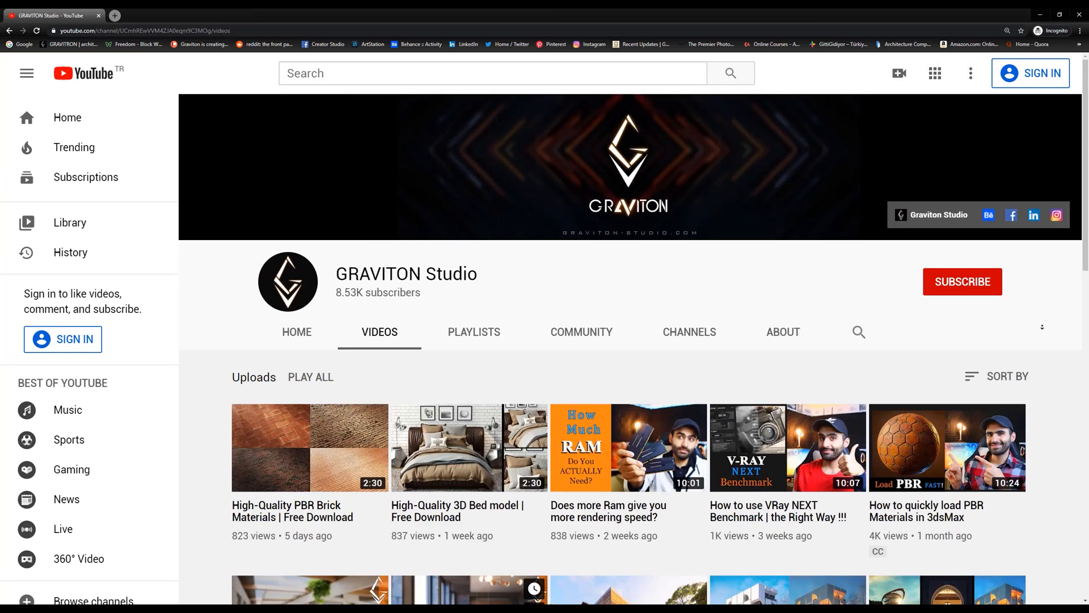
pyautogui.scroll(-3)
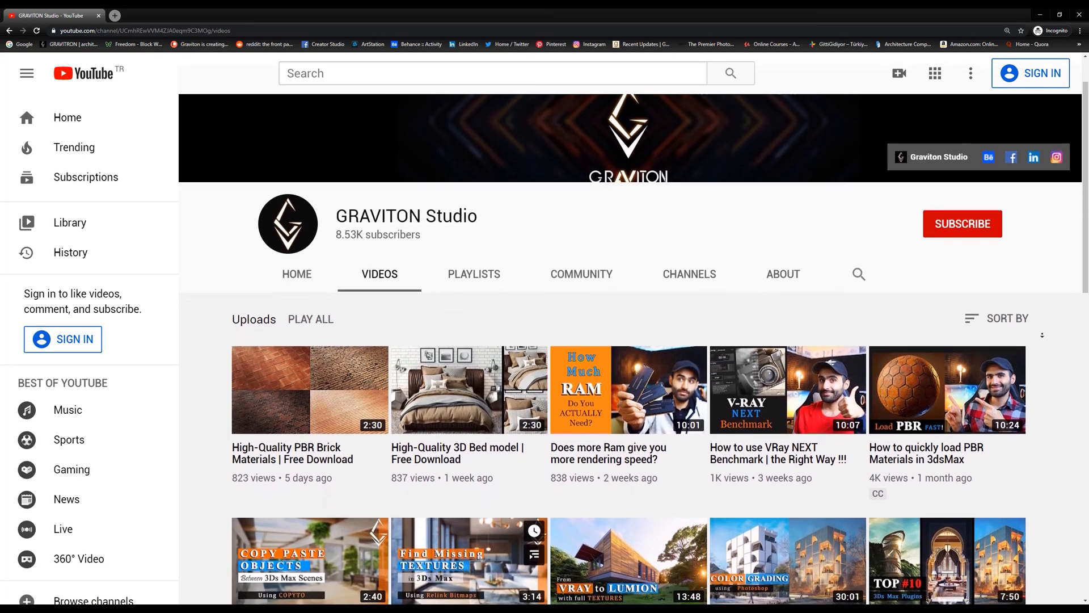
pyautogui.scroll(-3)
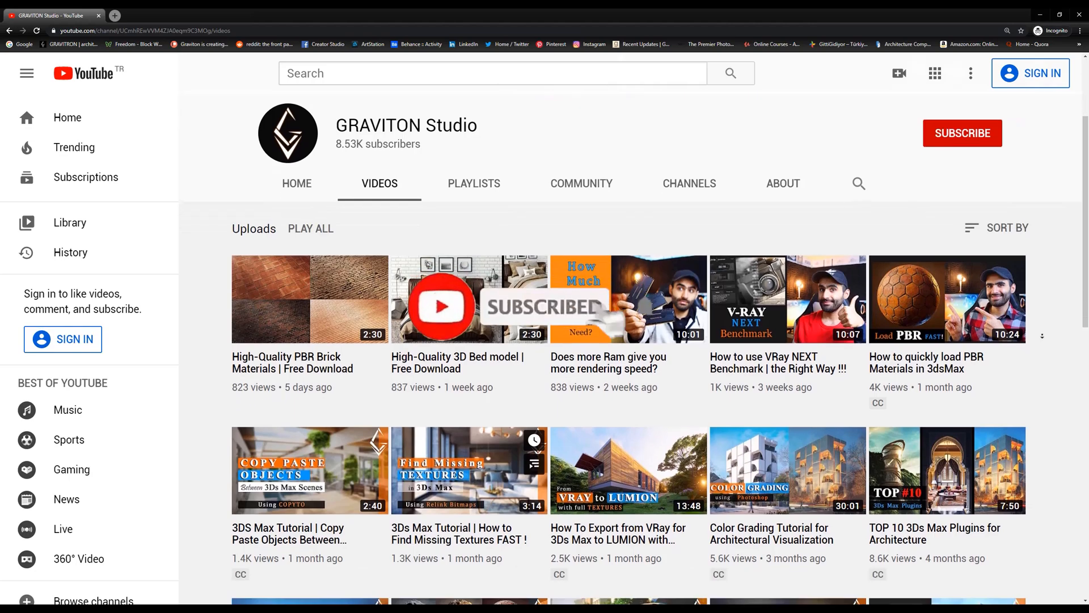
pyautogui.scroll(-3)
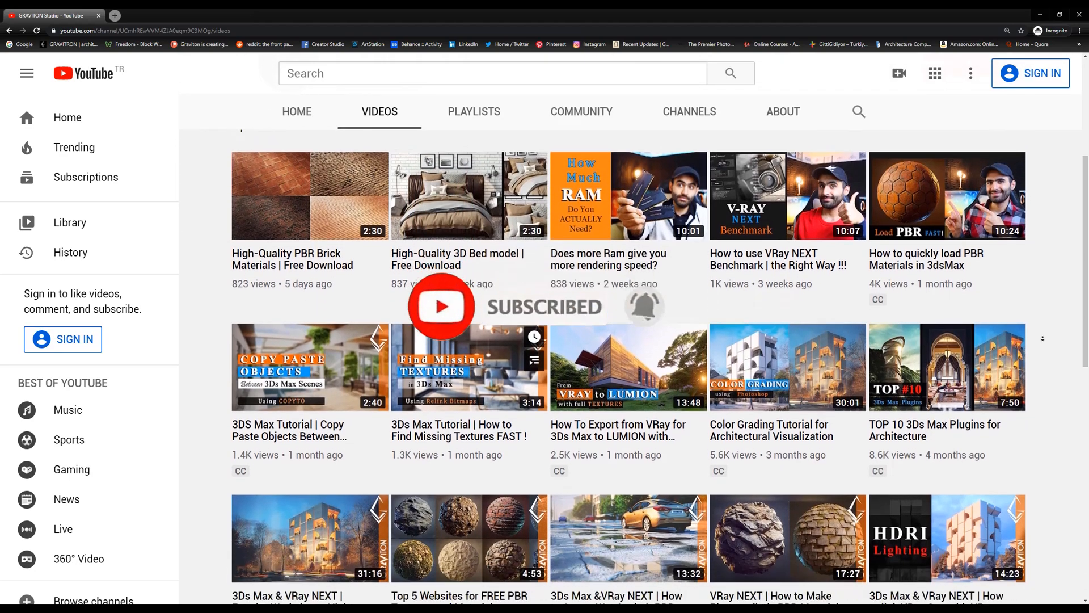
pyautogui.scroll(-3)
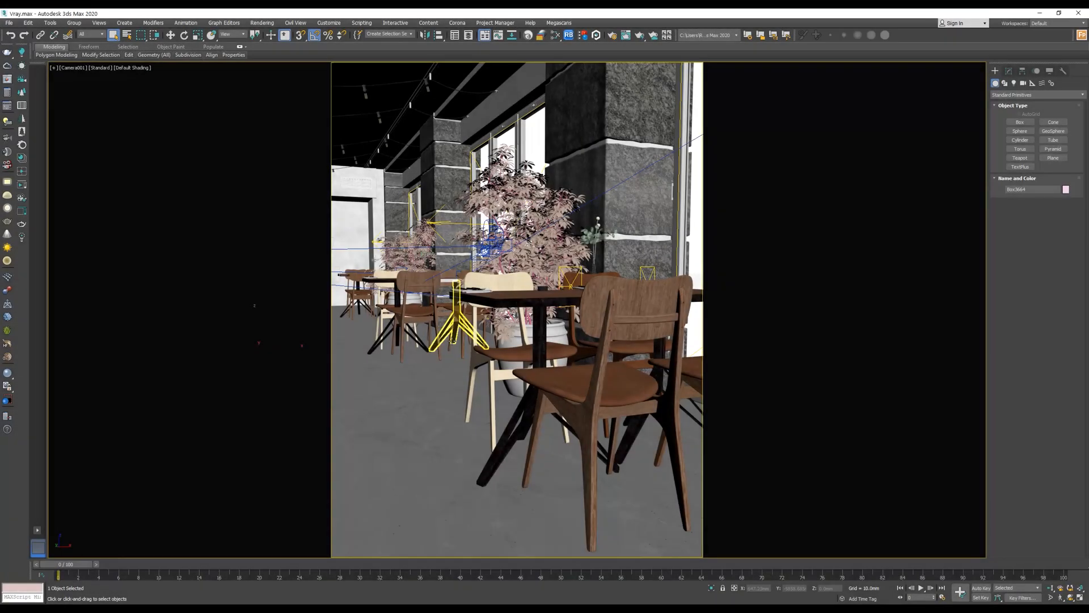
# Select the front-right stone column in the Camera001 viewport.
pyautogui.click(608, 306)
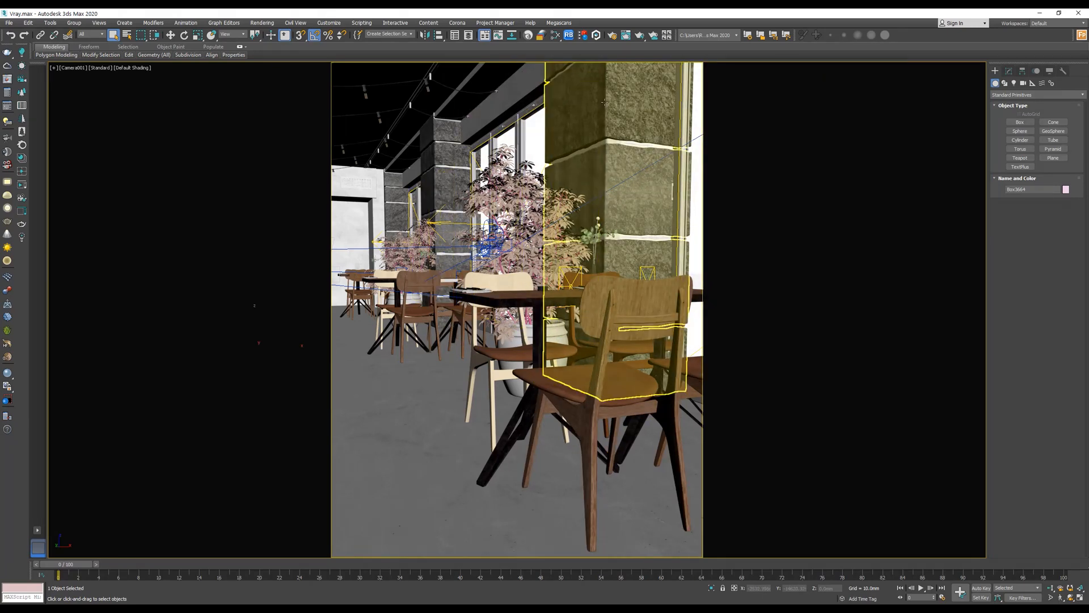
pyautogui.moveTo(612, 35)
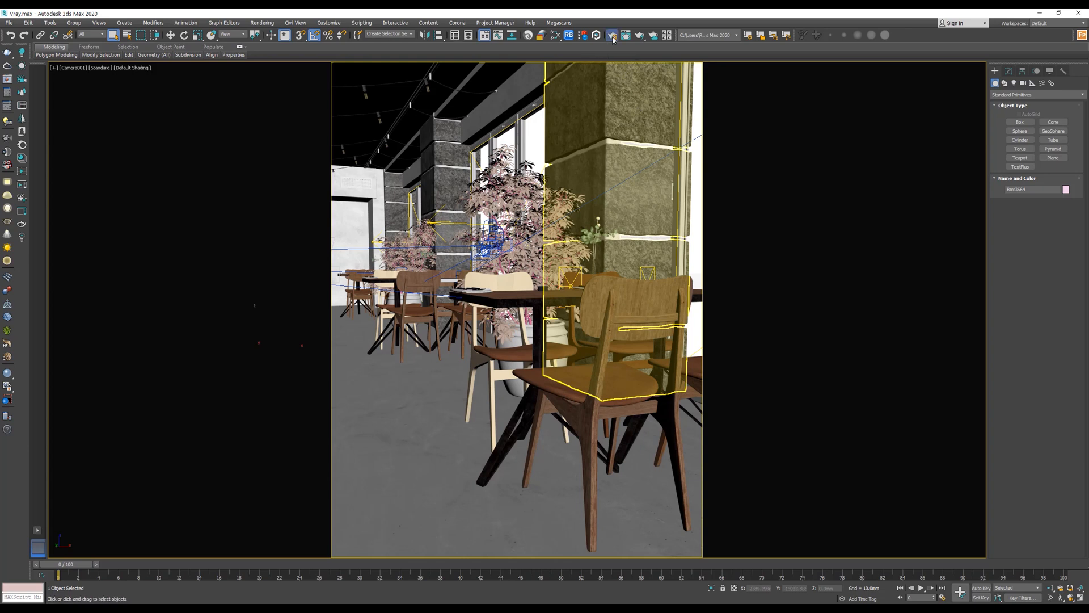
pyautogui.click(613, 35)
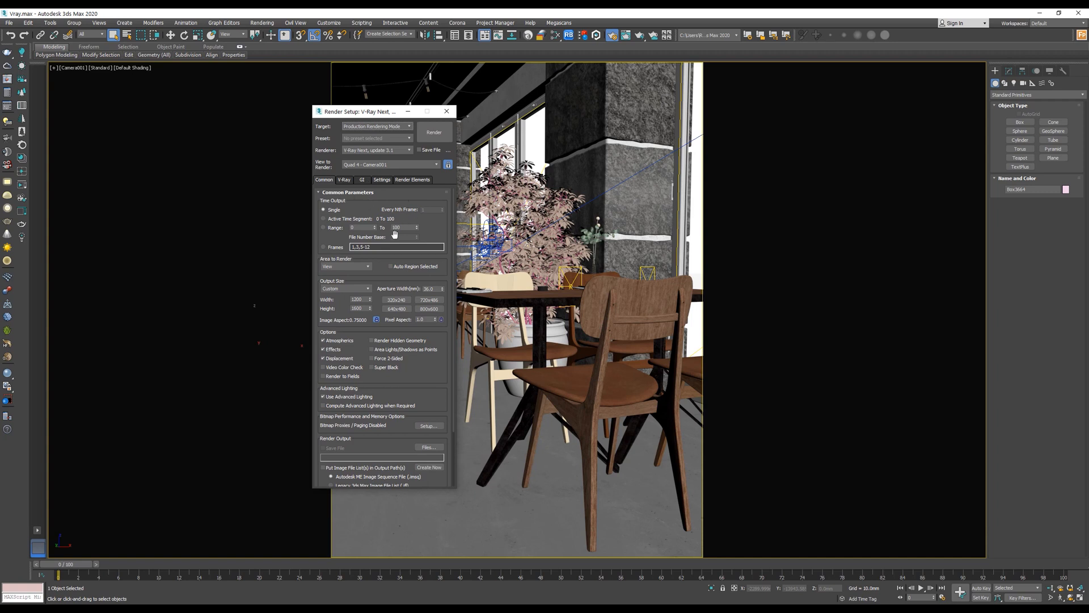
pyautogui.click(348, 192)
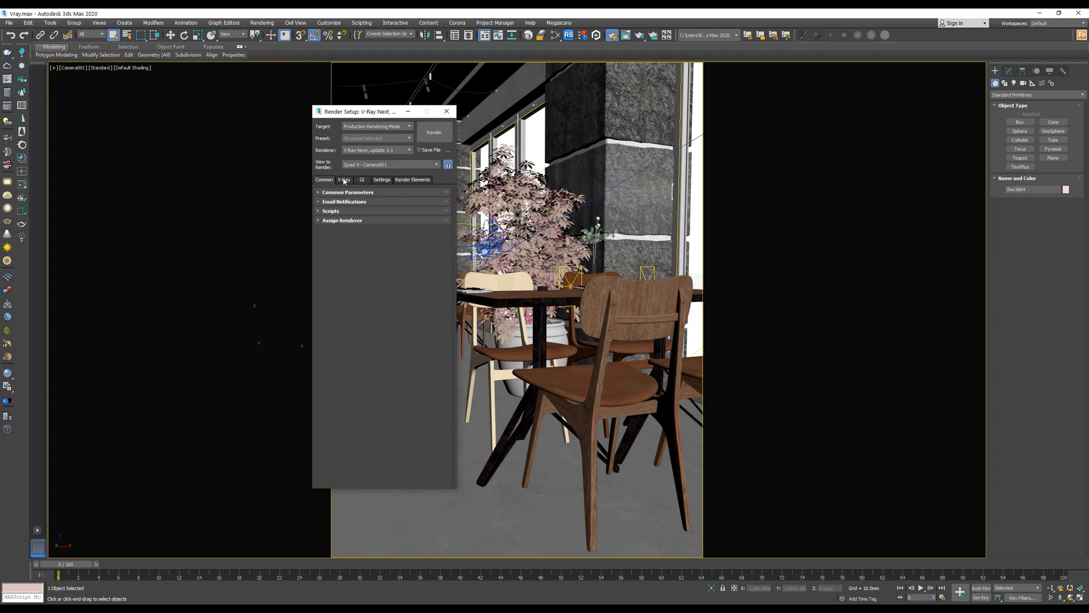
pyautogui.click(344, 180)
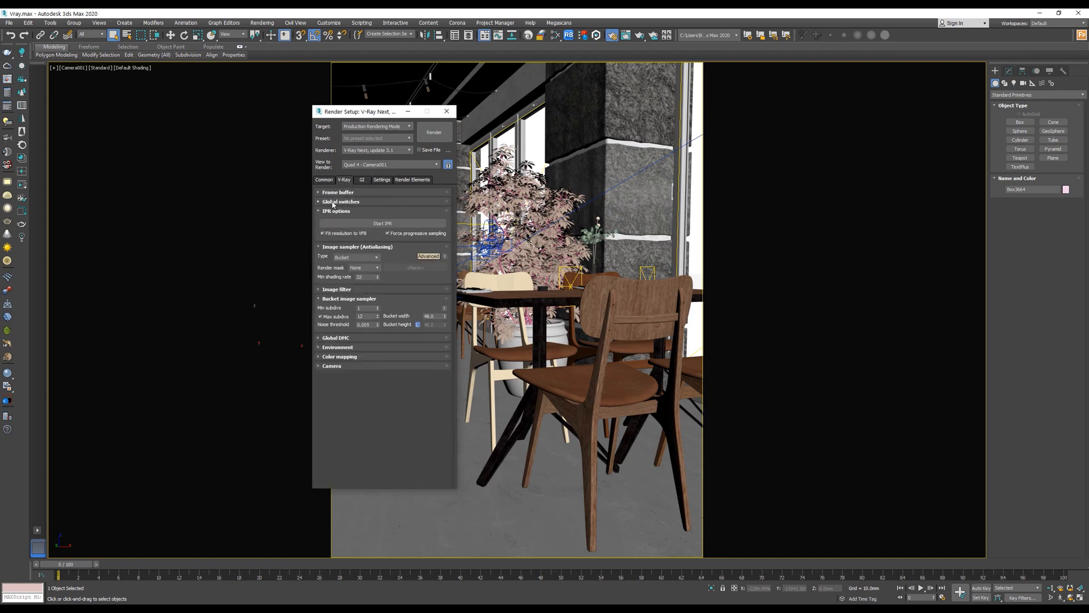
pyautogui.click(341, 201)
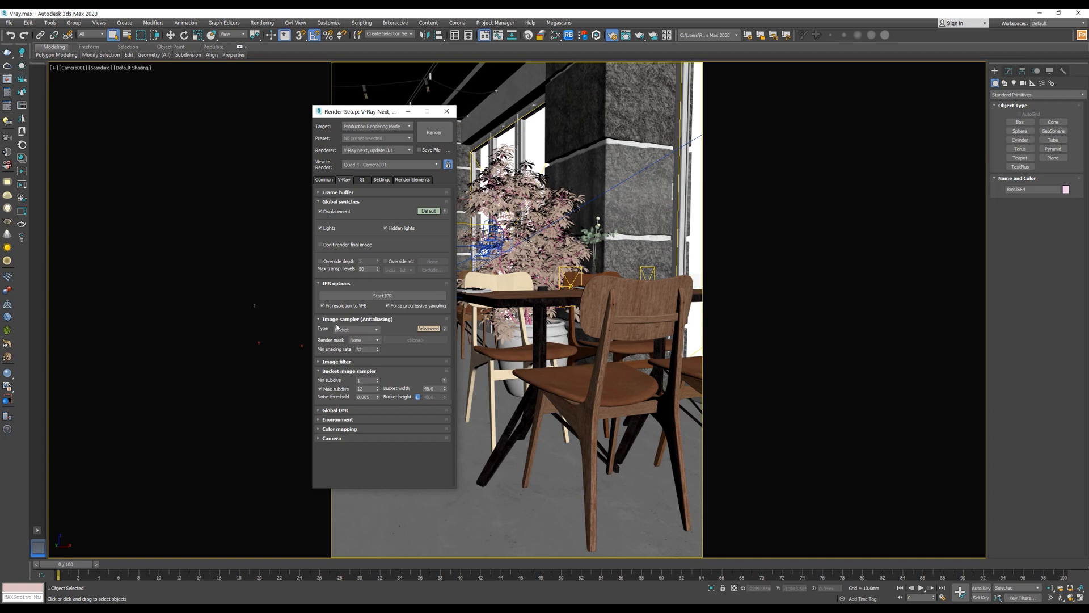
pyautogui.click(362, 179)
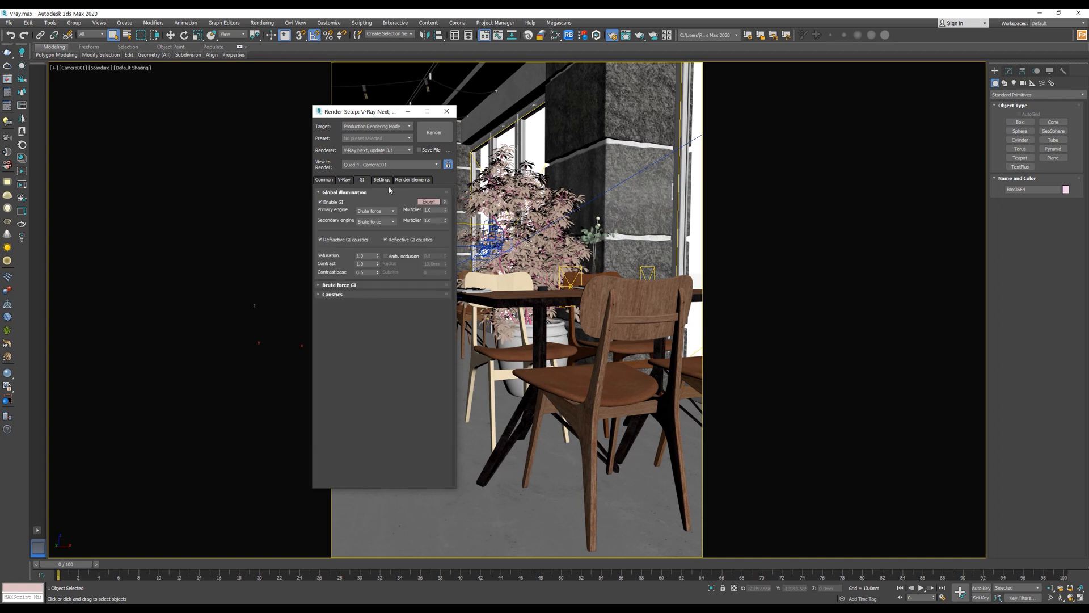
pyautogui.click(340, 285)
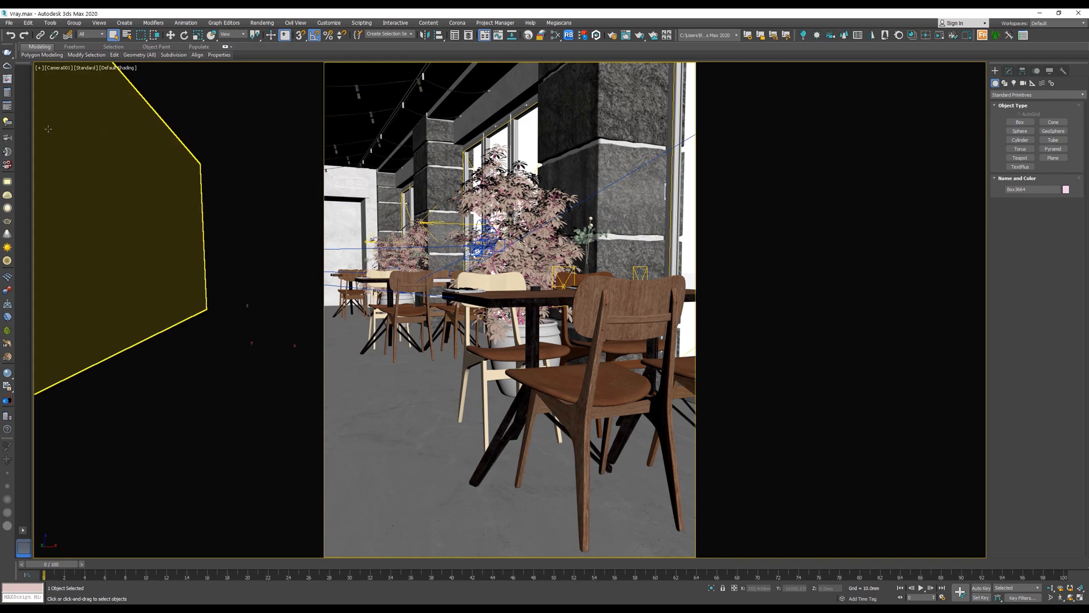
pyautogui.moveTo(7, 110)
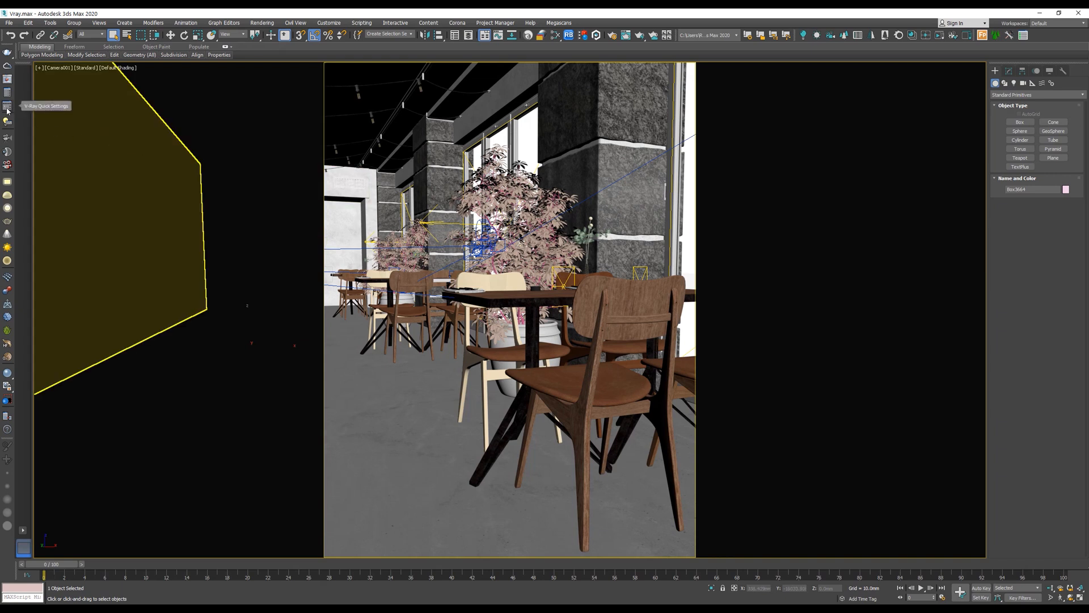
# Open V-Ray Quick Settings, move the panels aside, and collapse the image sampler options.
pyautogui.click(7, 109)
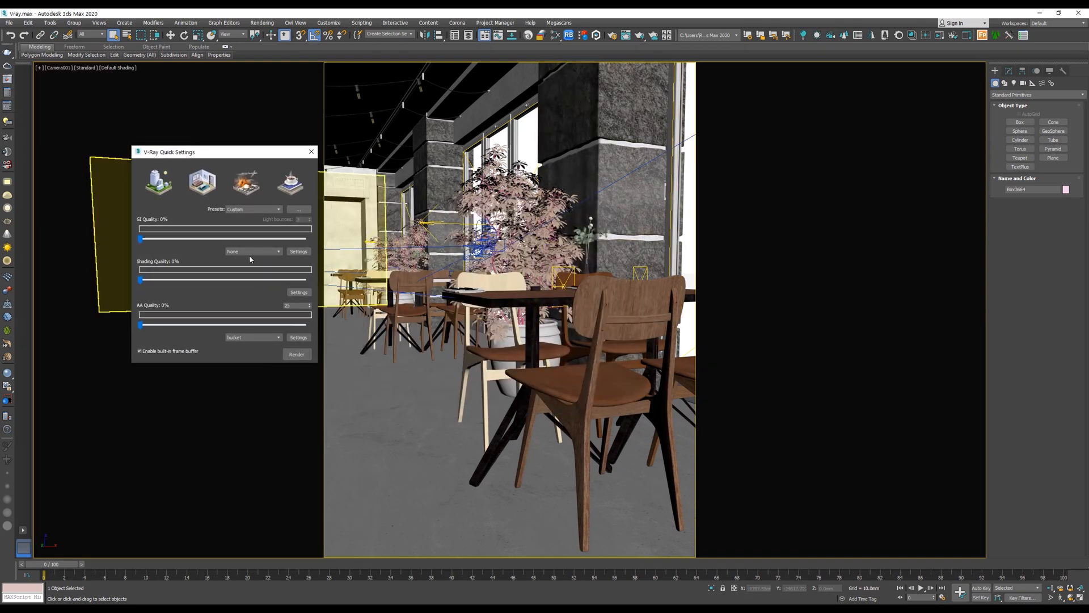
pyautogui.moveTo(168, 151); pyautogui.dragTo(149, 123)
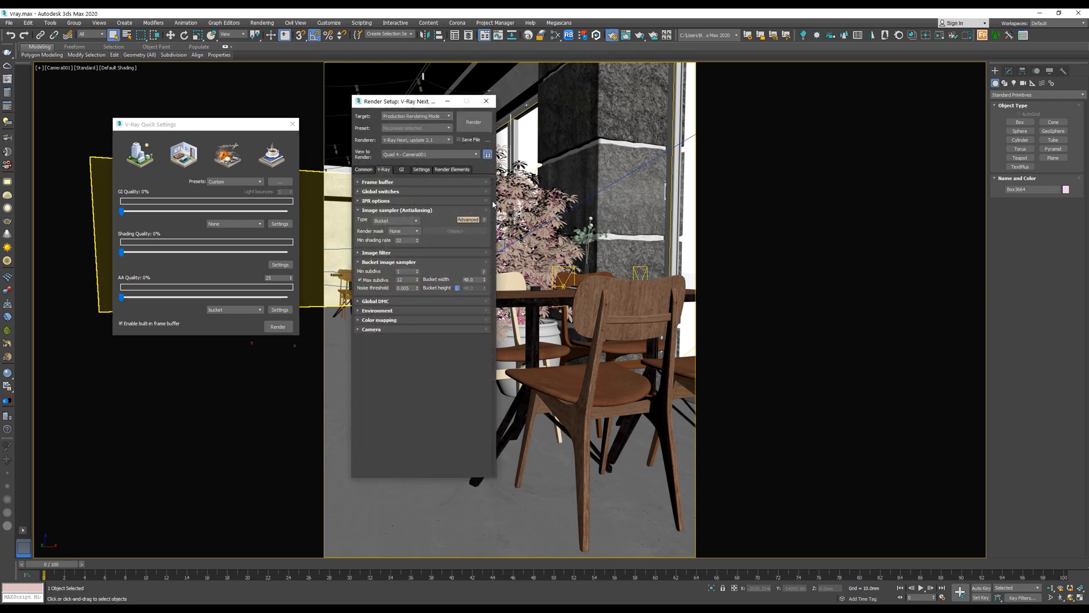
pyautogui.click(396, 210)
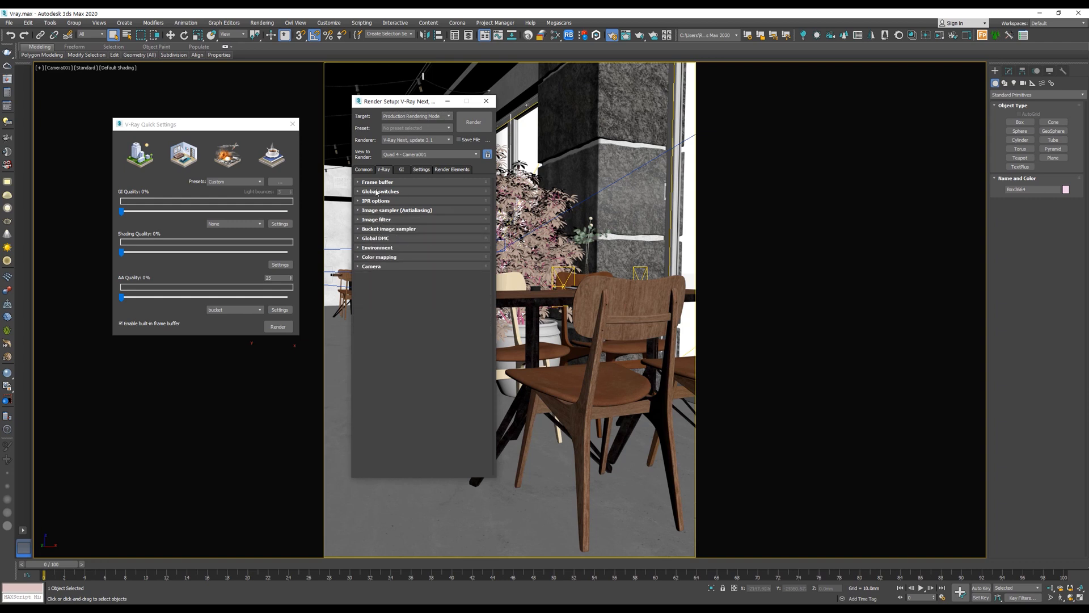
pyautogui.moveTo(417, 101); pyautogui.dragTo(396, 72)
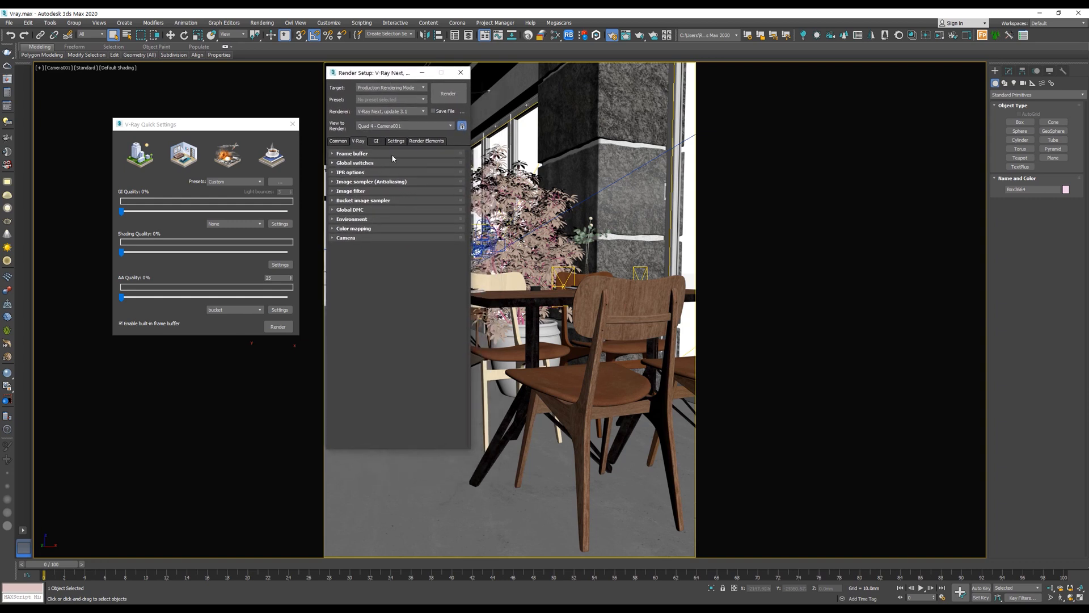
# Review the System, Render Elements (VRayDenoiser) and GI tabs, then close Render Setup.
pyautogui.click(395, 141)
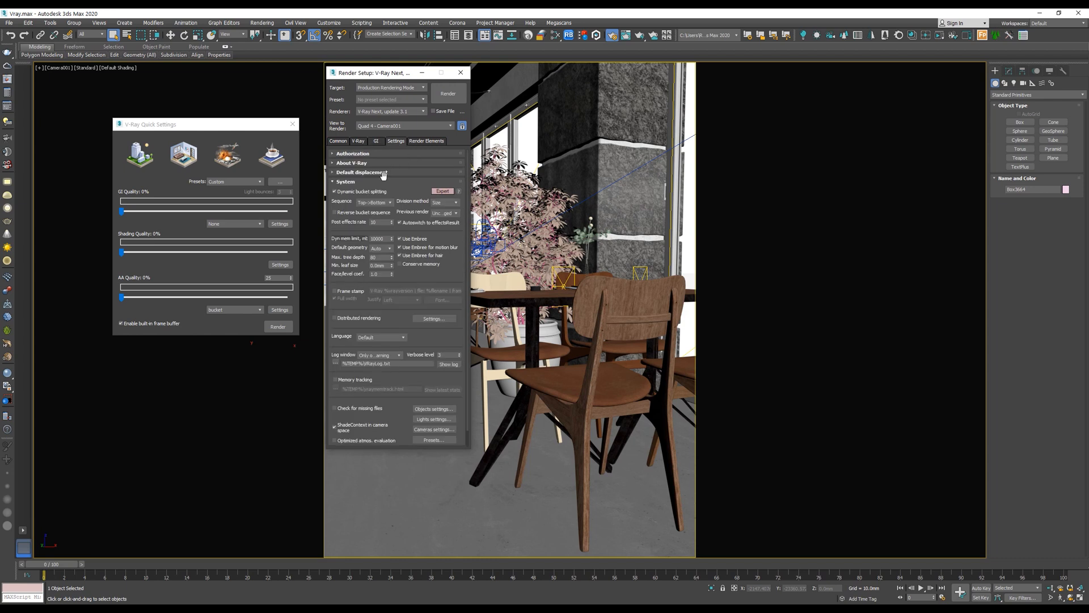
pyautogui.click(426, 142)
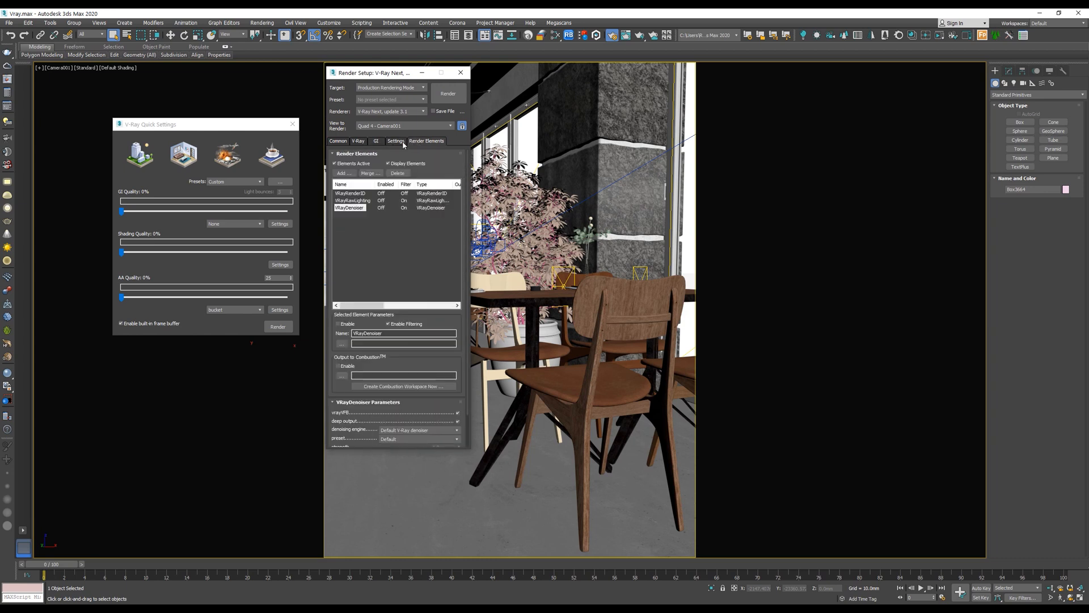
pyautogui.click(375, 142)
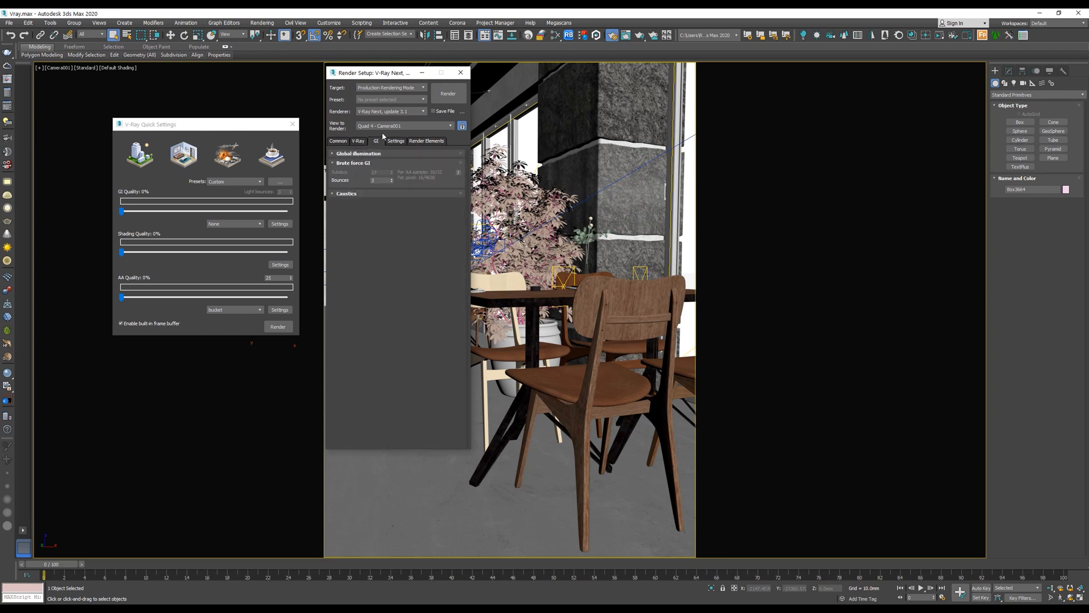
pyautogui.click(353, 162)
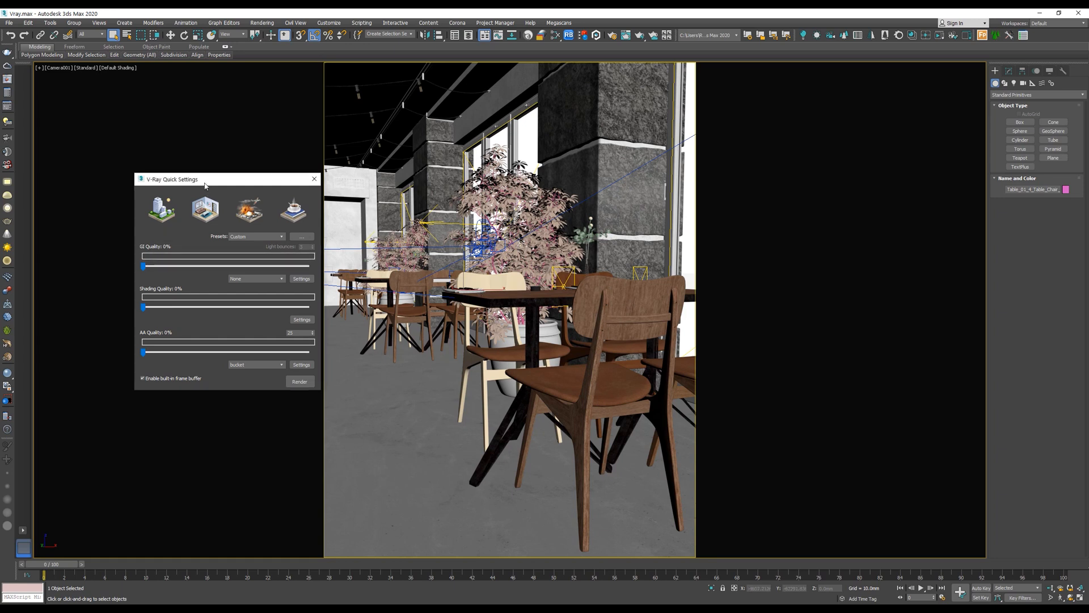
pyautogui.click(160, 189)
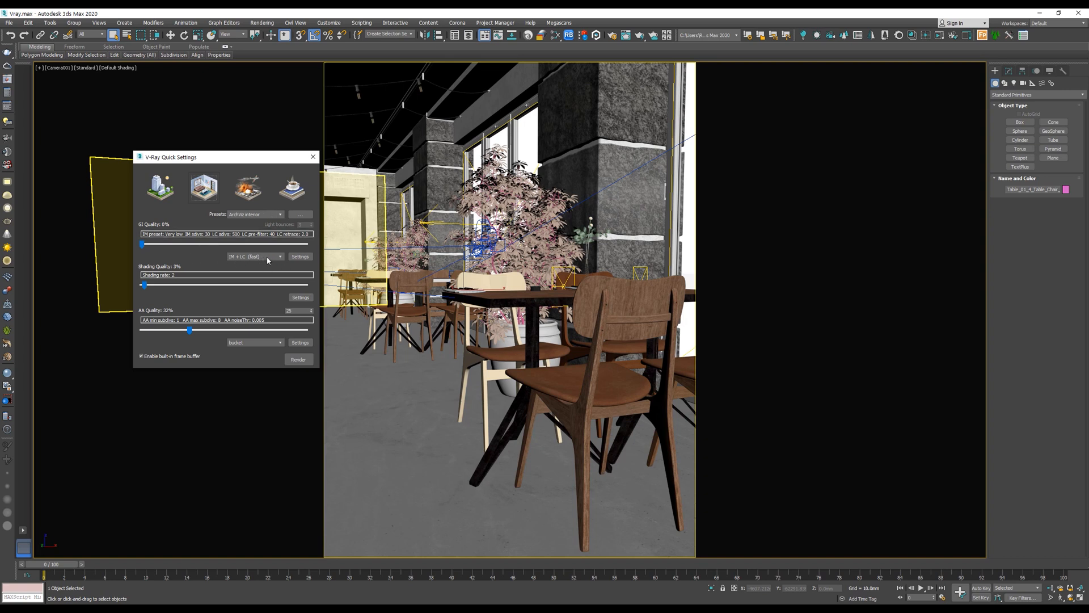
pyautogui.click(278, 256)
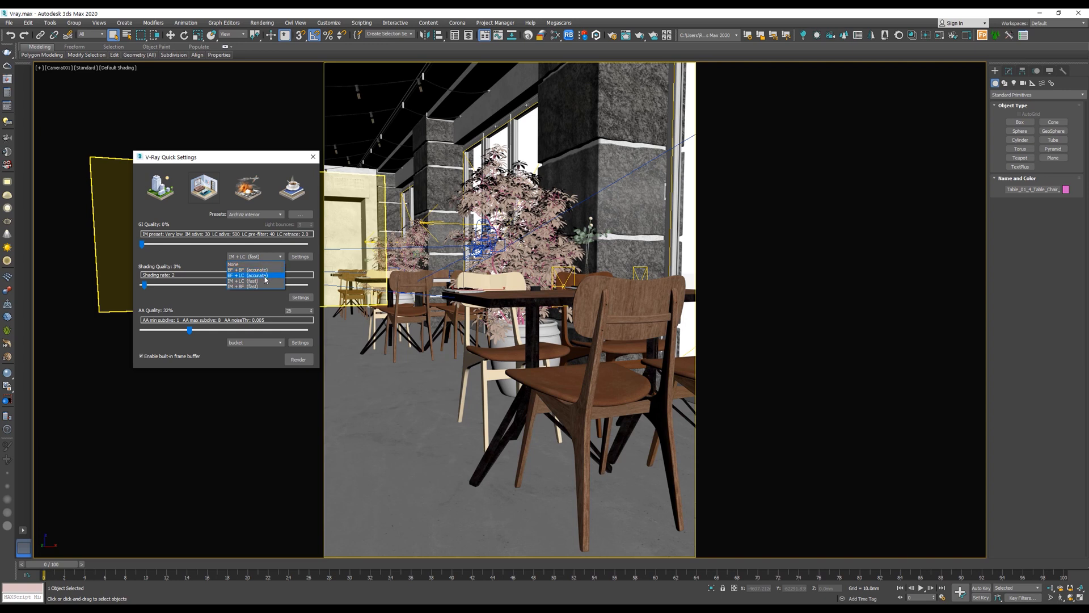
pyautogui.moveTo(255, 286)
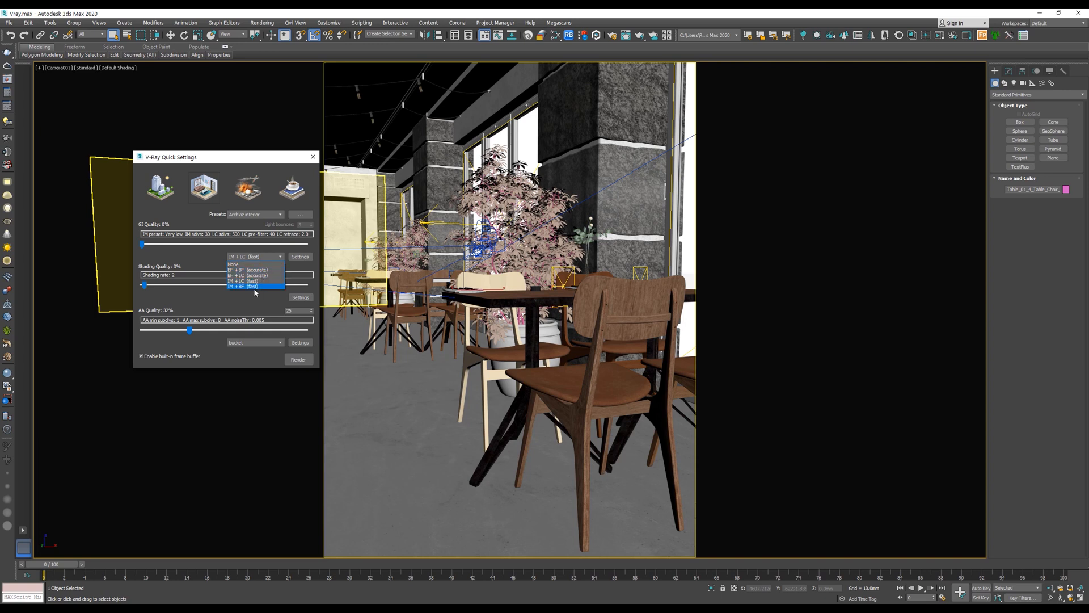
pyautogui.moveTo(267, 270)
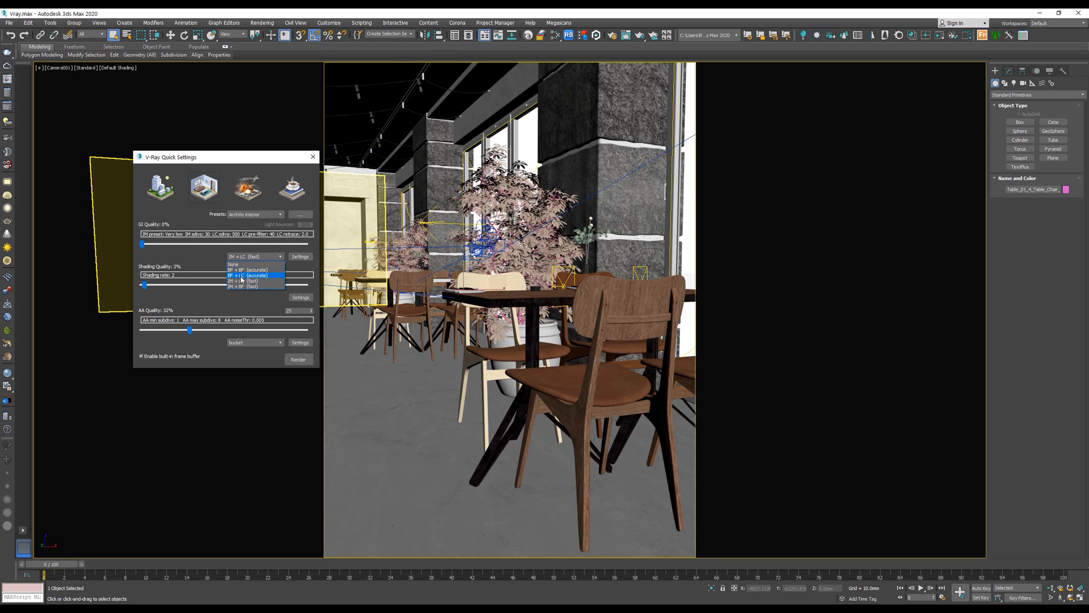
pyautogui.moveTo(250, 280)
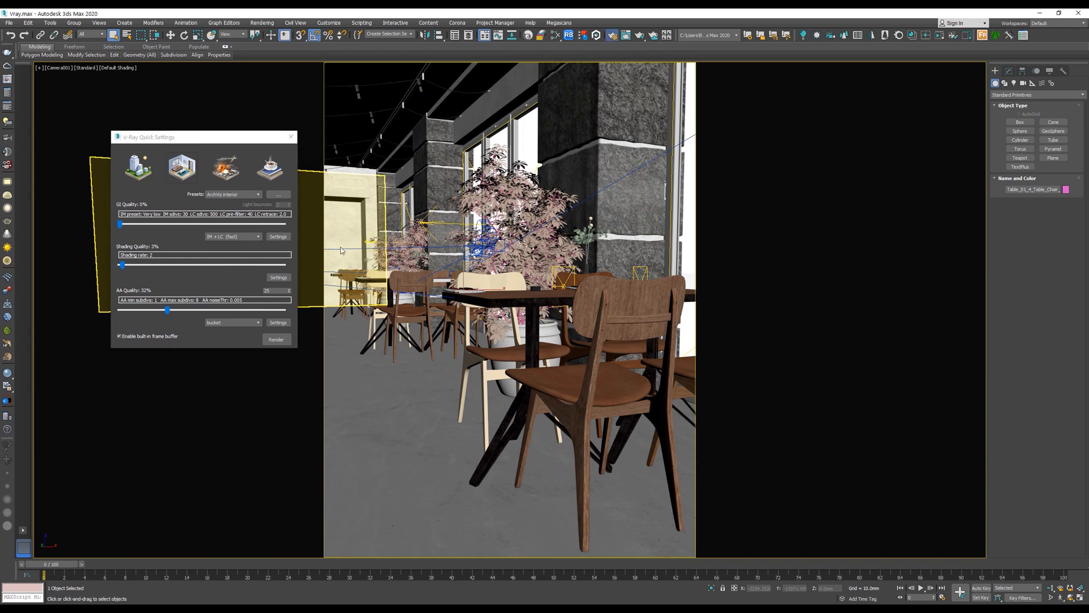
pyautogui.moveTo(210, 280)
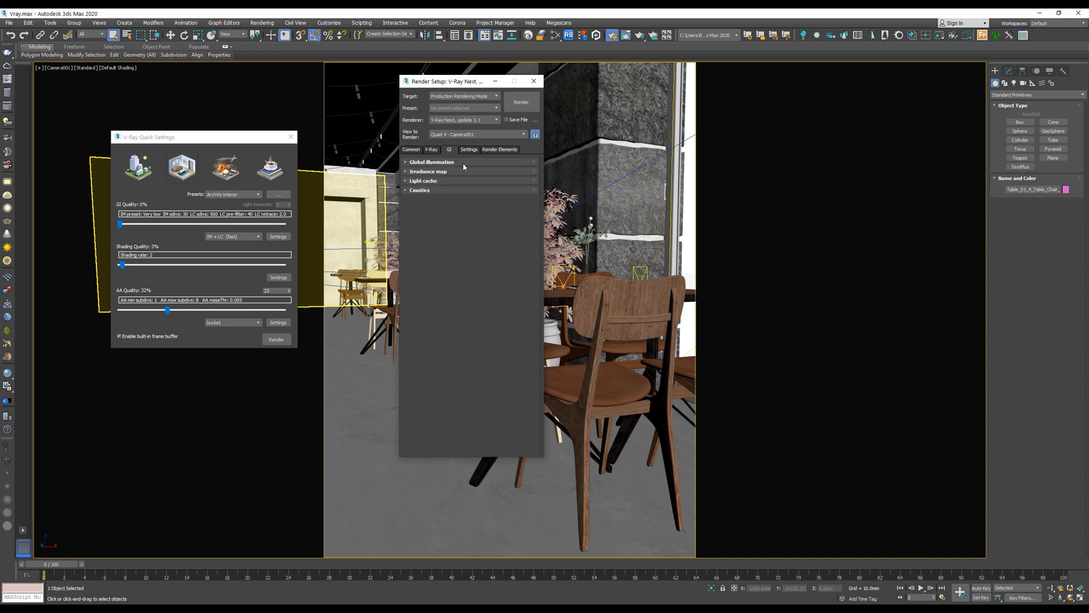
pyautogui.moveTo(440, 169)
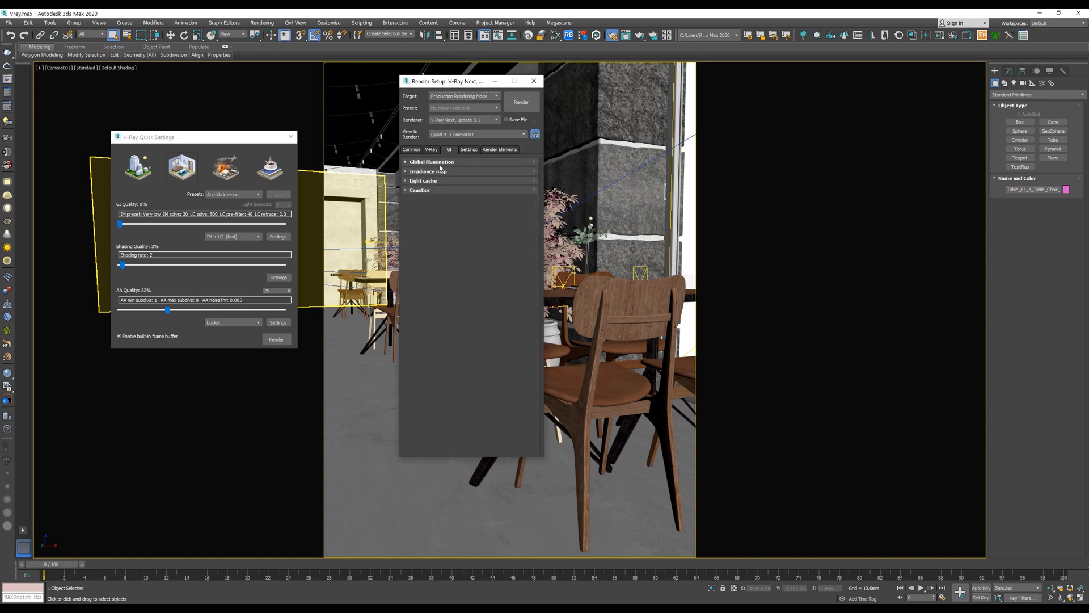
# Expand Global illumination and set the GI engines to BF + LC (accurate).
pyautogui.click(431, 161)
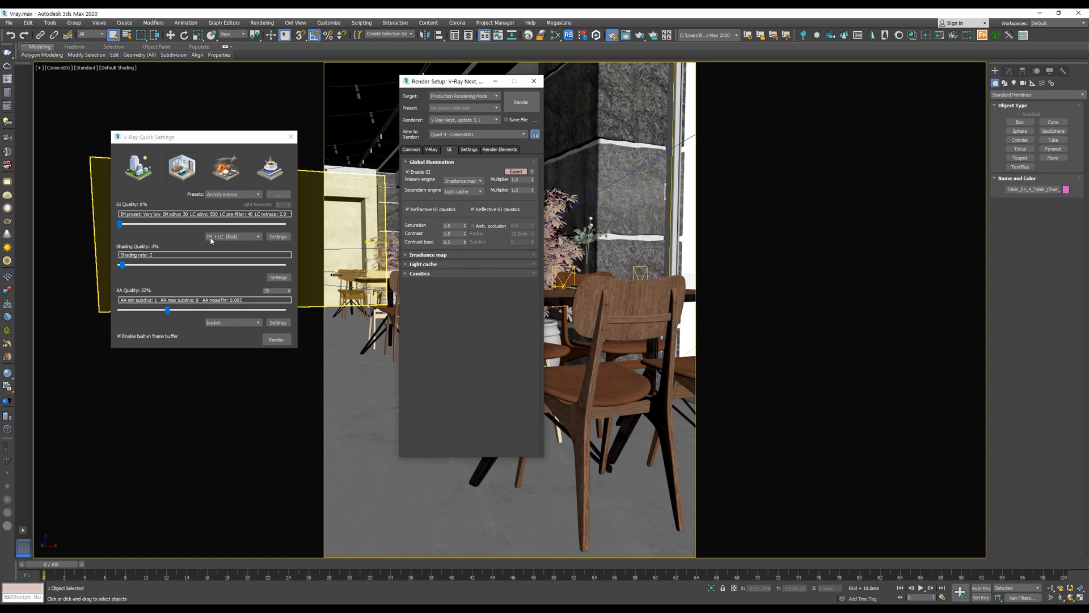
pyautogui.click(234, 236)
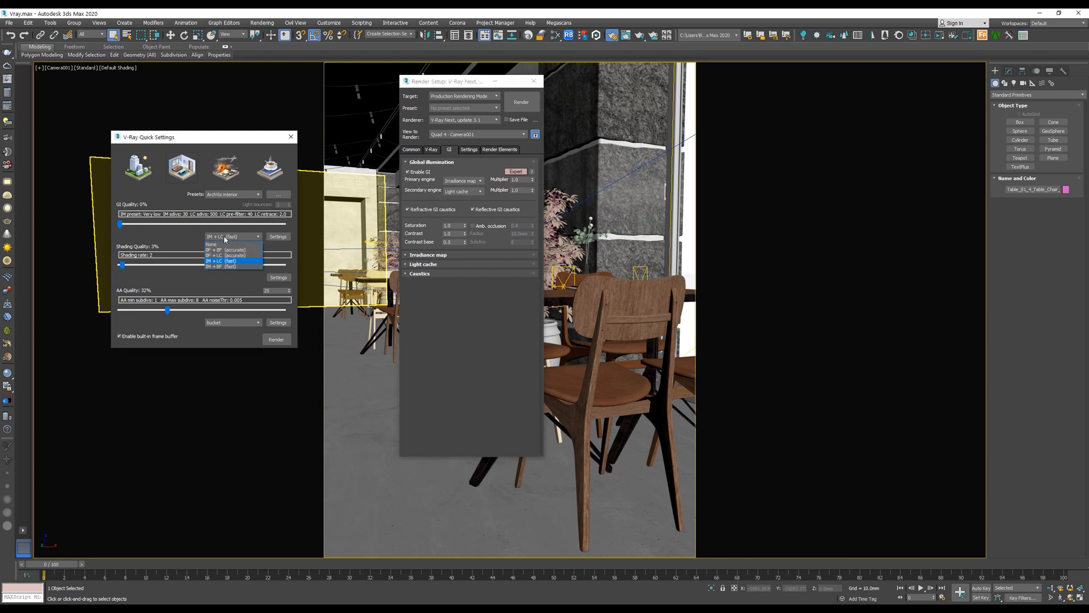
pyautogui.click(229, 251)
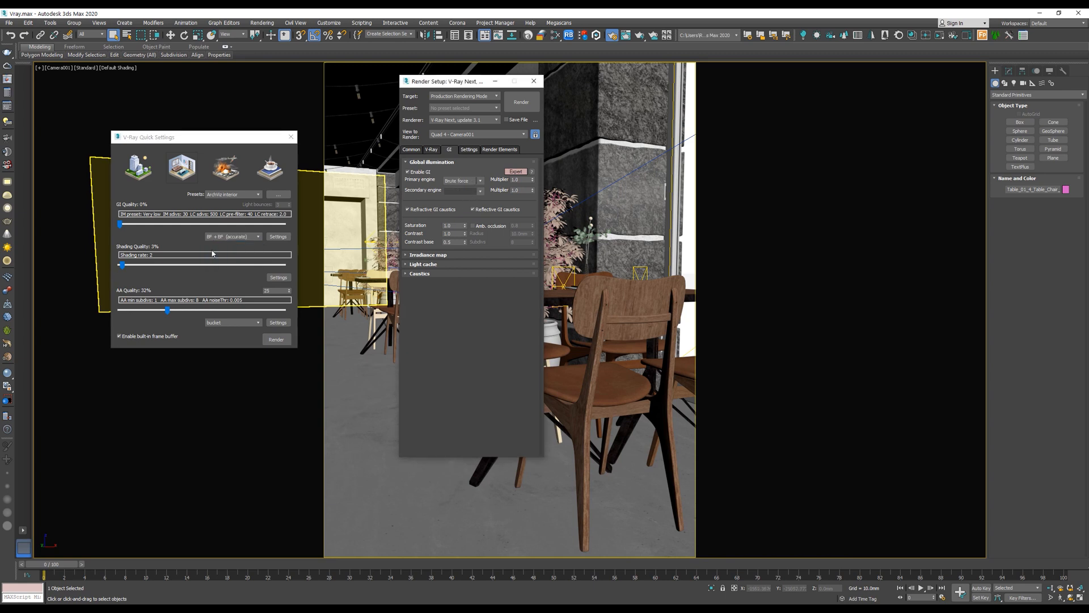
pyautogui.click(257, 236)
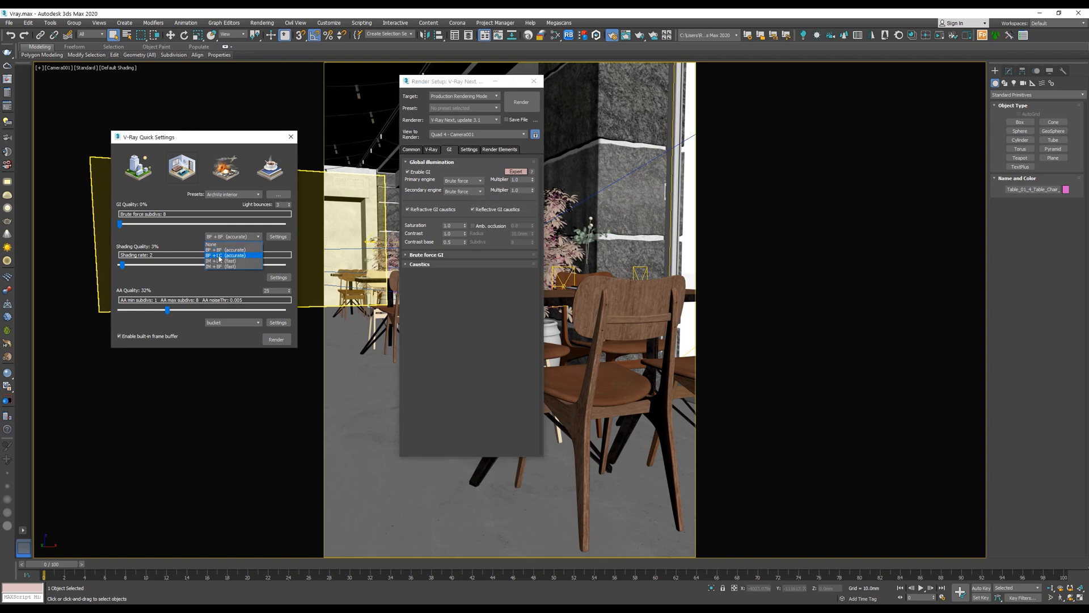
pyautogui.click(231, 255)
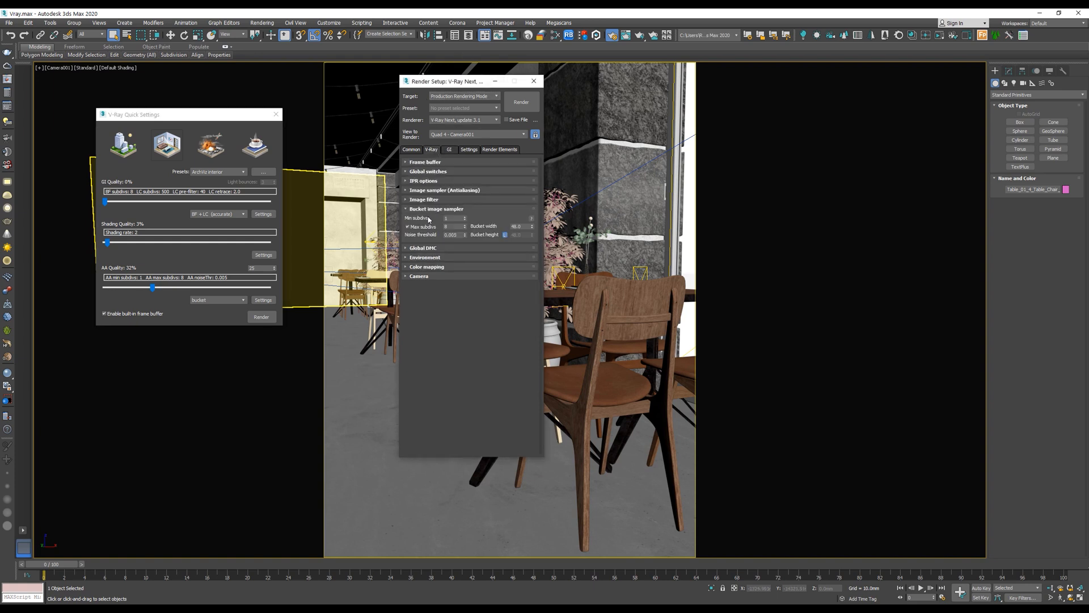
pyautogui.moveTo(425, 219)
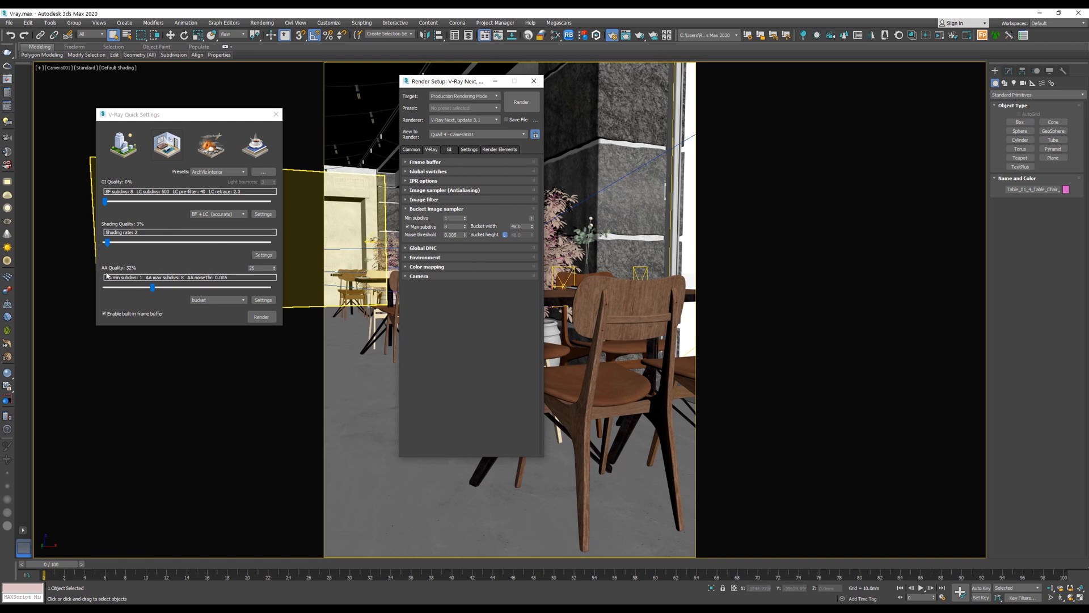
# Set anti-aliasing quality to 72% and shading quality to 42%.
pyautogui.moveTo(152, 287); pyautogui.dragTo(118, 287)
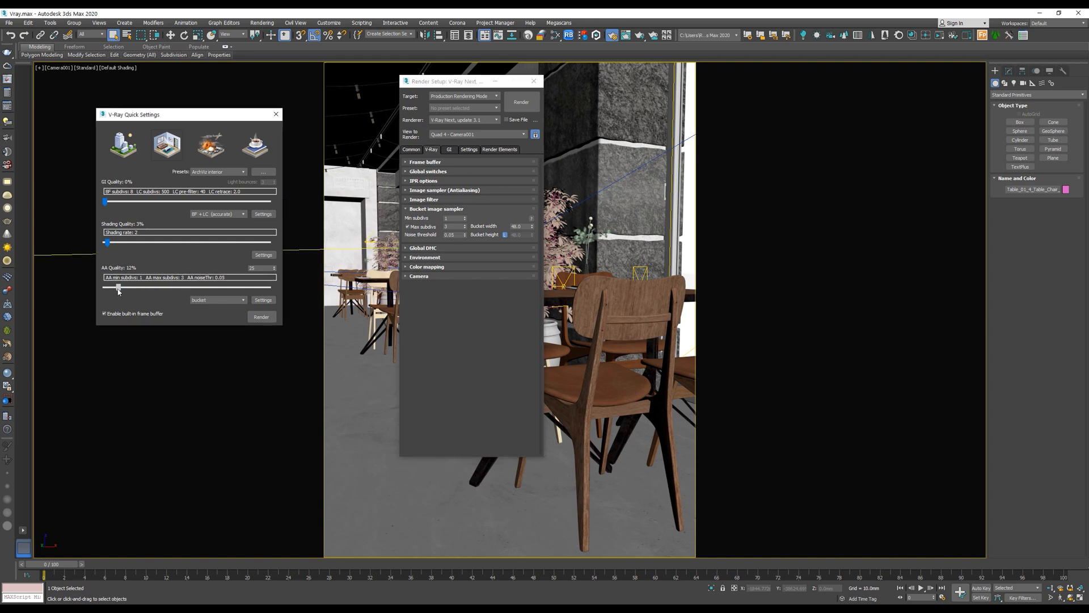
pyautogui.moveTo(118, 287); pyautogui.dragTo(267, 287)
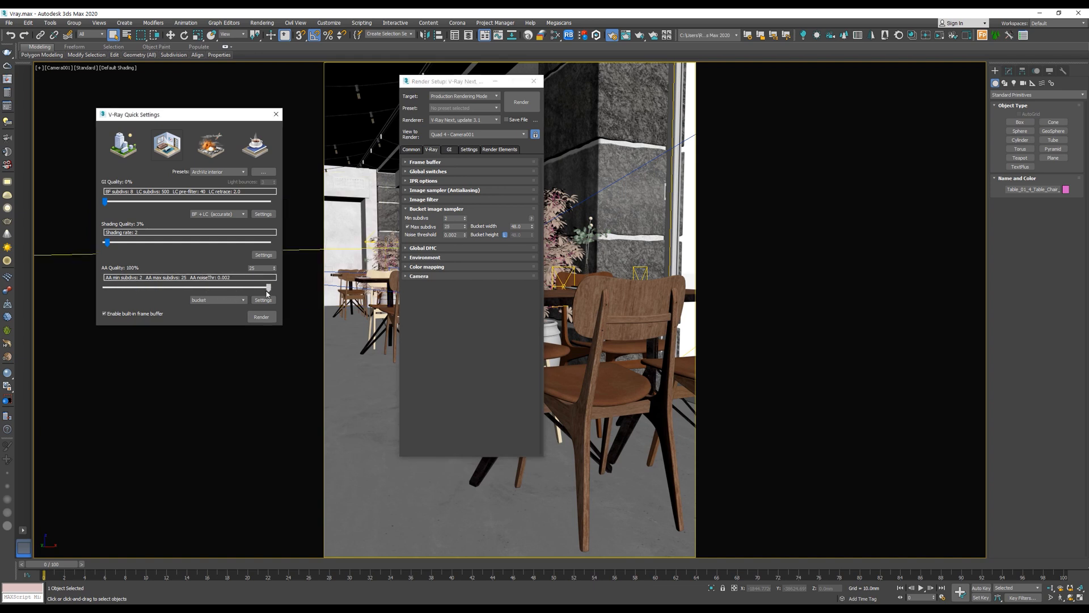
pyautogui.moveTo(267, 287); pyautogui.dragTo(254, 287)
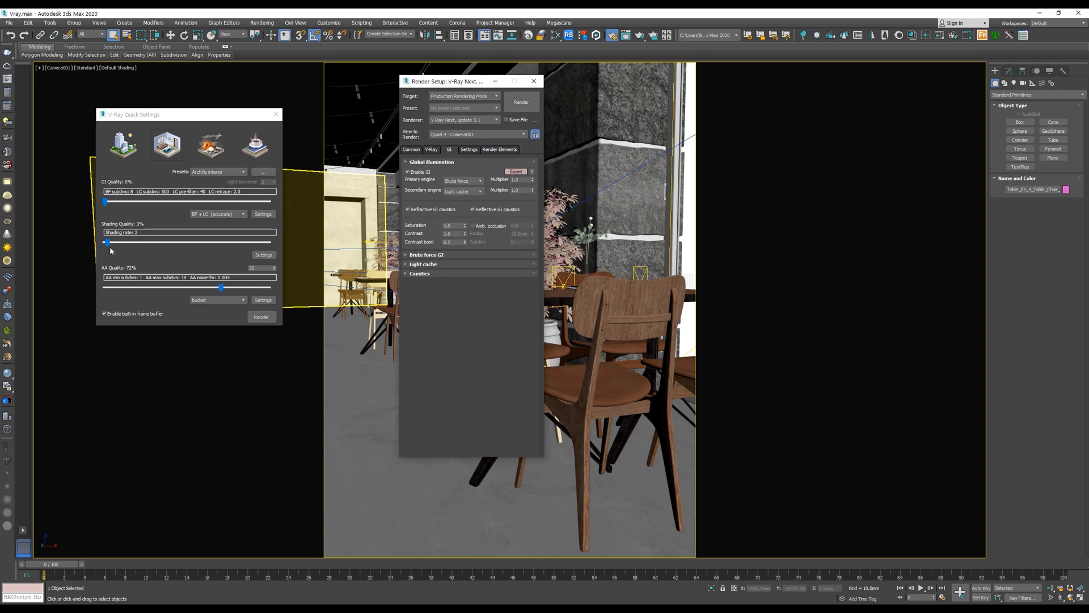
pyautogui.moveTo(108, 242); pyautogui.dragTo(172, 242)
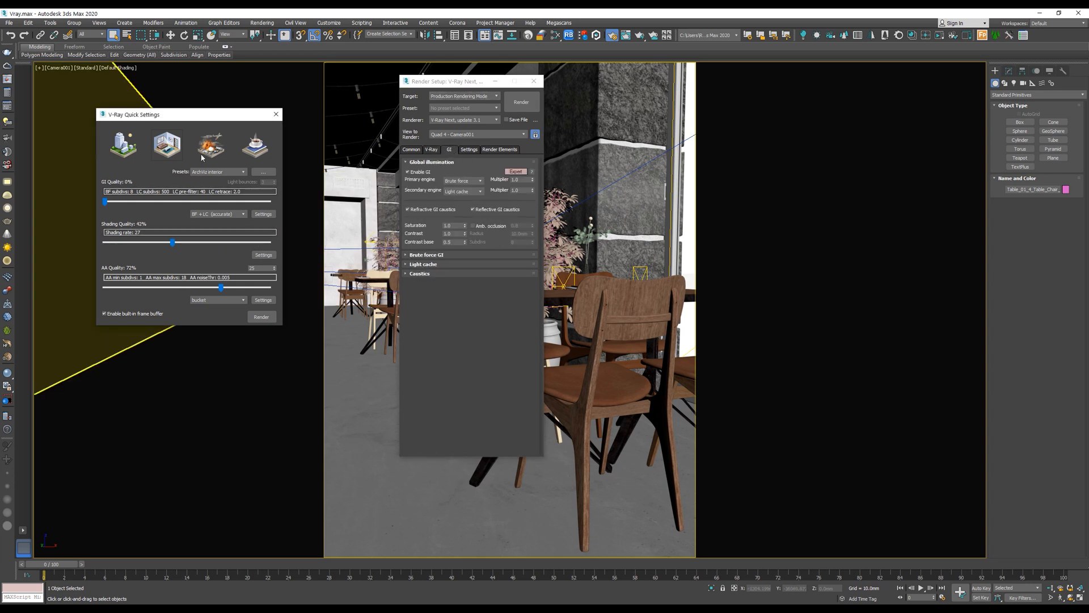
pyautogui.moveTo(445, 81); pyautogui.dragTo(409, 89)
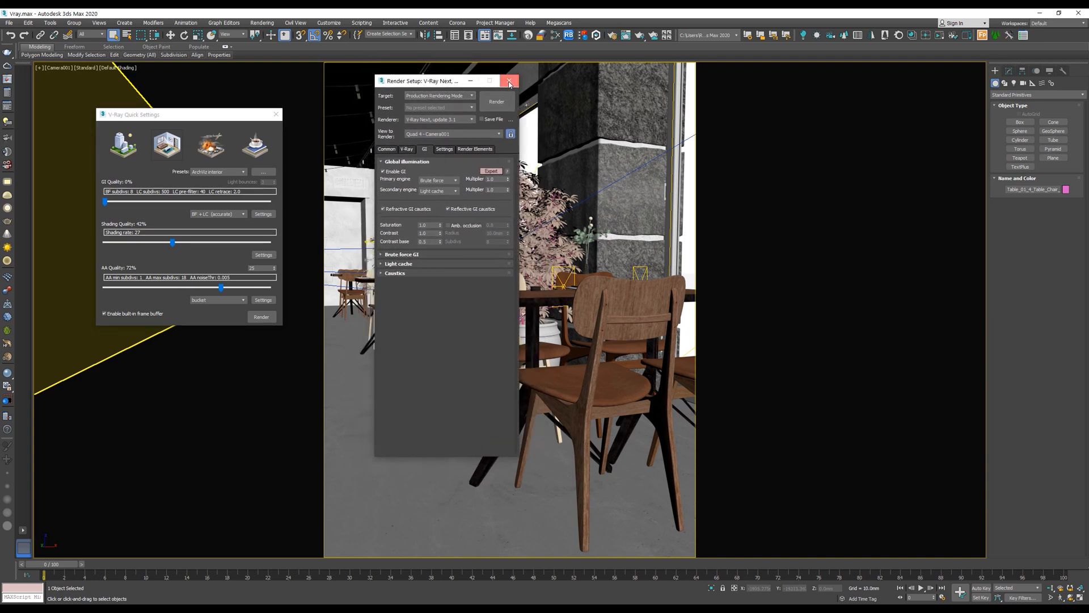
# Close Render Setup and open the V-Ray Frame Buffer with its render history.
pyautogui.click(510, 81)
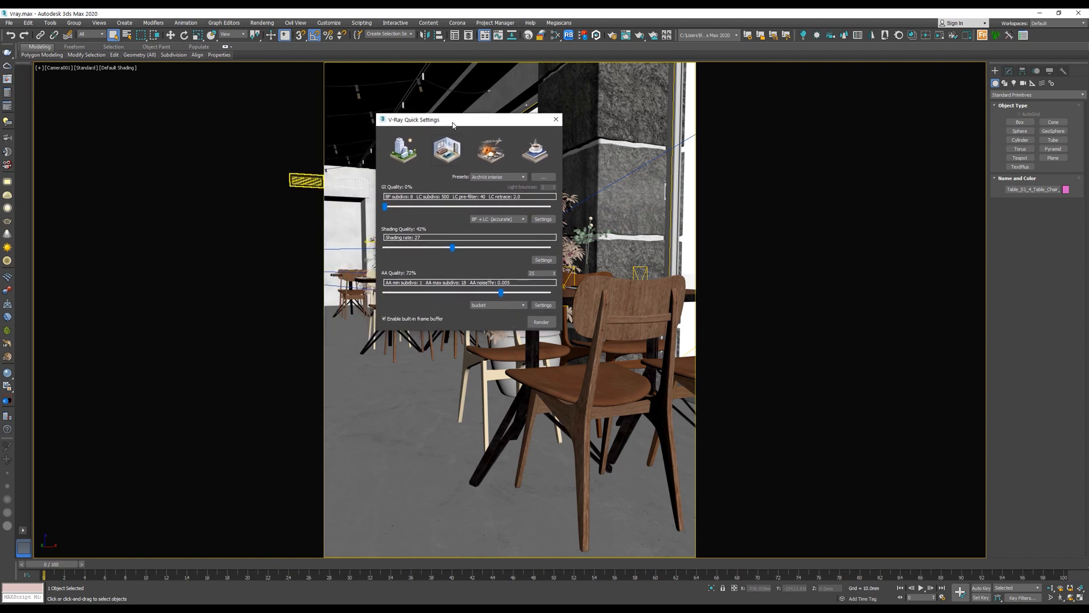
pyautogui.click(541, 321)
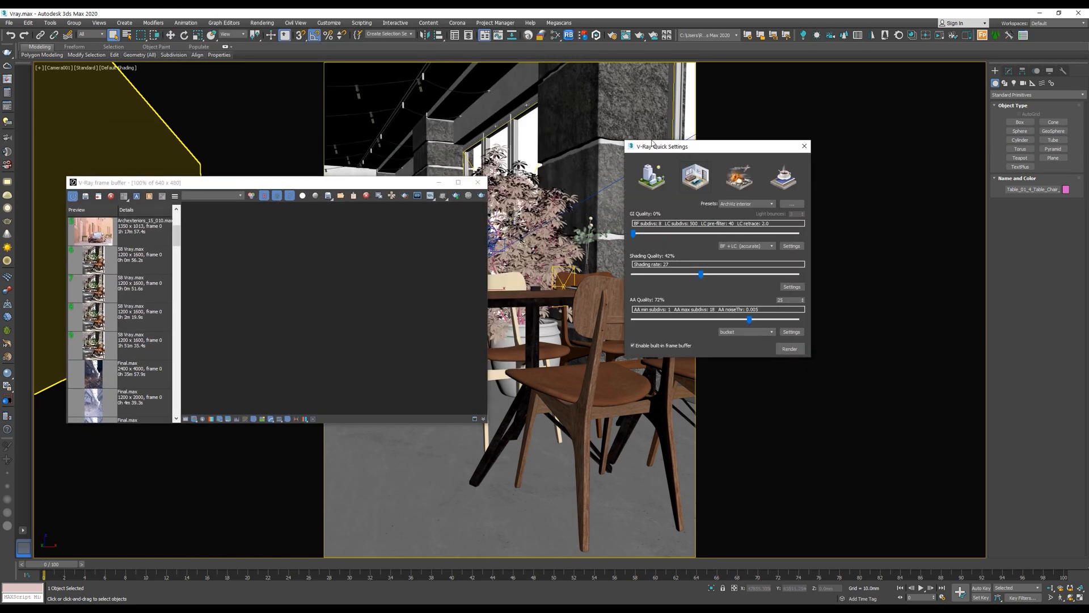
# Choose BF + BF (accurate) GI and raise GI and anti-aliasing quality to 100%.
pyautogui.moveTo(718, 146); pyautogui.dragTo(644, 115)
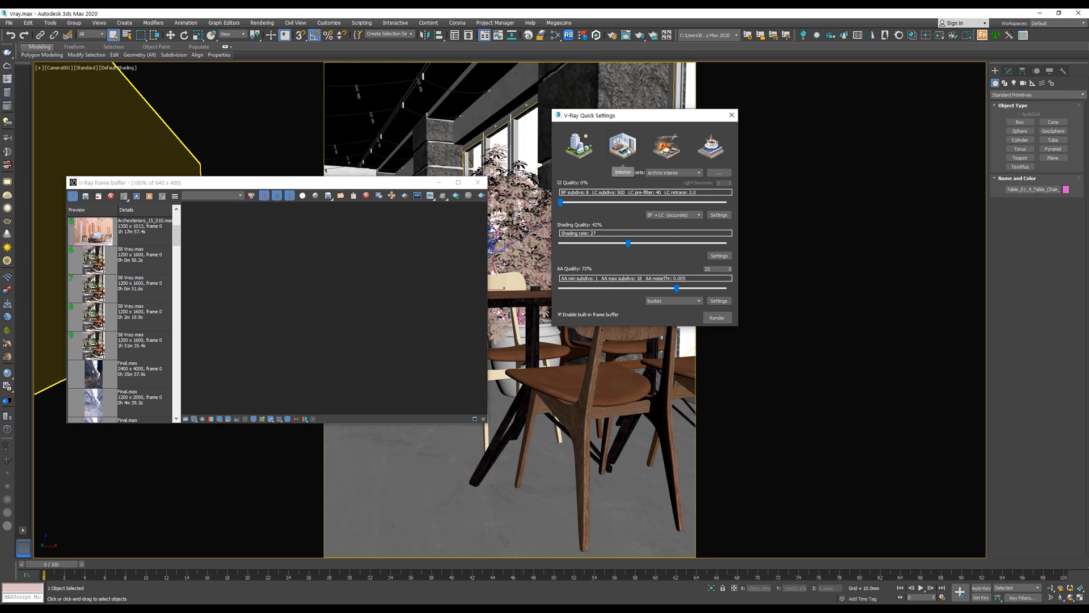
pyautogui.click(675, 214)
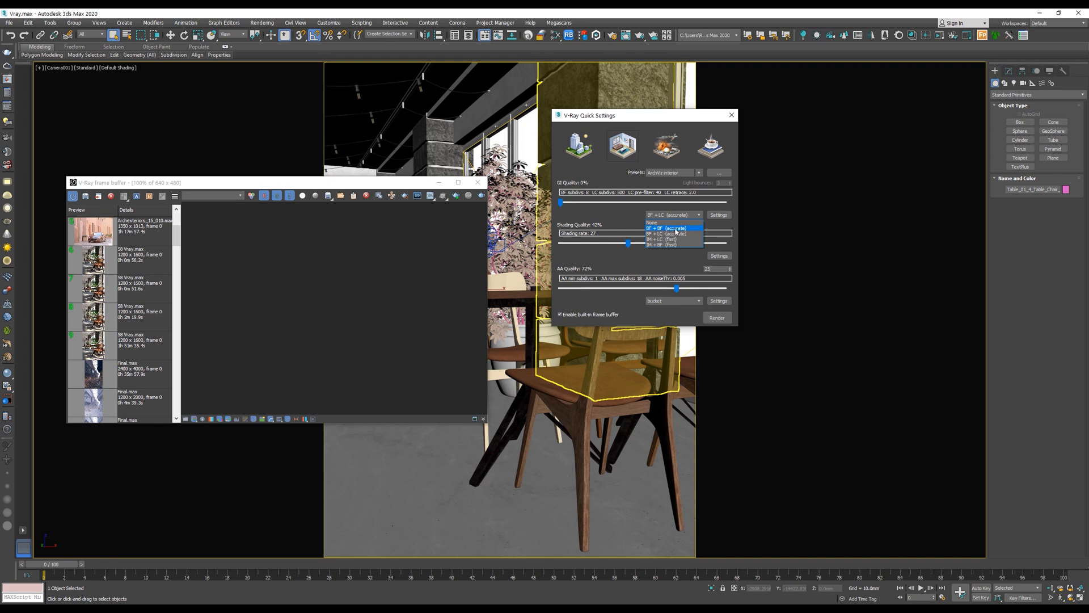
pyautogui.click(674, 228)
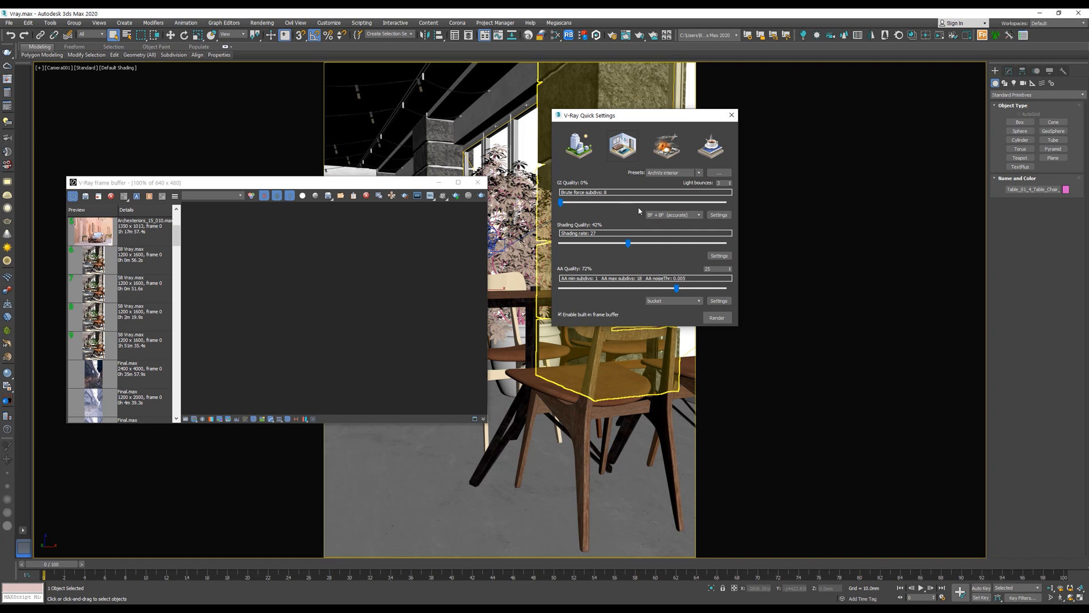
pyautogui.moveTo(562, 202); pyautogui.dragTo(575, 202)
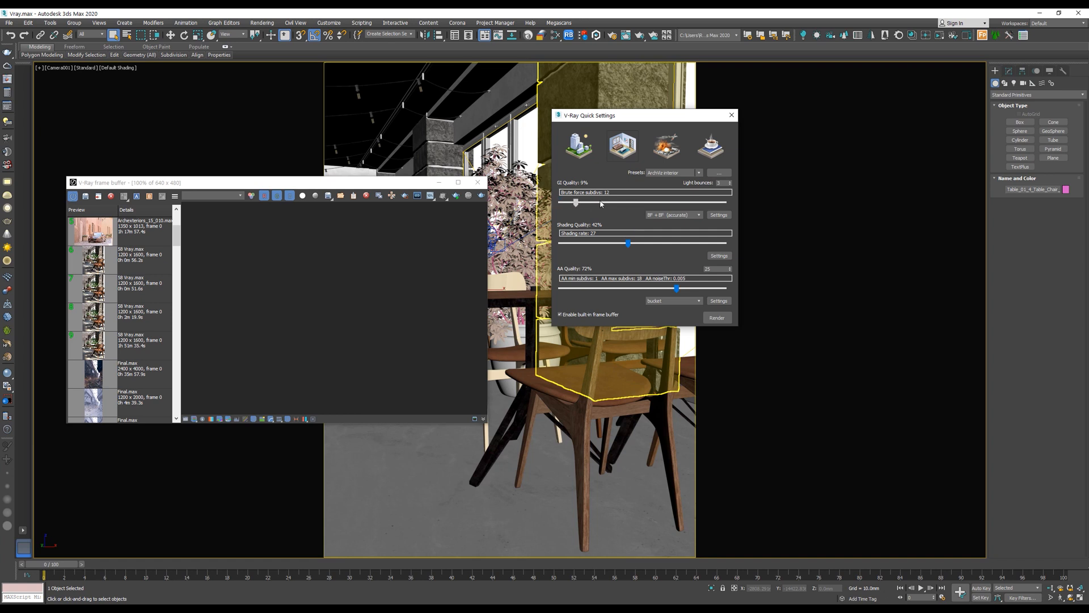
pyautogui.moveTo(575, 201); pyautogui.dragTo(725, 201)
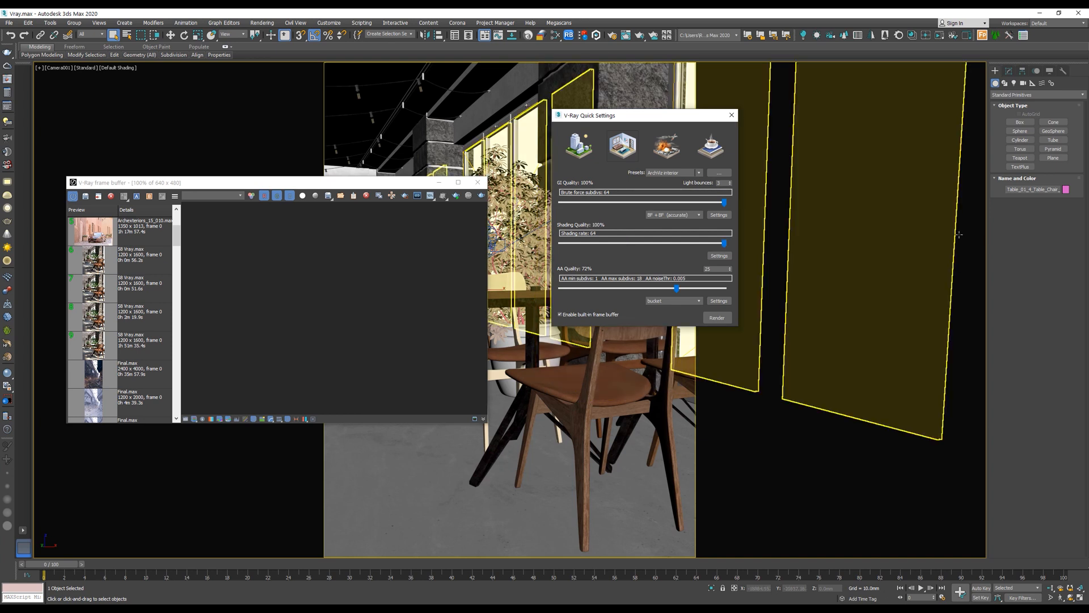
pyautogui.moveTo(677, 288); pyautogui.dragTo(699, 288)
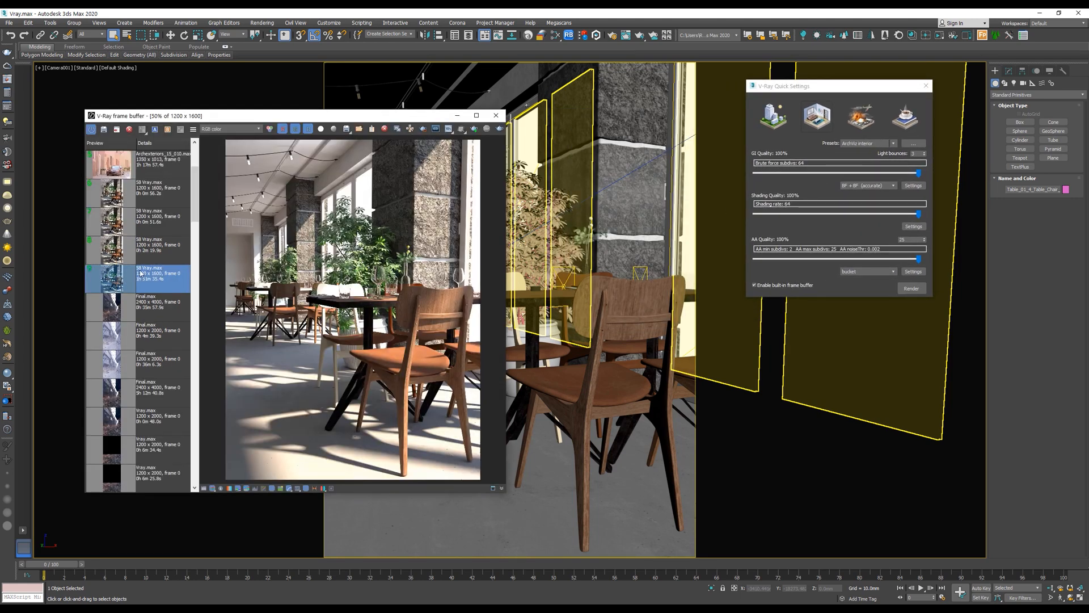
# Move the V-Ray frame buffer window up and to the left.
pyautogui.moveTo(146, 115); pyautogui.dragTo(163, 71)
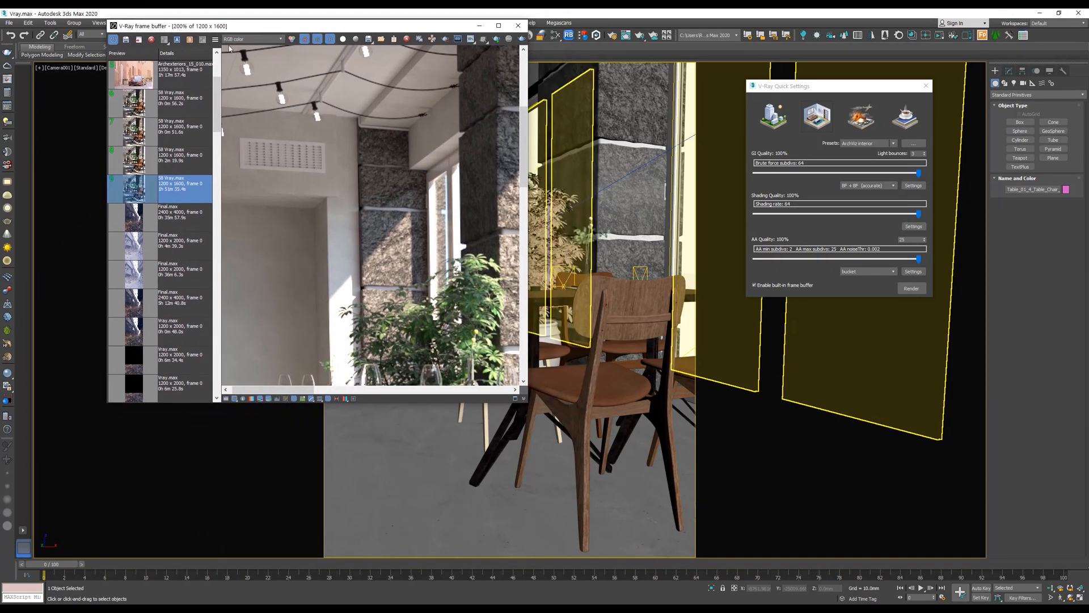
pyautogui.moveTo(527, 403)
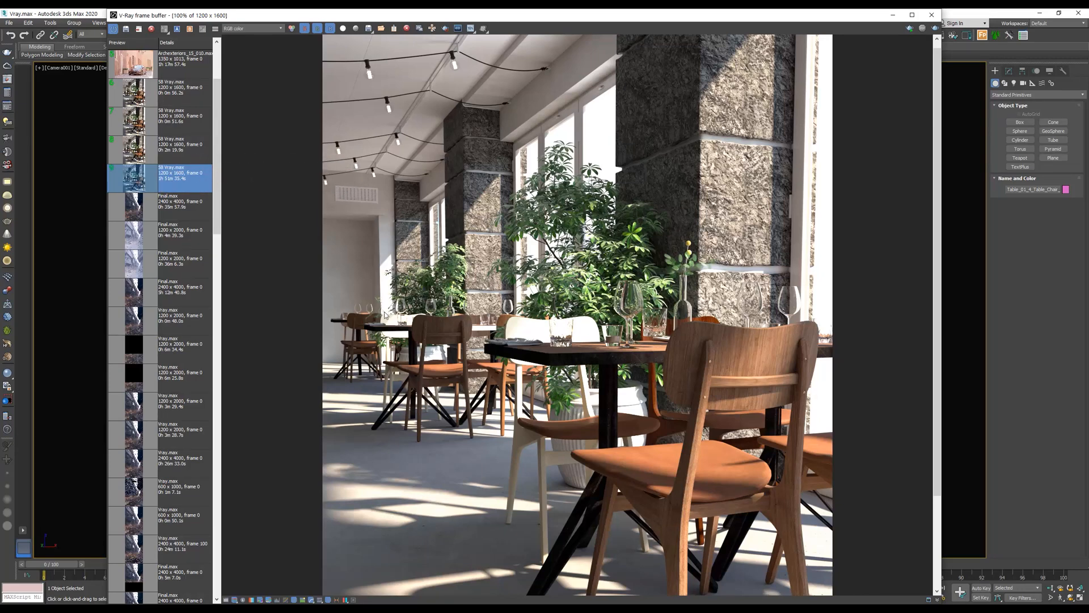
pyautogui.moveTo(408, 220)
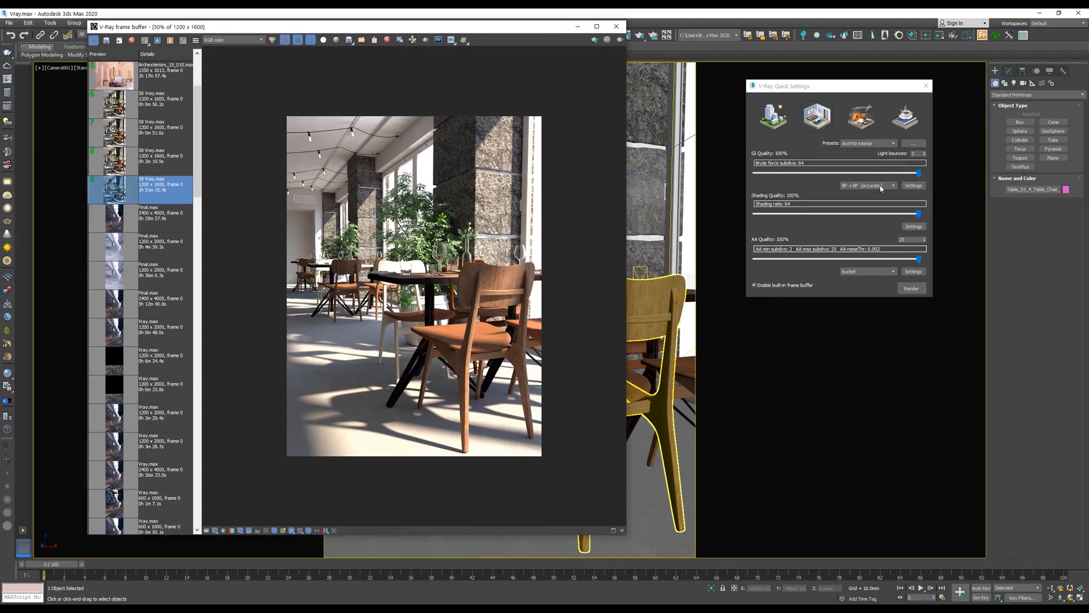
# Choose IM + LC (fast), set GI and shading quality to 40% and AA to 52%.
pyautogui.click(892, 185)
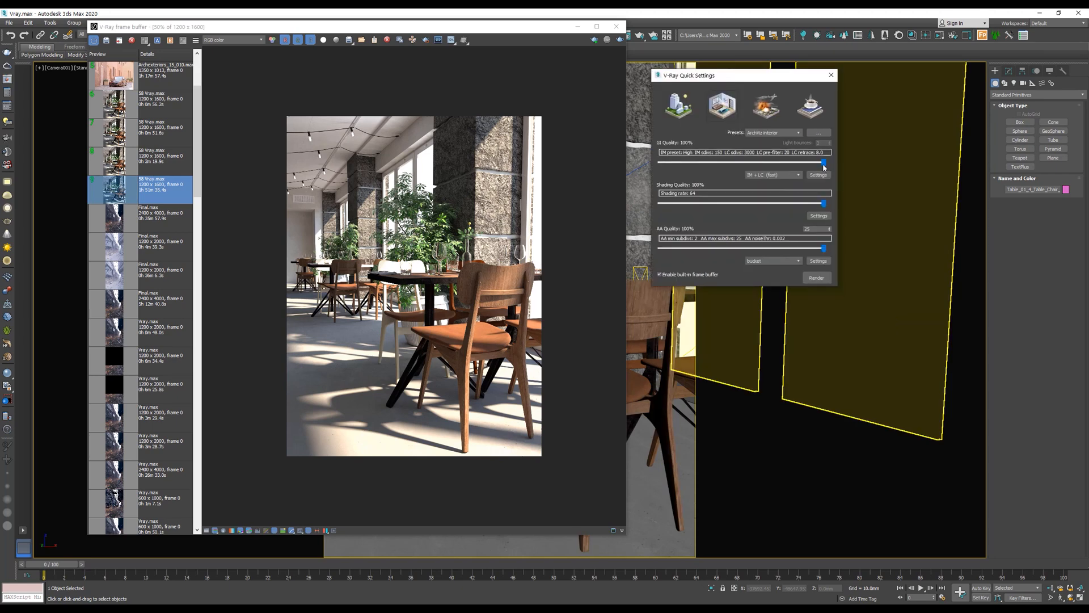
pyautogui.moveTo(823, 161); pyautogui.dragTo(729, 162)
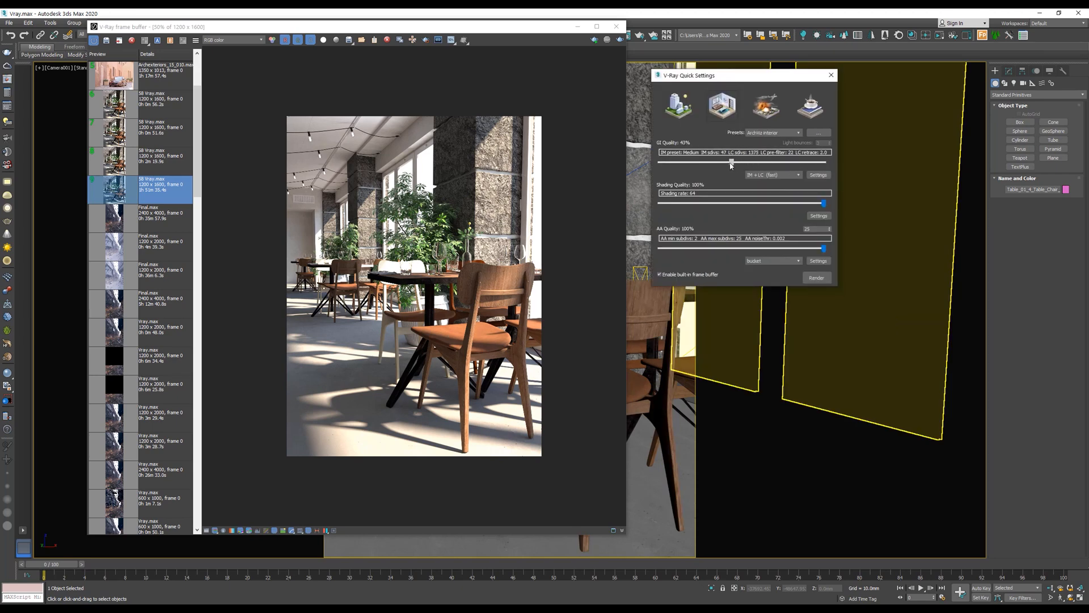
pyautogui.moveTo(731, 161); pyautogui.dragTo(728, 162)
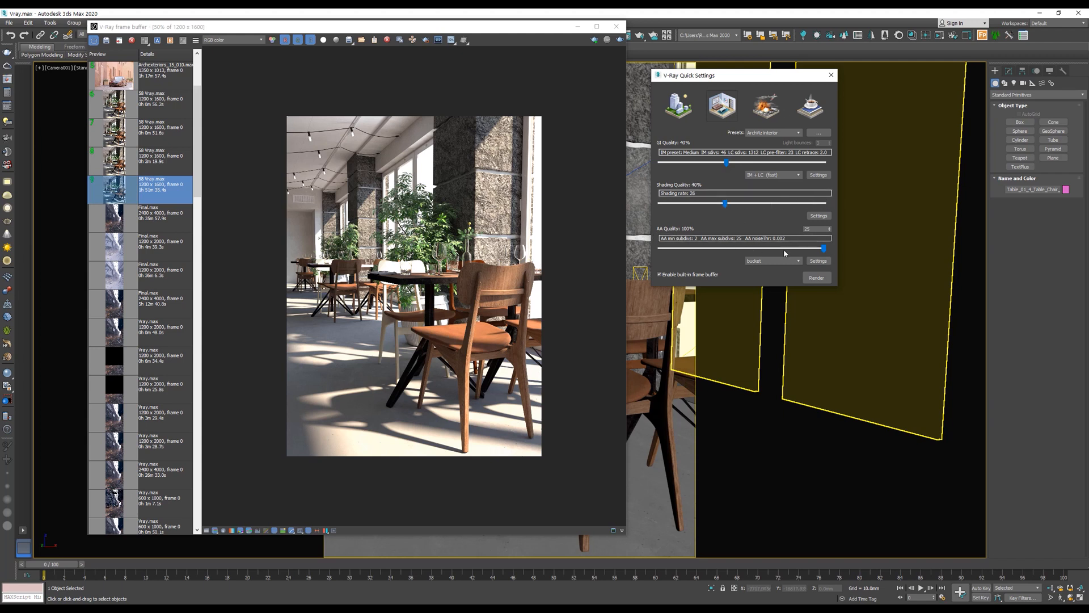
pyautogui.moveTo(824, 248); pyautogui.dragTo(734, 247)
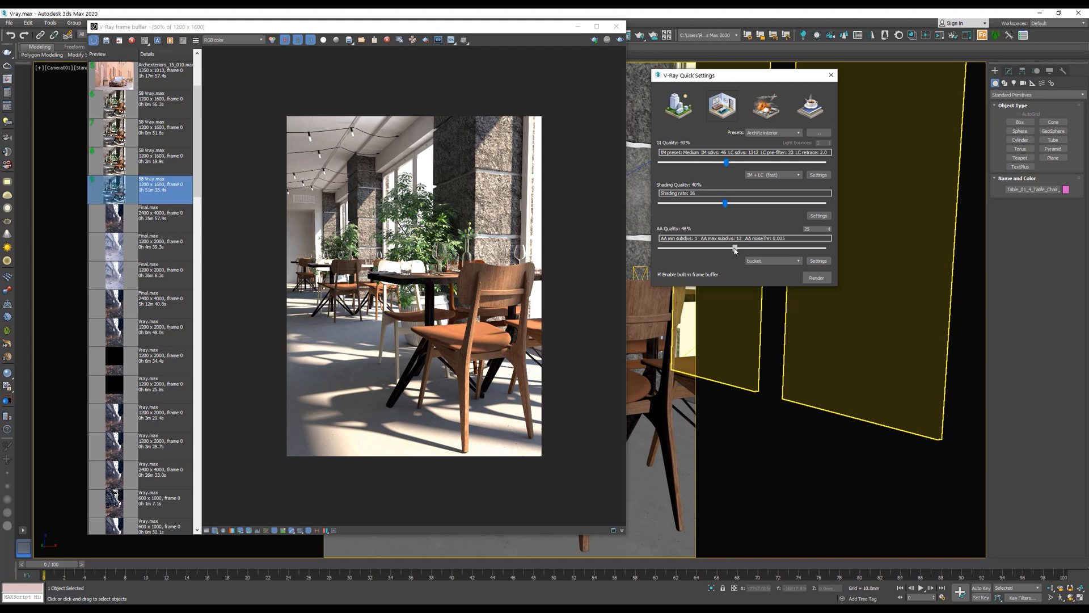
pyautogui.moveTo(734, 248); pyautogui.dragTo(742, 248)
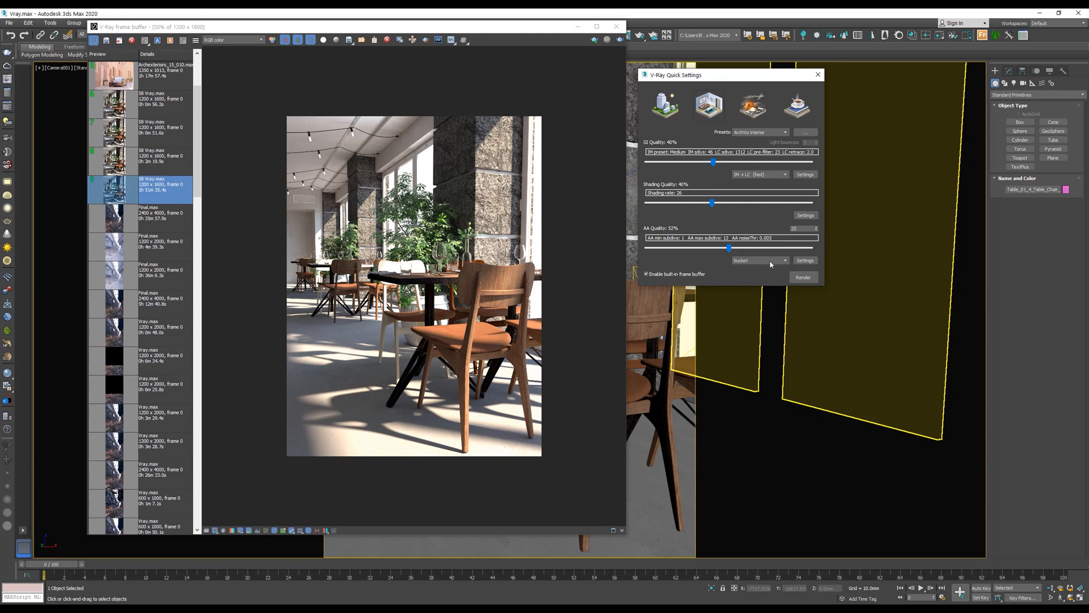
# Toggle the image sampler between Bucket and Progressive twice, ending on Progressive.
pyautogui.click(759, 260)
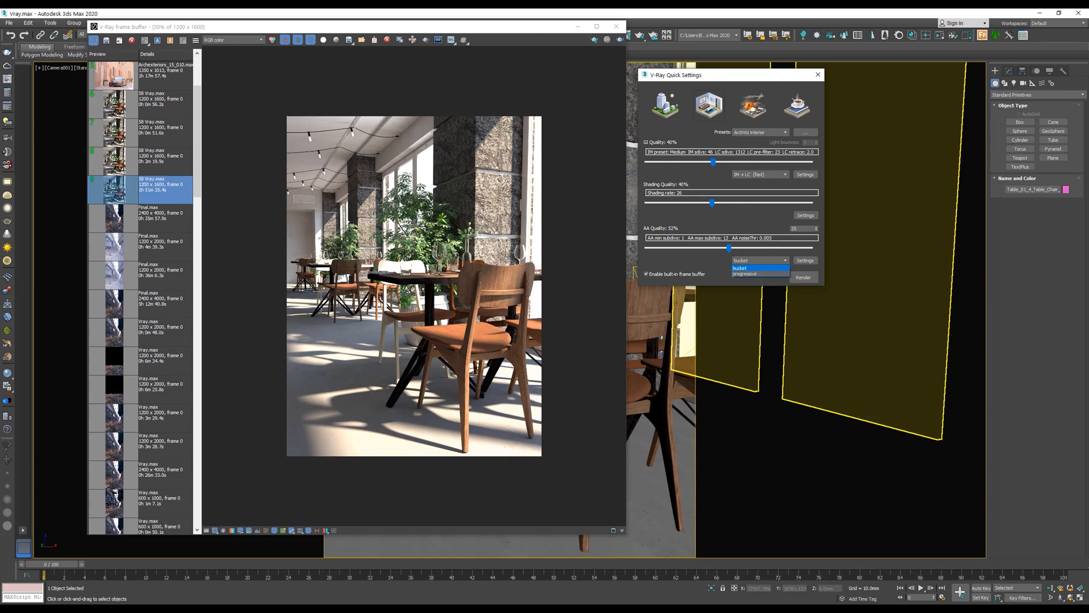
pyautogui.click(740, 268)
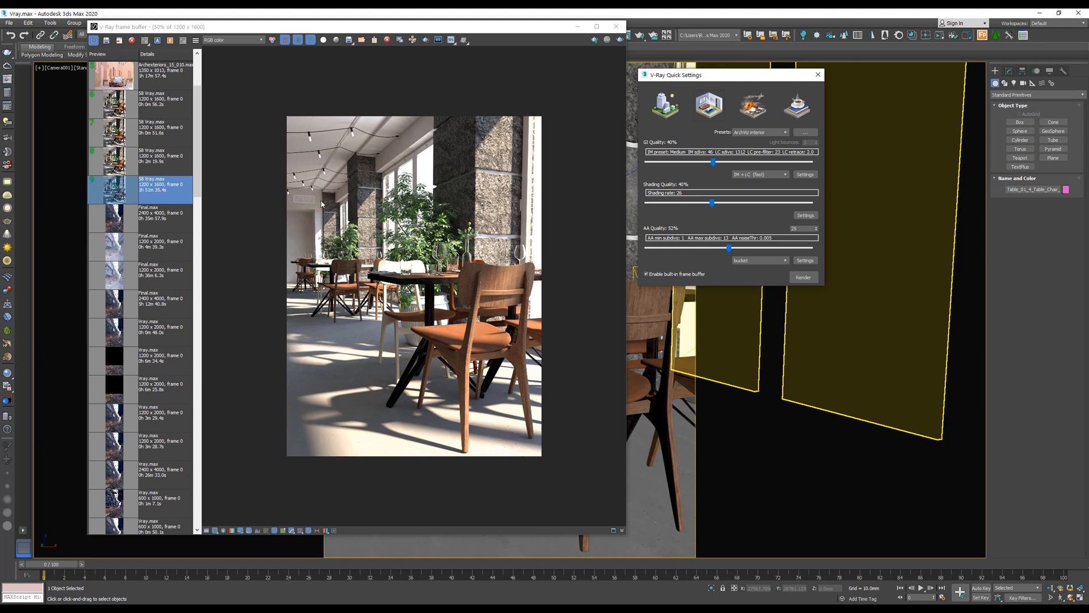
pyautogui.click(786, 260)
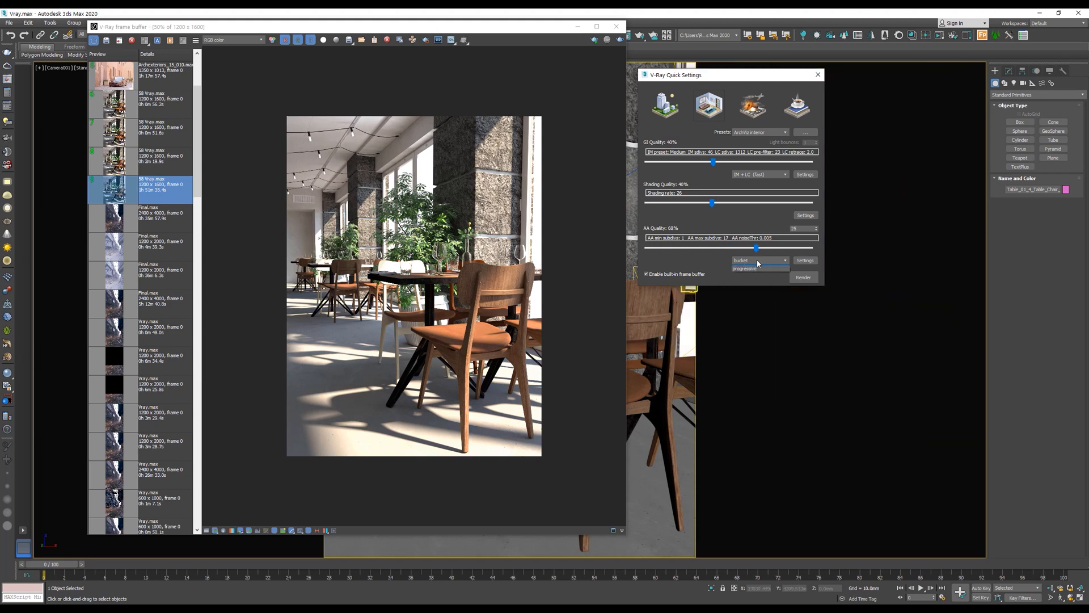
pyautogui.click(744, 268)
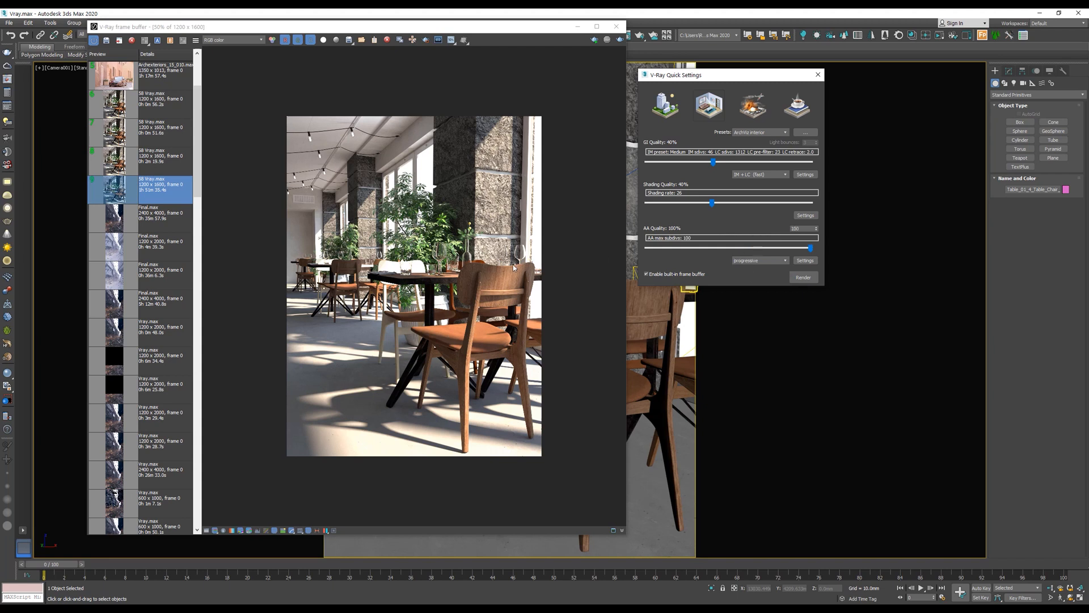
pyautogui.moveTo(354, 156)
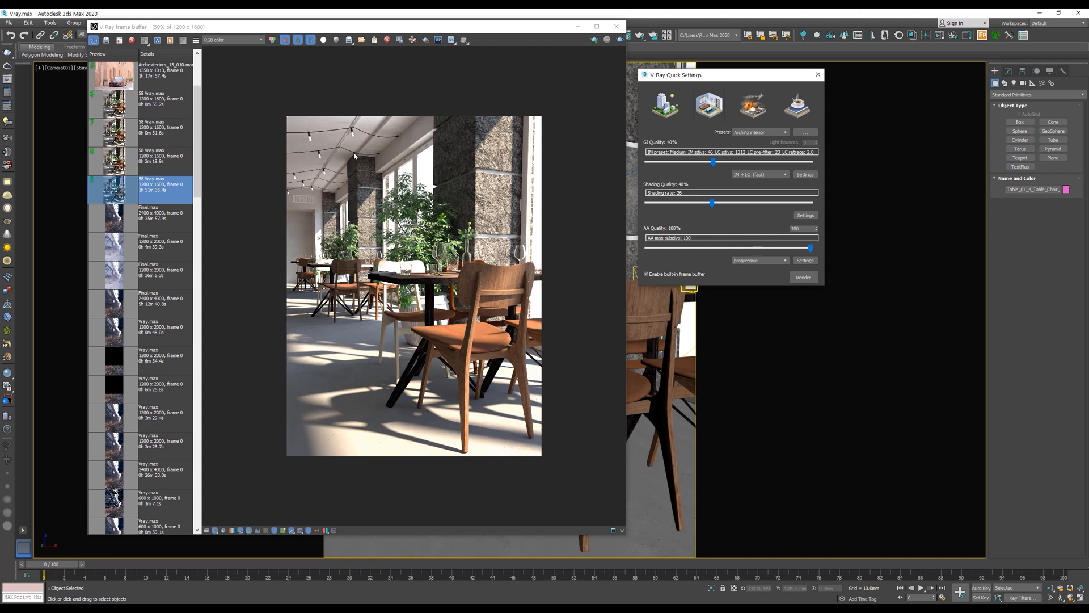
pyautogui.moveTo(387, 315)
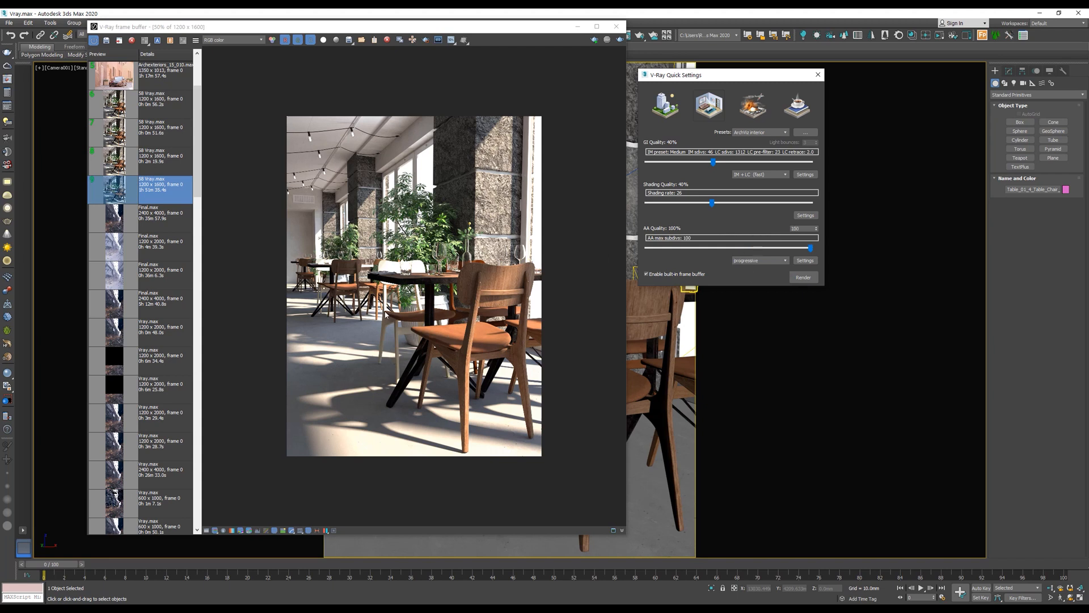
pyautogui.moveTo(556, 346)
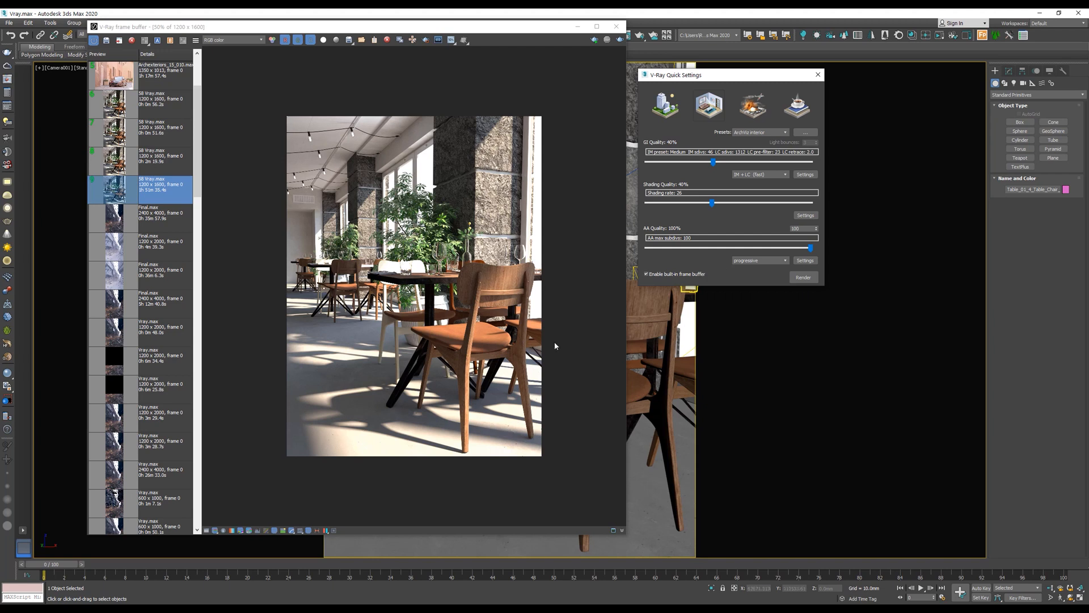
pyautogui.moveTo(599, 258)
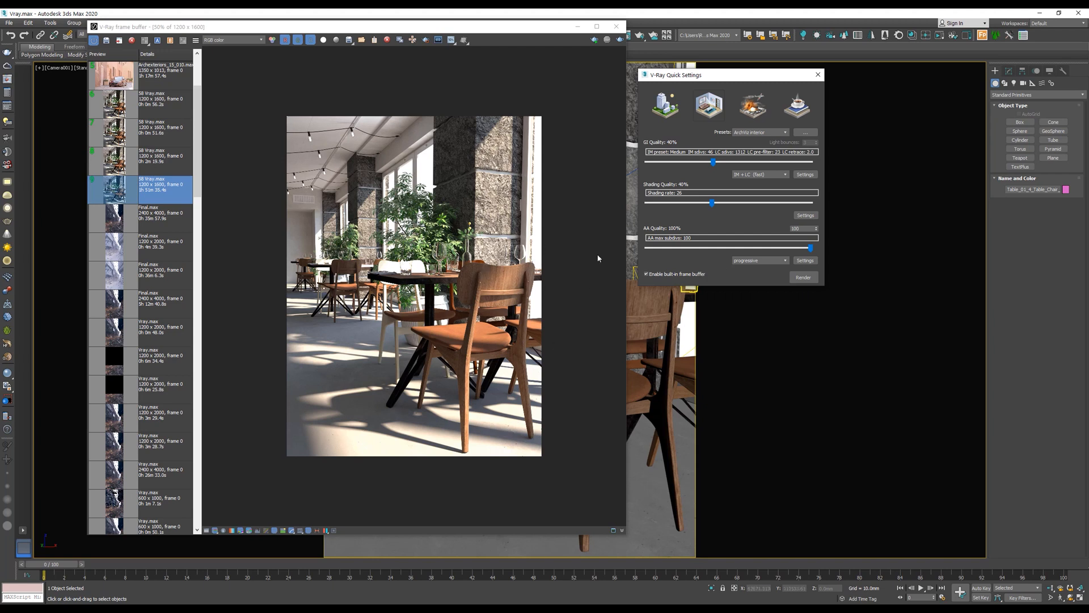
pyautogui.click(758, 260)
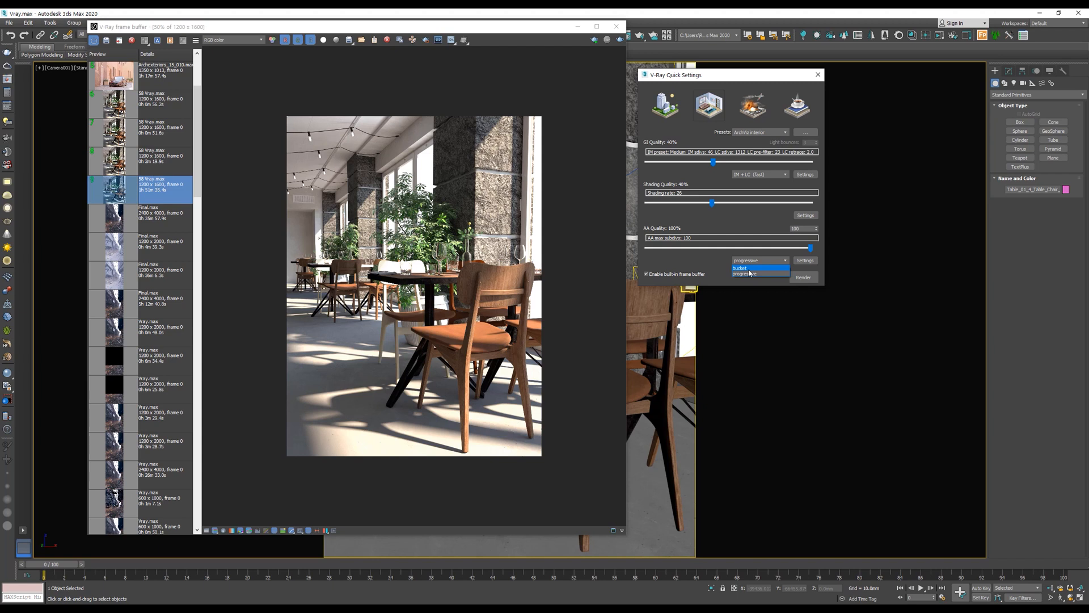
pyautogui.click(741, 268)
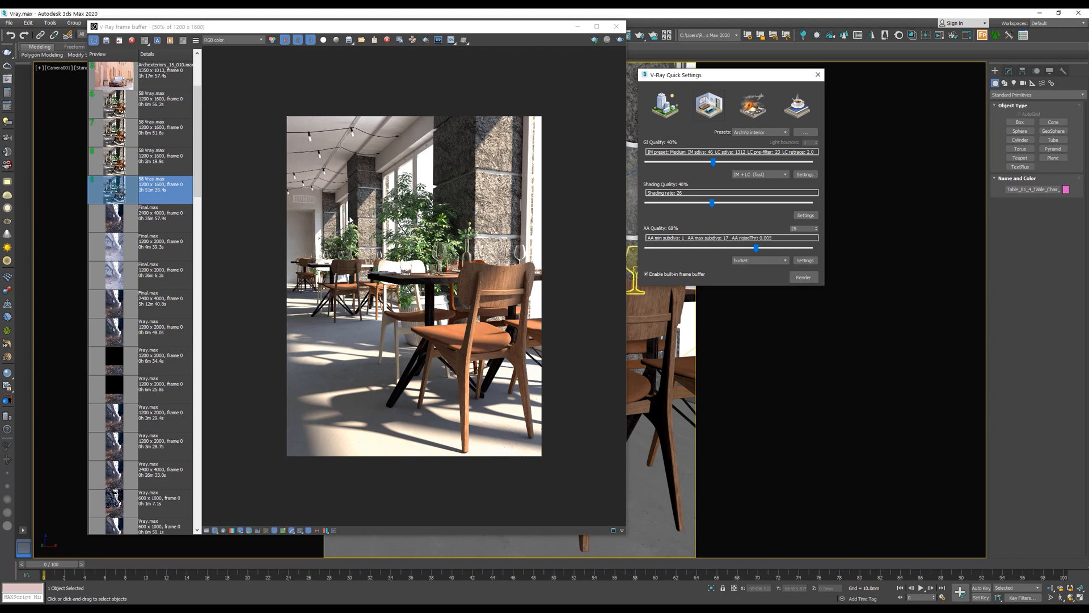
pyautogui.click(758, 260)
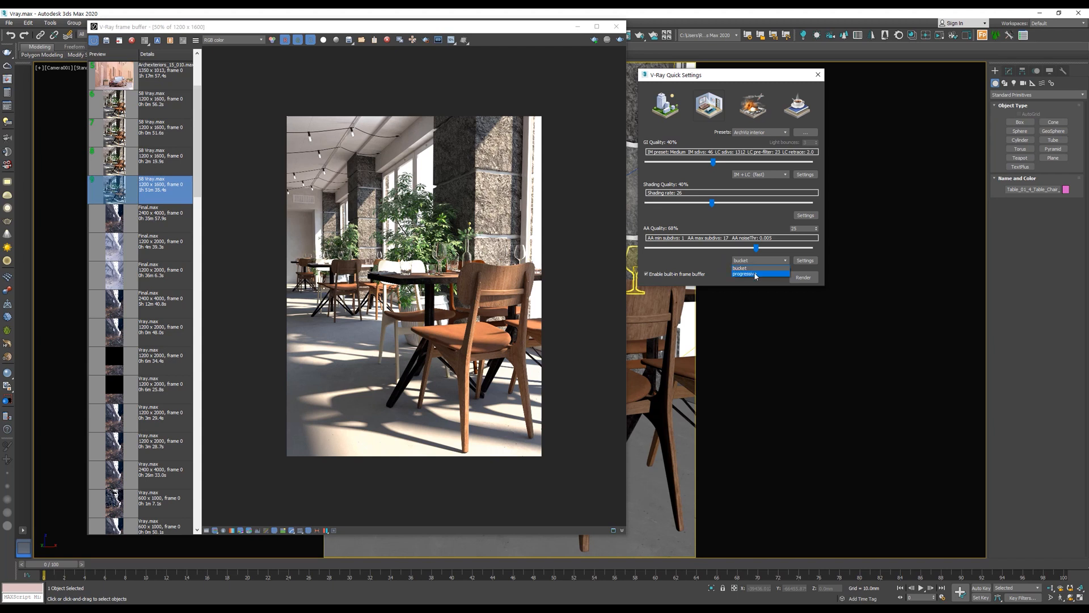
pyautogui.click(745, 273)
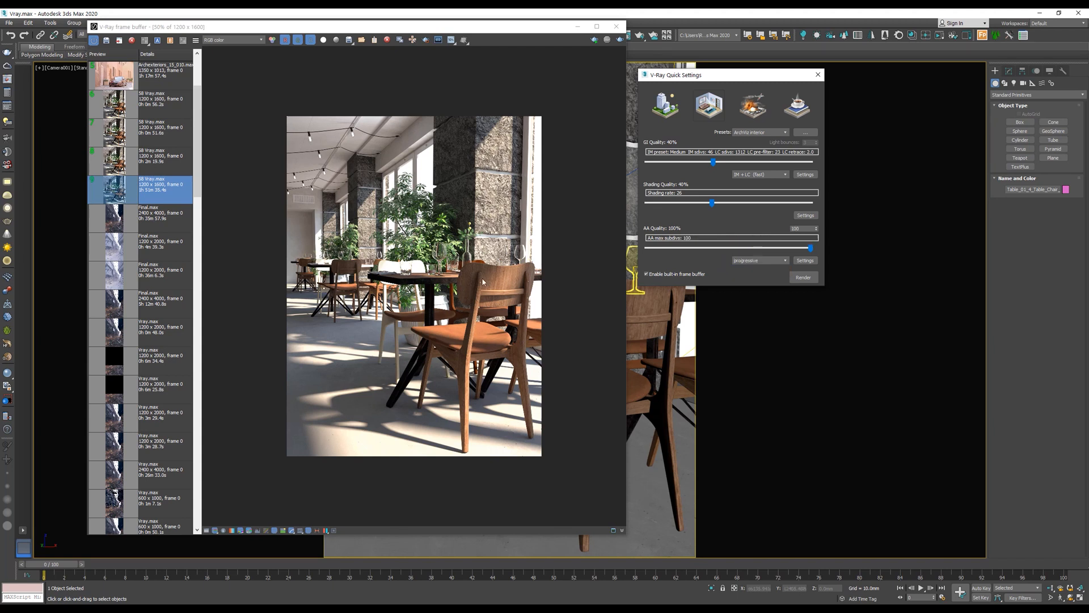
pyautogui.moveTo(773, 267)
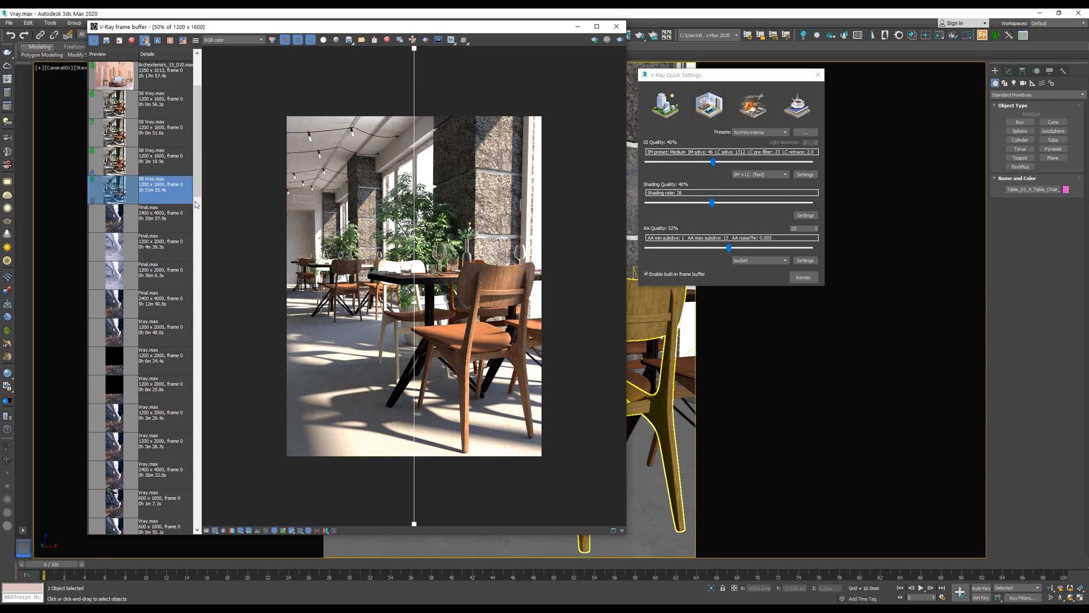
pyautogui.moveTo(167, 195)
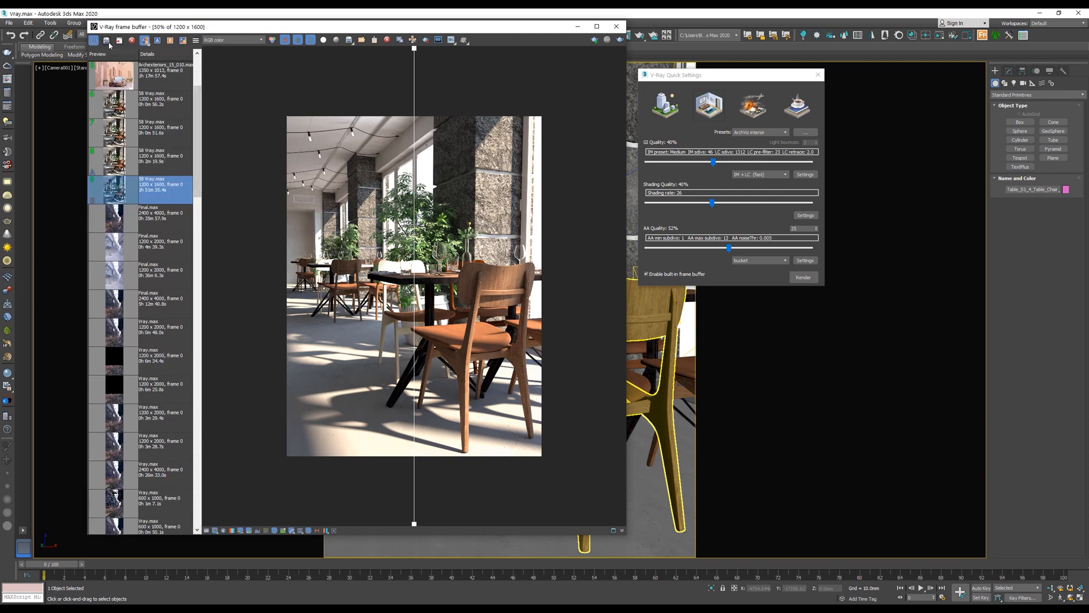
pyautogui.moveTo(339, 208)
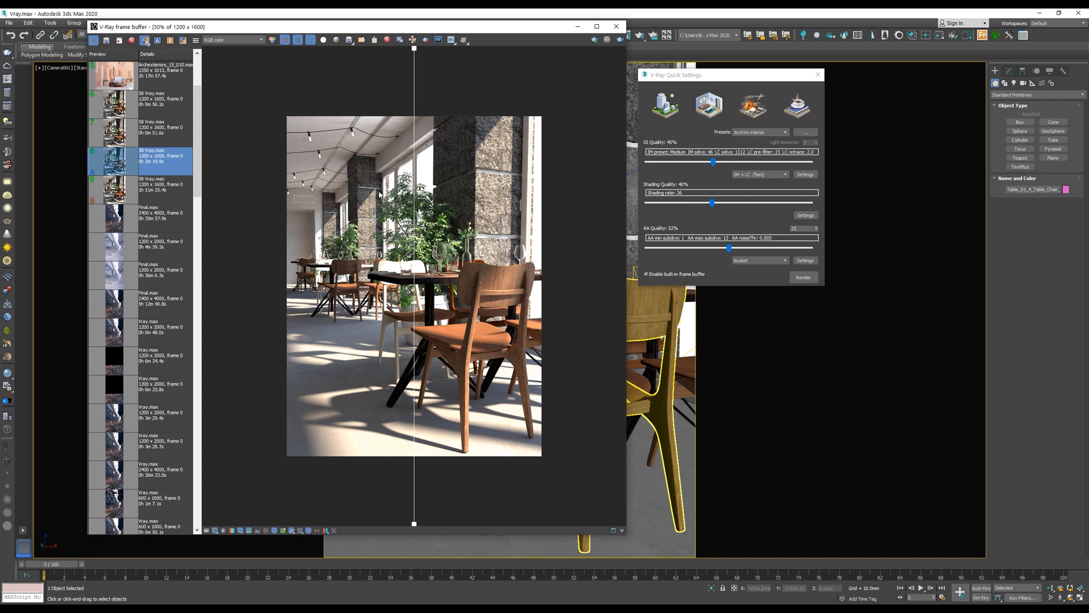
pyautogui.moveTo(346, 264)
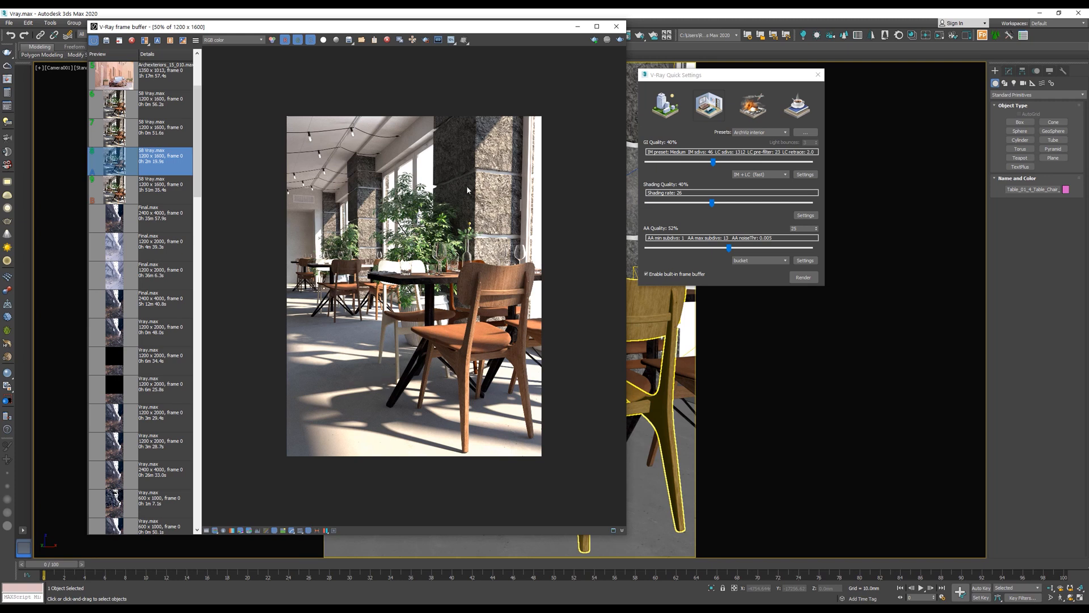
pyautogui.moveTo(462, 356)
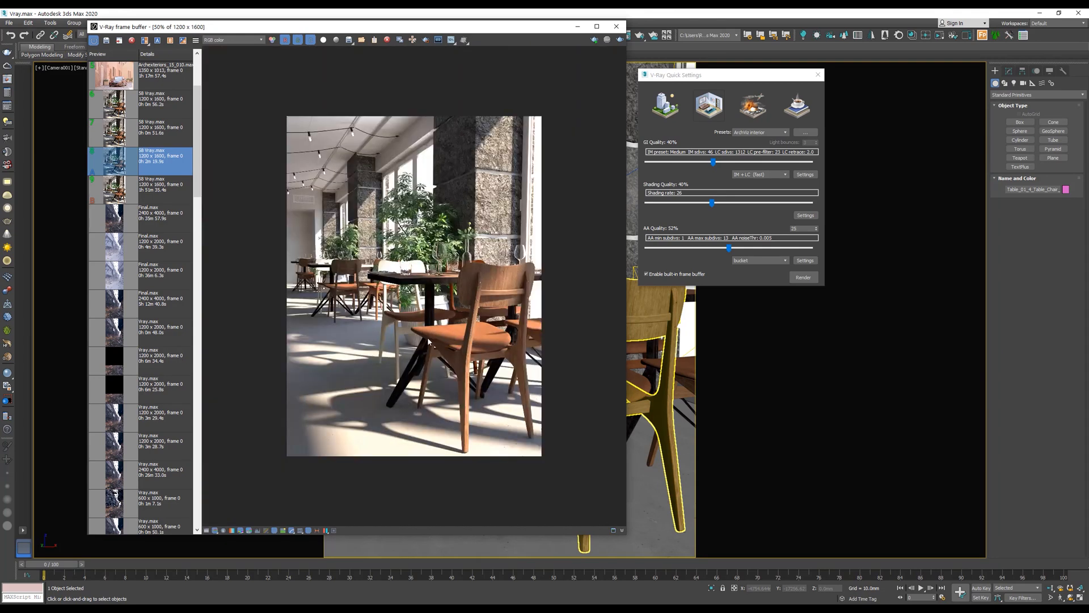
pyautogui.moveTo(502, 264)
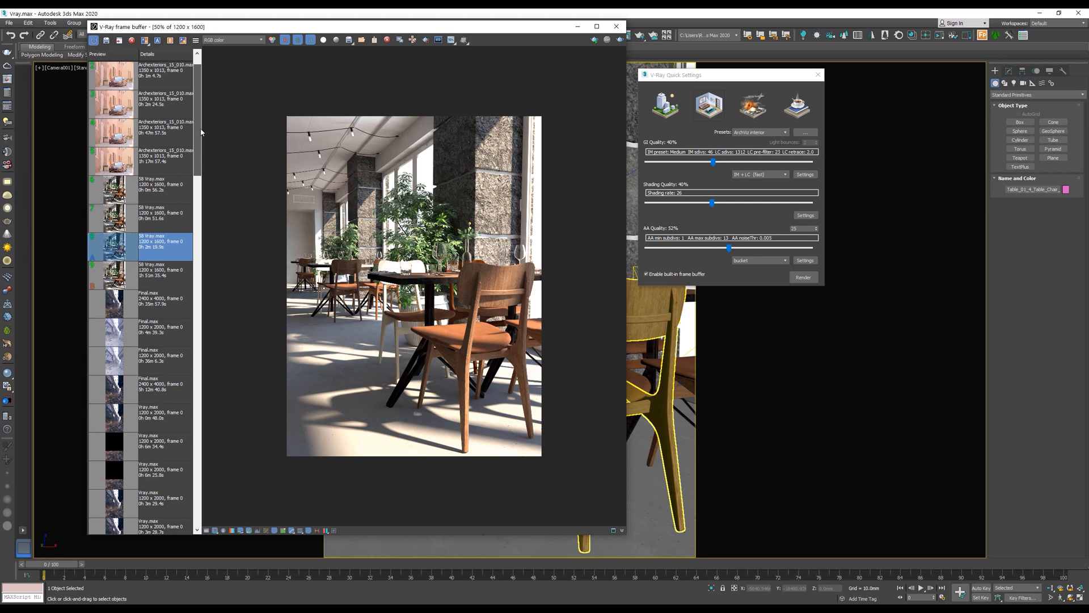
# Drop GI to 6%, shading to 7% and AA to 8%, then render the cafe interior.
pyautogui.scroll(-3)
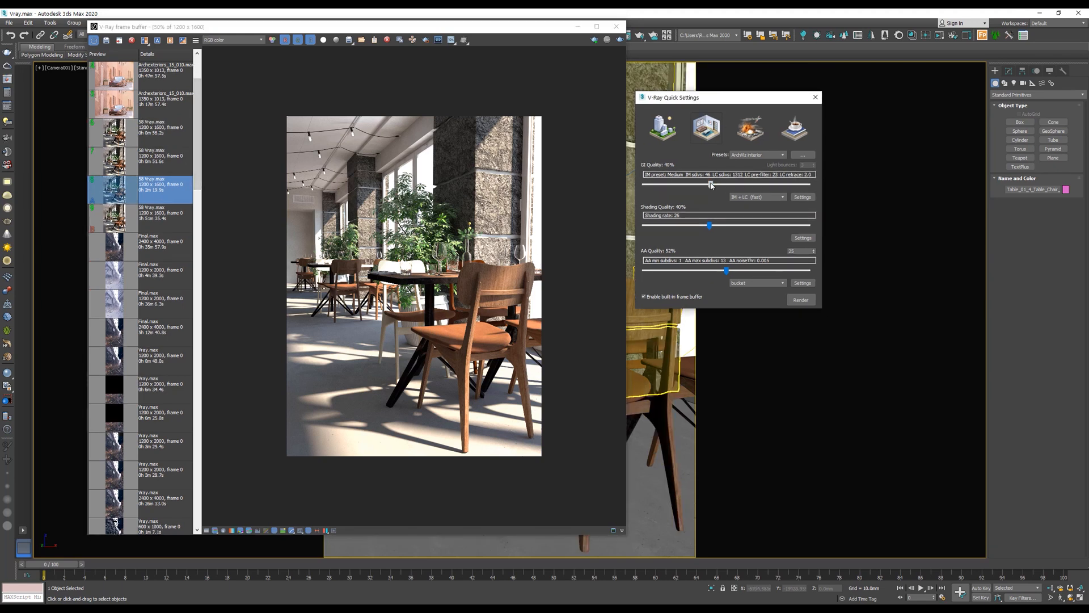
pyautogui.moveTo(710, 185); pyautogui.dragTo(663, 185)
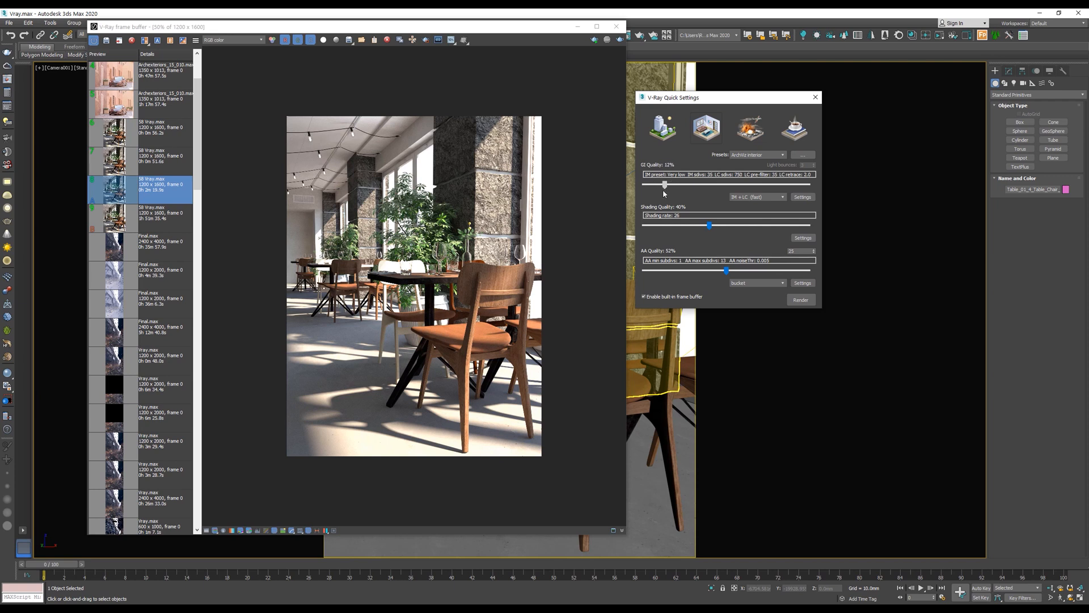
pyautogui.moveTo(663, 186); pyautogui.dragTo(658, 185)
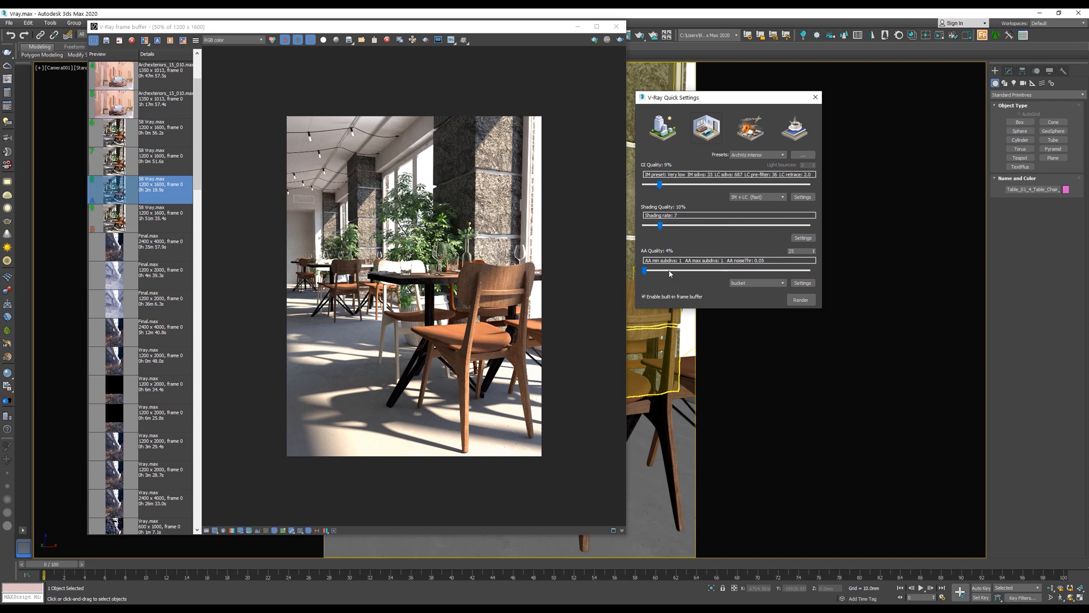
pyautogui.moveTo(644, 270); pyautogui.dragTo(671, 270)
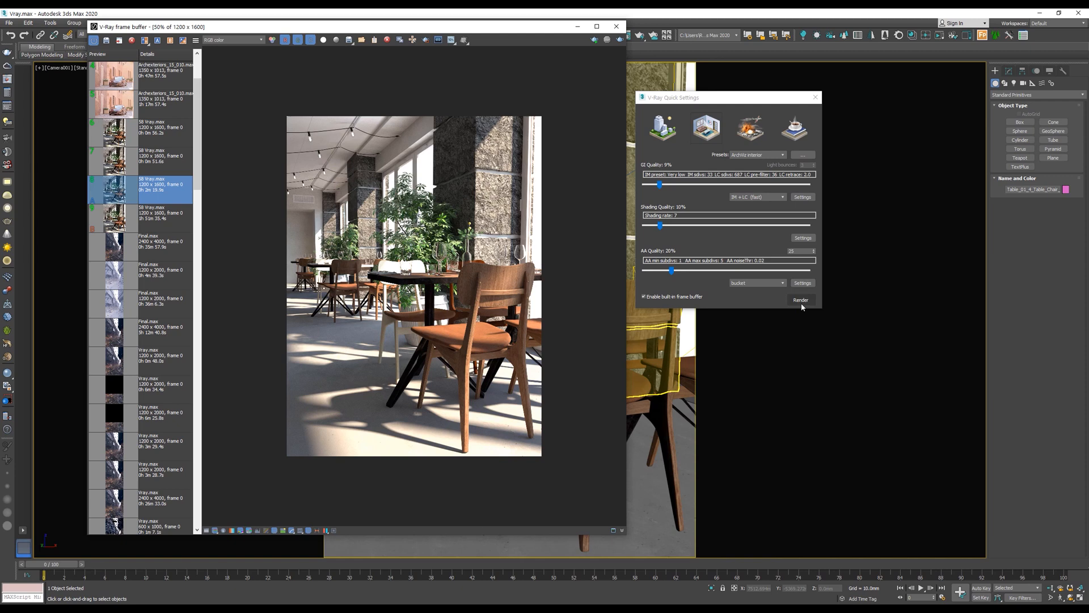
pyautogui.click(801, 300)
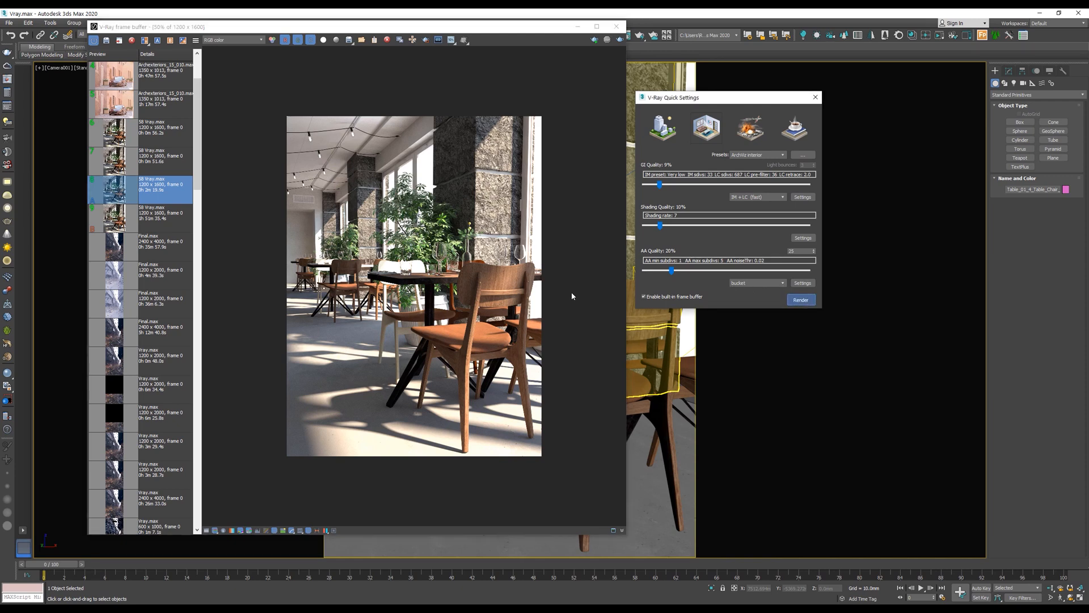
pyautogui.click(799, 300)
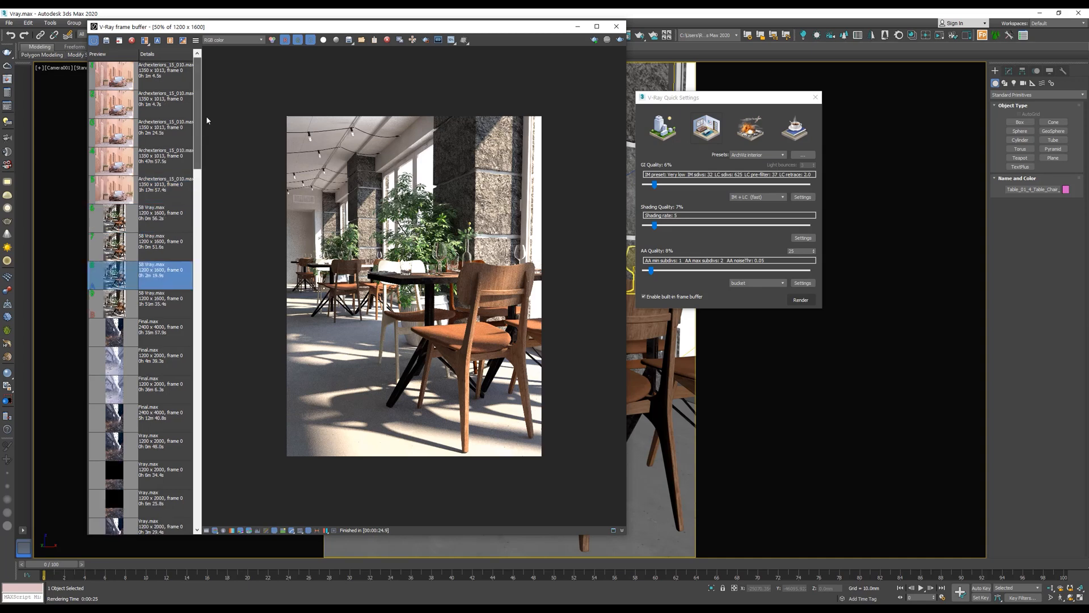
# Sweep the A/B comparison split across the 25-second cafe render against an earlier render.
pyautogui.scroll(-3)
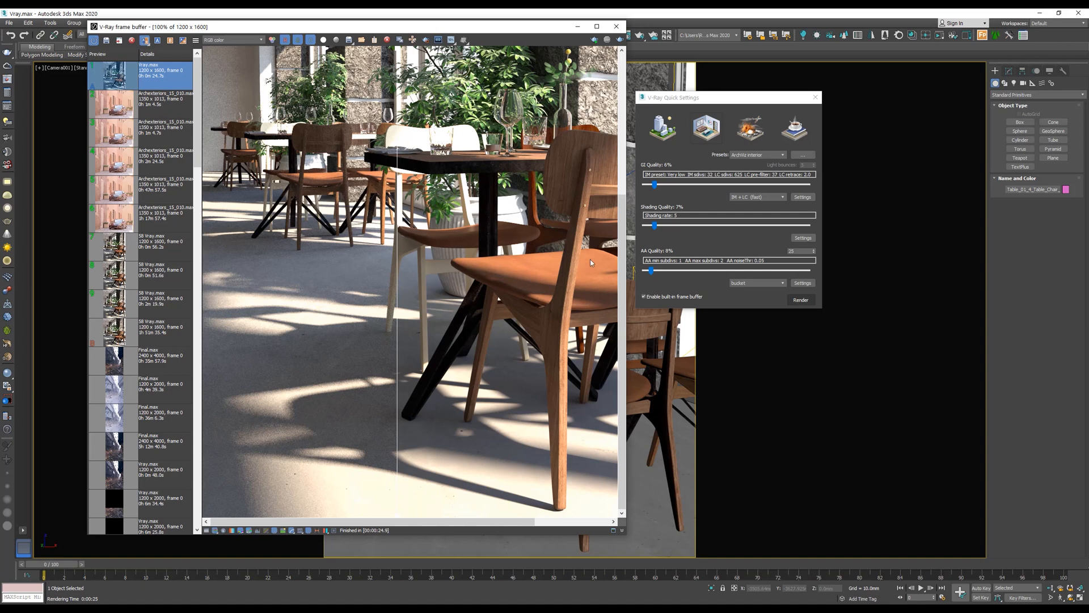
pyautogui.moveTo(299, 244)
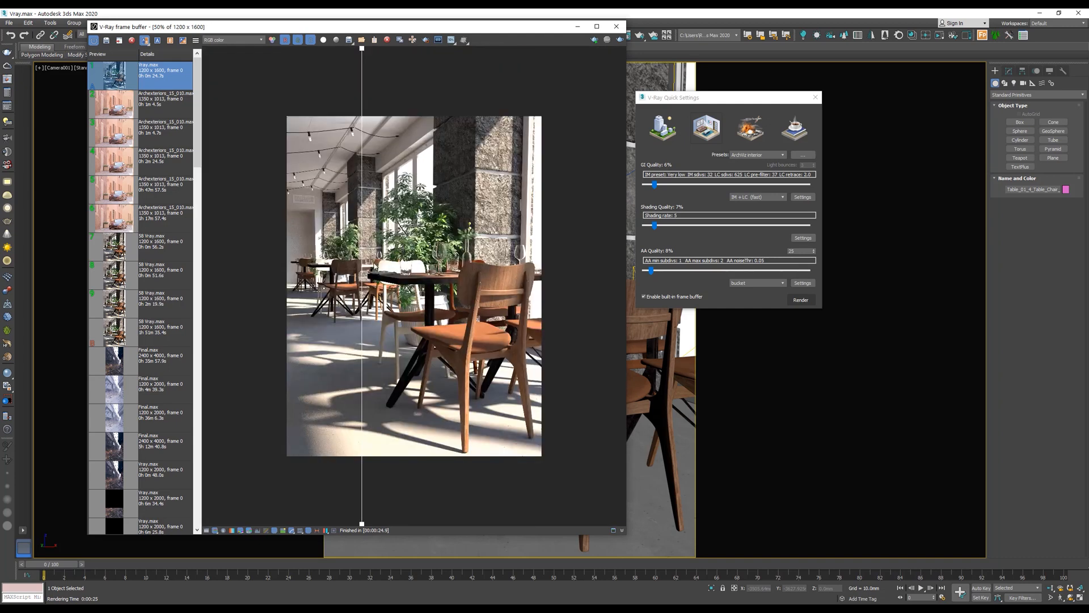
pyautogui.moveTo(362, 285); pyautogui.dragTo(528, 285)
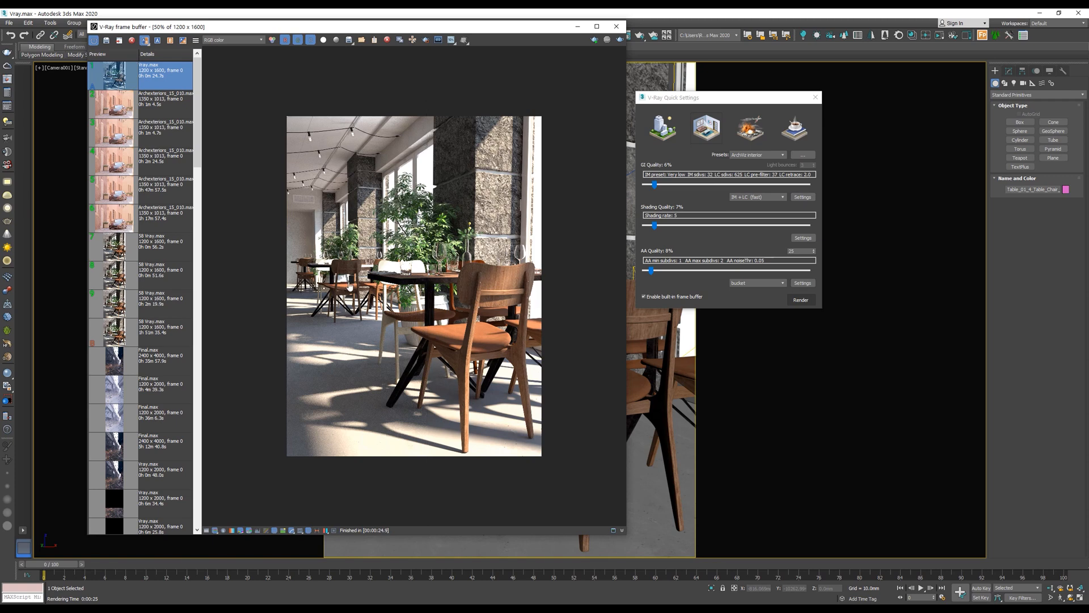
pyautogui.moveTo(278, 268)
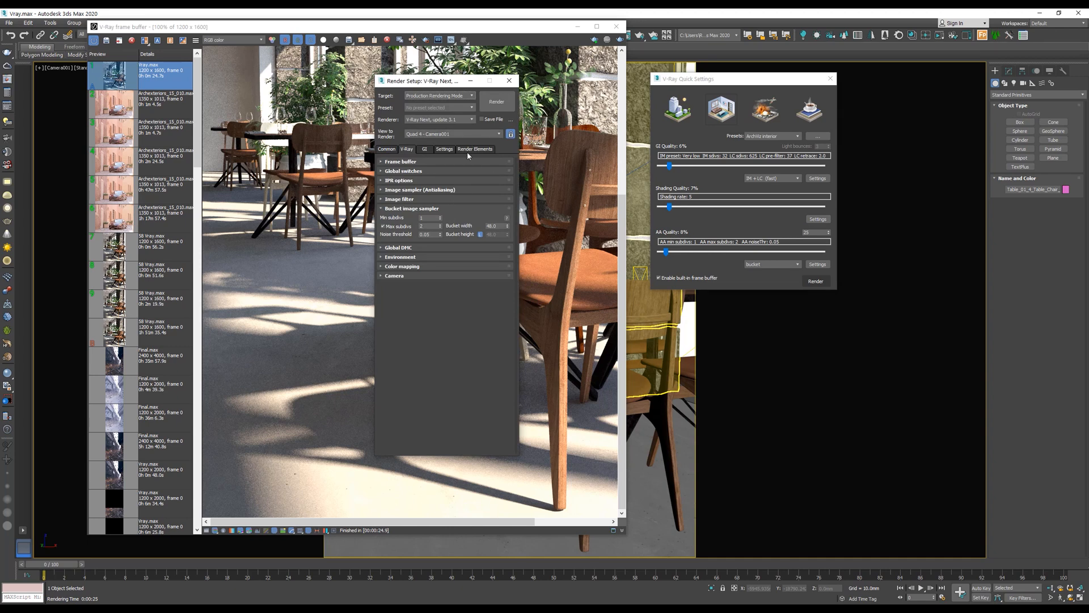
# Add VRayDenoiser to the Render Elements list.
pyautogui.click(474, 149)
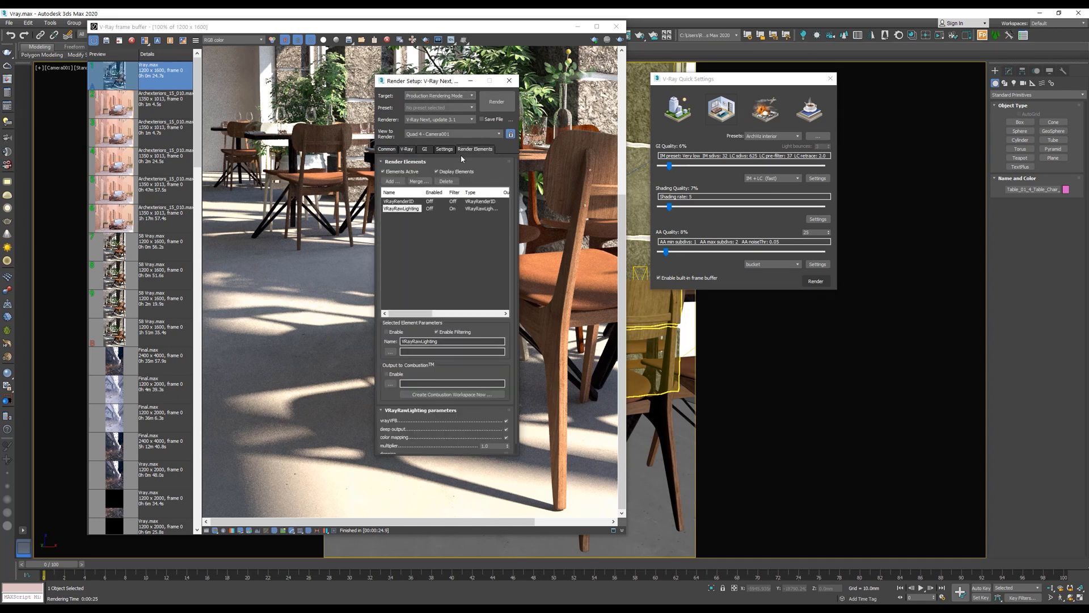
pyautogui.click(392, 181)
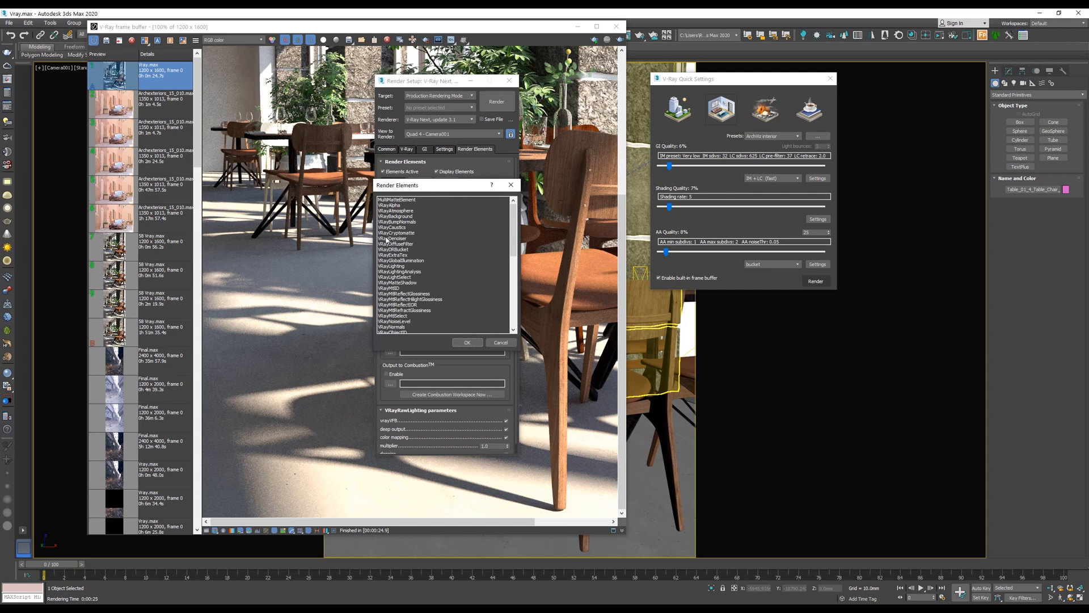
pyautogui.click(393, 238)
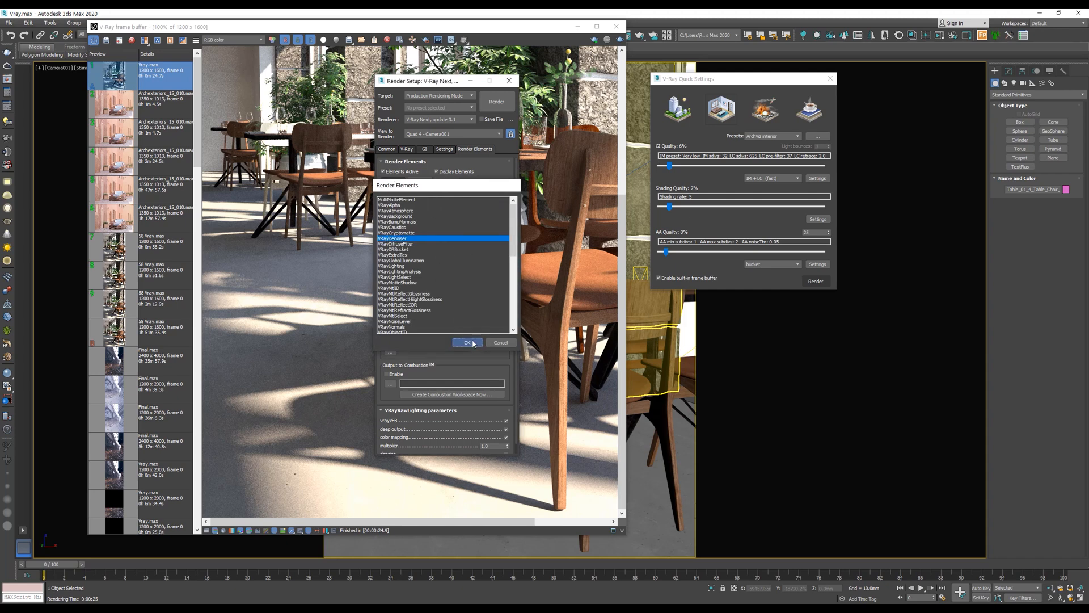
pyautogui.click(467, 341)
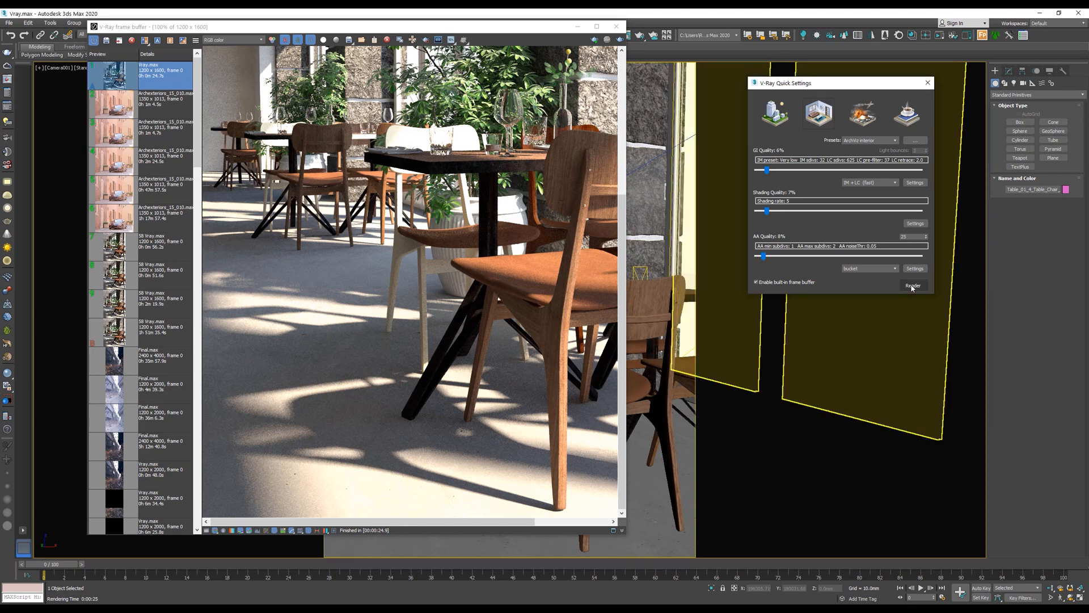
# Render the Archexteriors_15_010 car street scene at low quality.
pyautogui.click(913, 285)
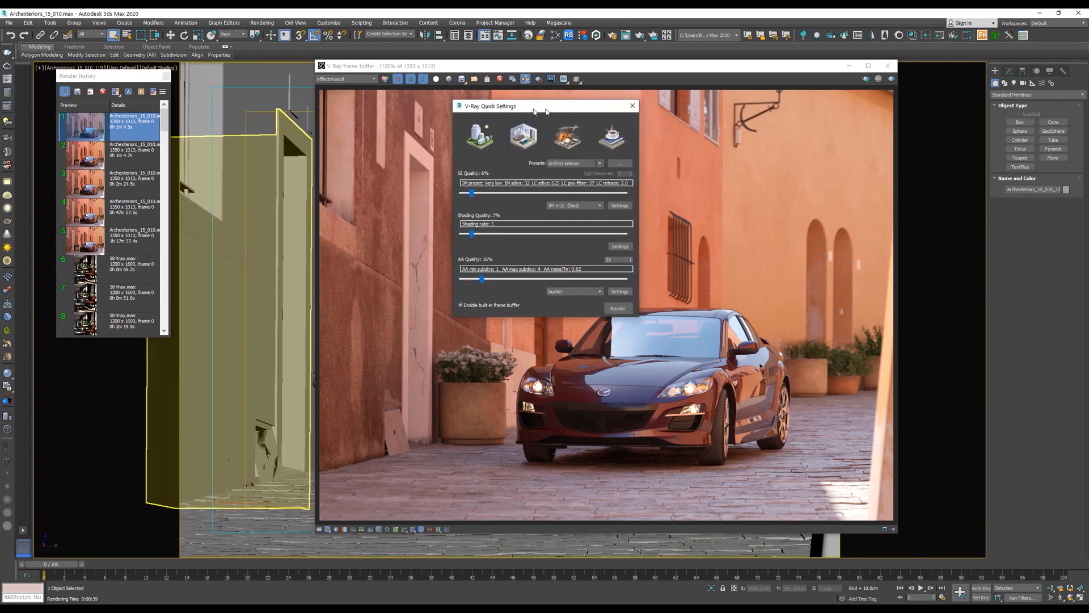
# Set the GI engine to BF + LC (accurate) and move Quick Settings off the render.
pyautogui.click(725, 218)
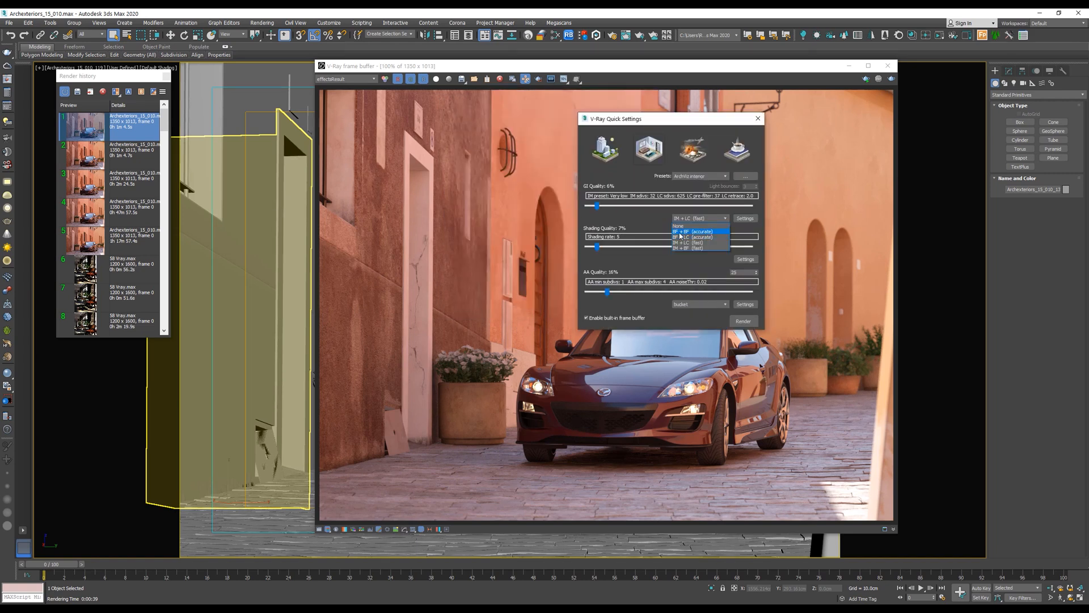
pyautogui.moveTo(708, 226)
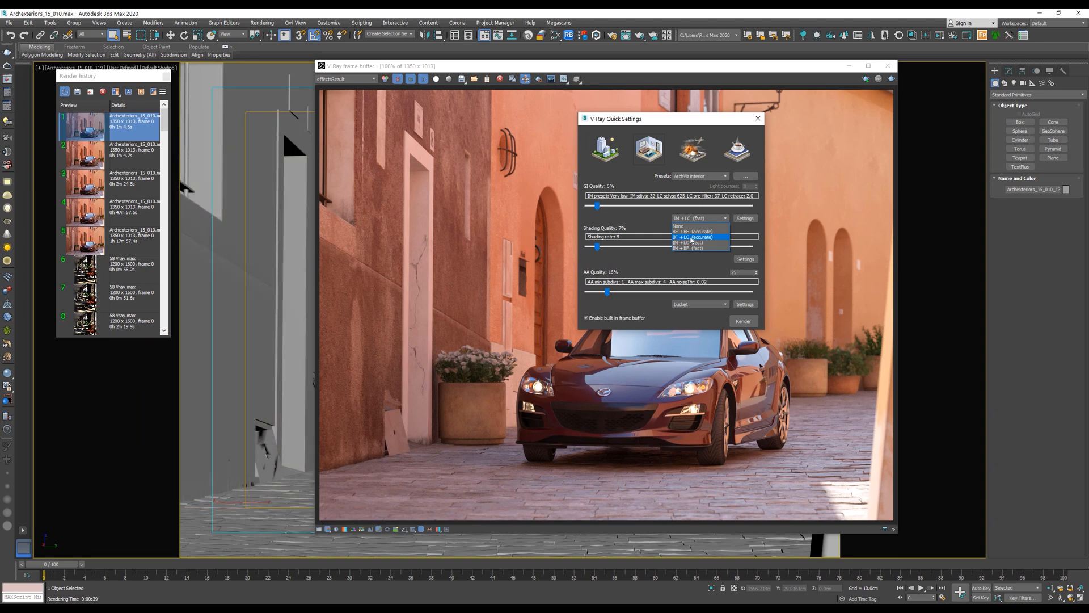
pyautogui.click(691, 238)
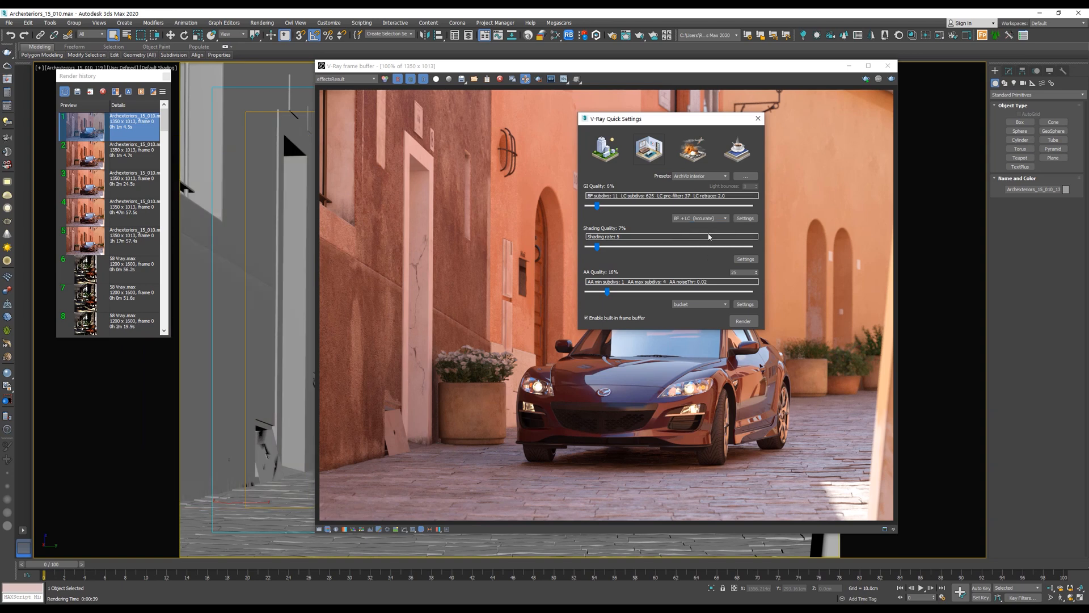
pyautogui.moveTo(597, 205); pyautogui.dragTo(749, 206)
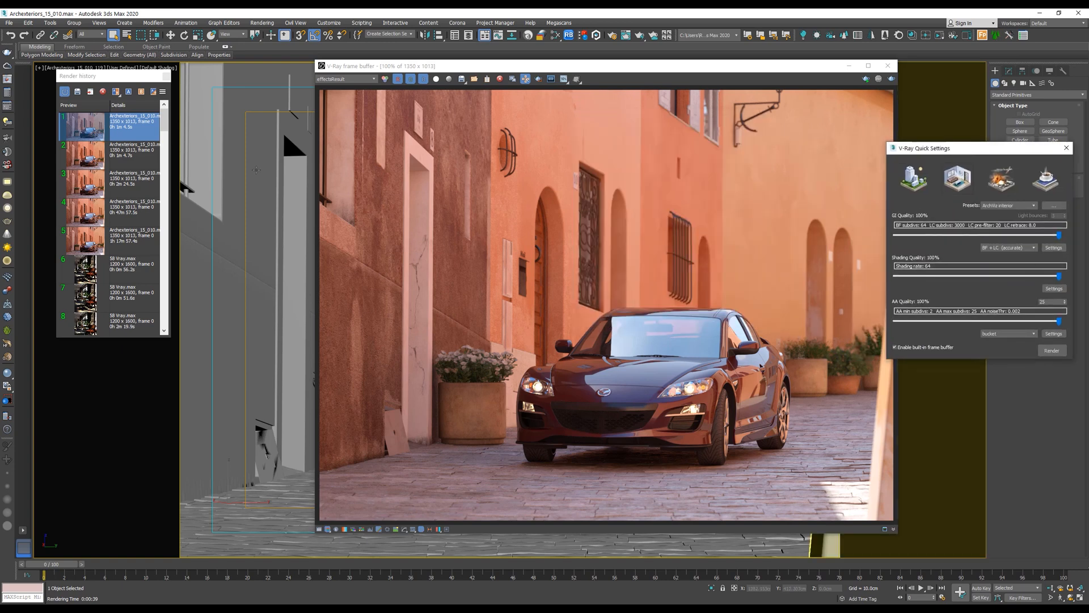
# Load the long high-quality car render from history and reposition the frame buffer.
pyautogui.click(83, 239)
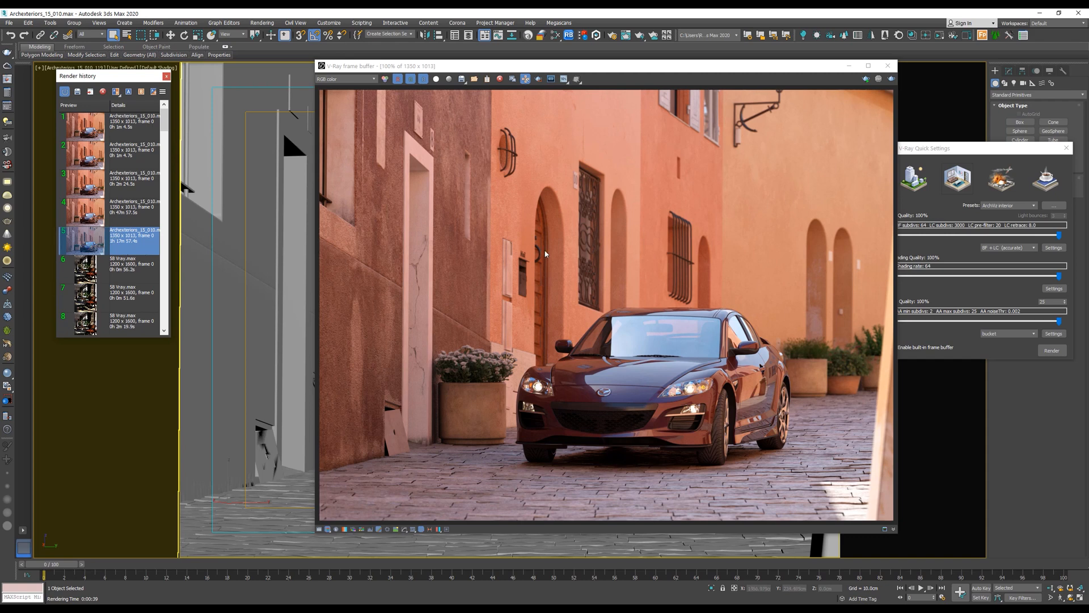
pyautogui.moveTo(605, 66); pyautogui.dragTo(576, 53)
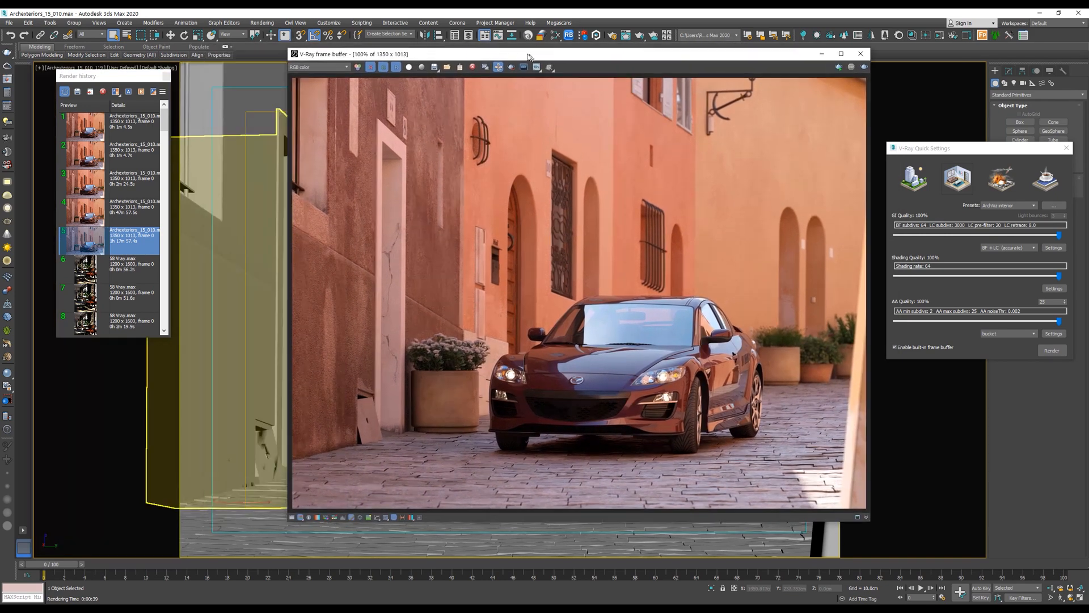
pyautogui.moveTo(528, 53); pyautogui.dragTo(445, 46)
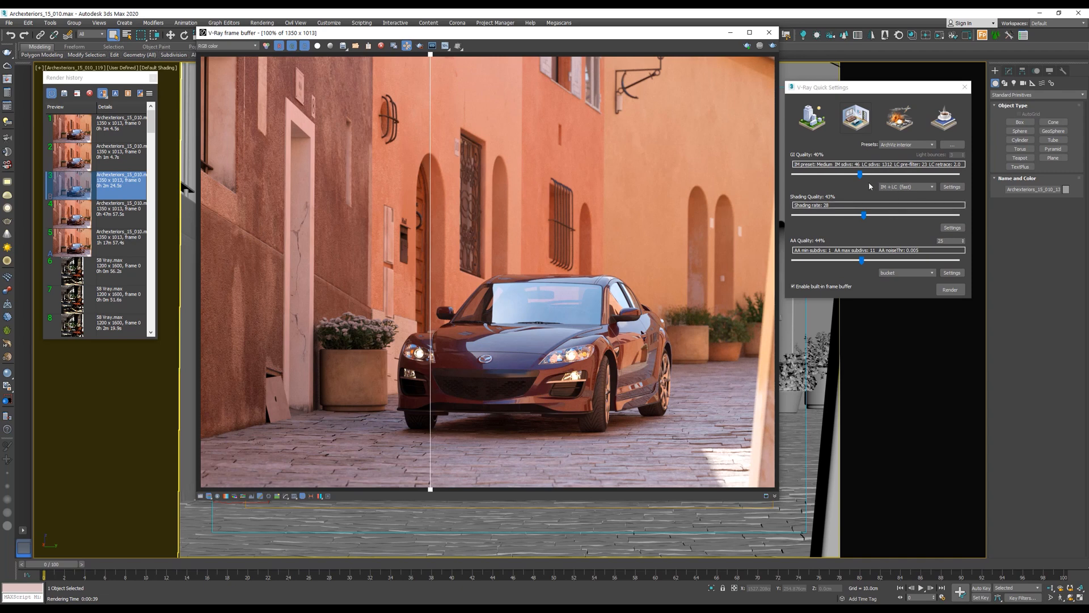
# Lower GI quality to 6% and AA quality to 12% in Quick Settings.
pyautogui.moveTo(859, 174); pyautogui.dragTo(797, 173)
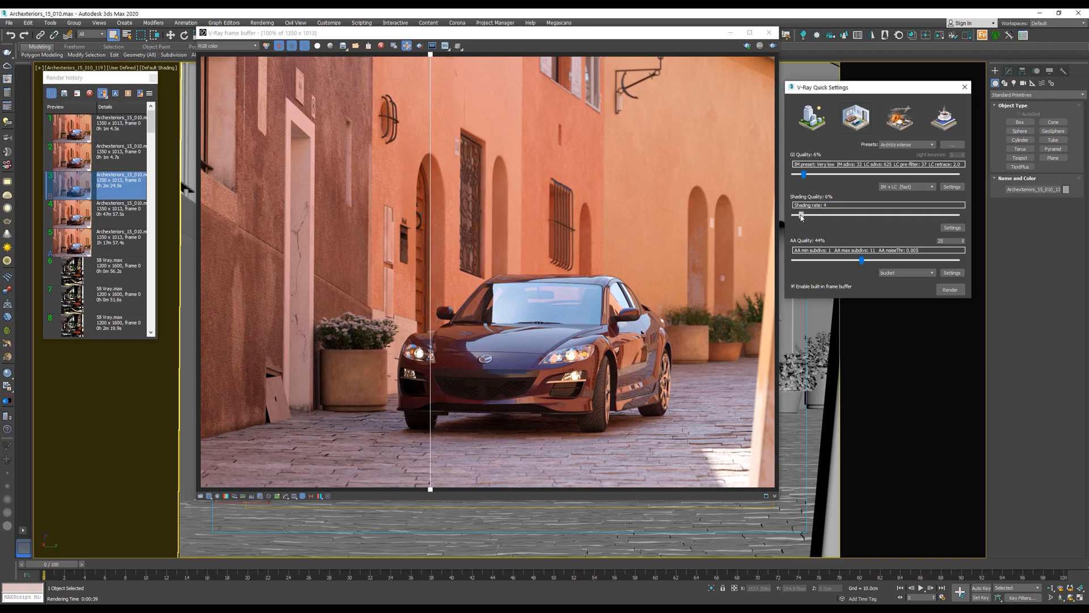
pyautogui.moveTo(862, 260); pyautogui.dragTo(806, 260)
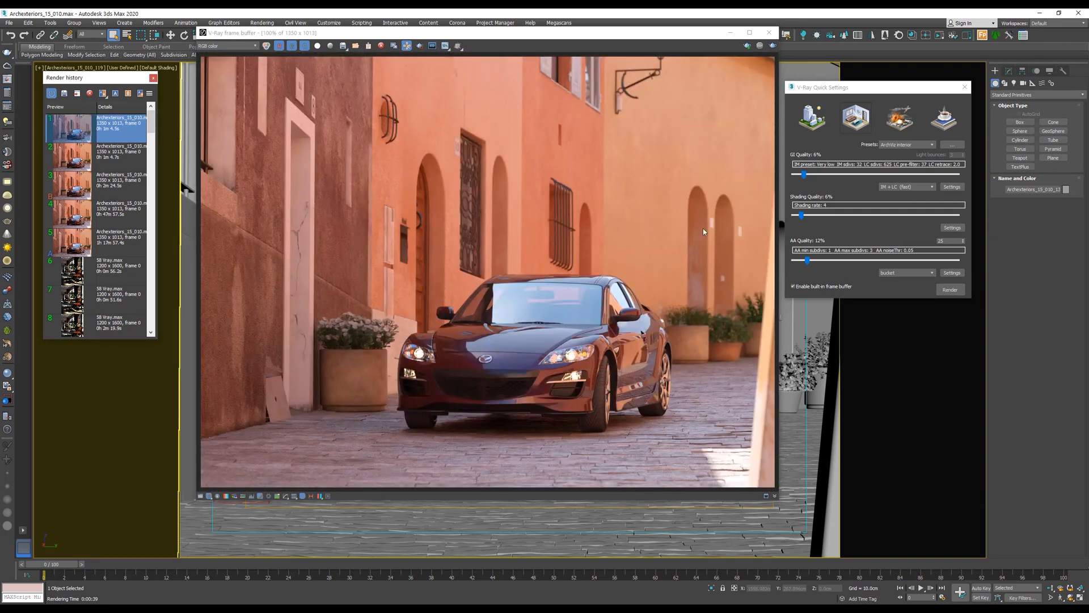
pyautogui.moveTo(824, 87); pyautogui.dragTo(749, 87)
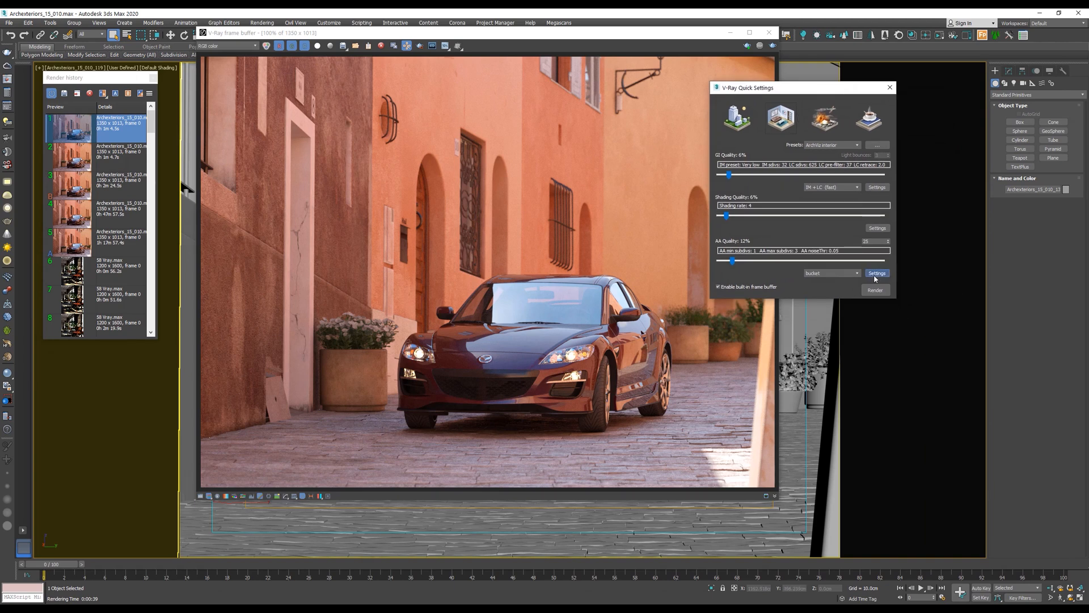
pyautogui.click(876, 273)
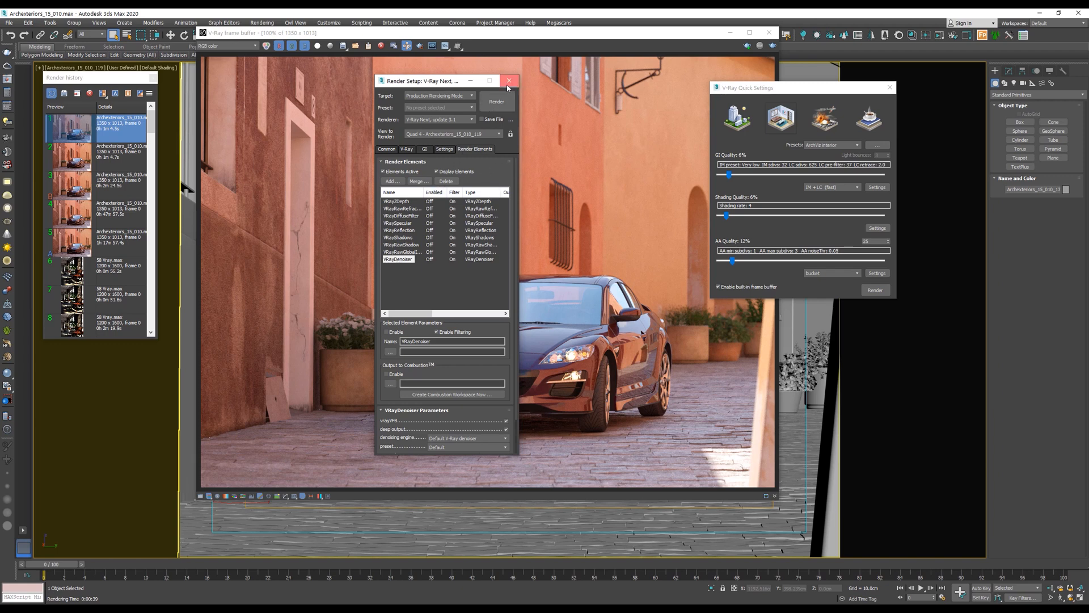
pyautogui.click(509, 81)
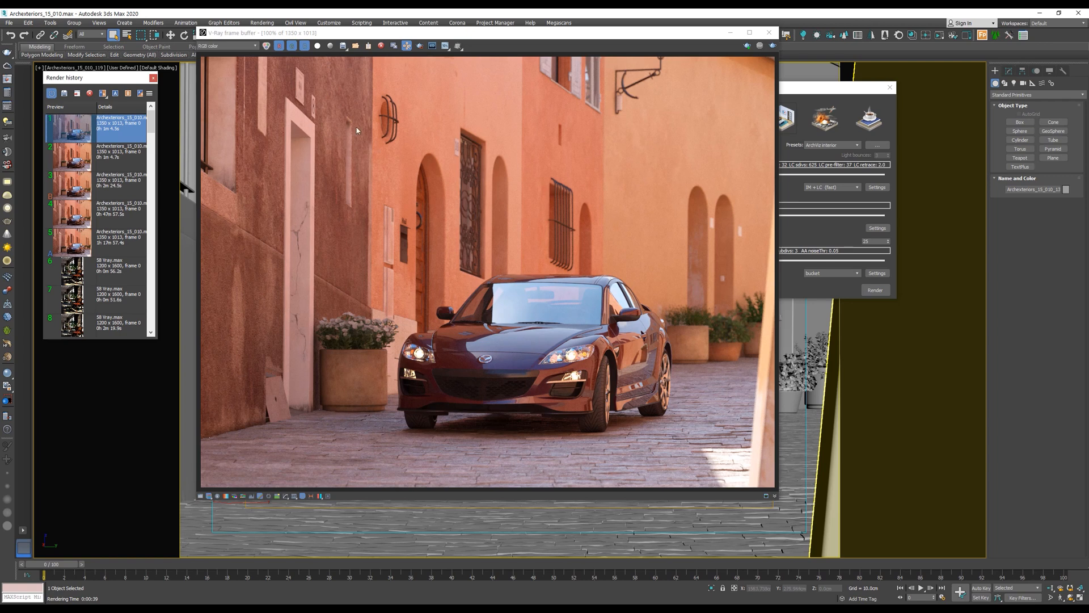
pyautogui.click(227, 46)
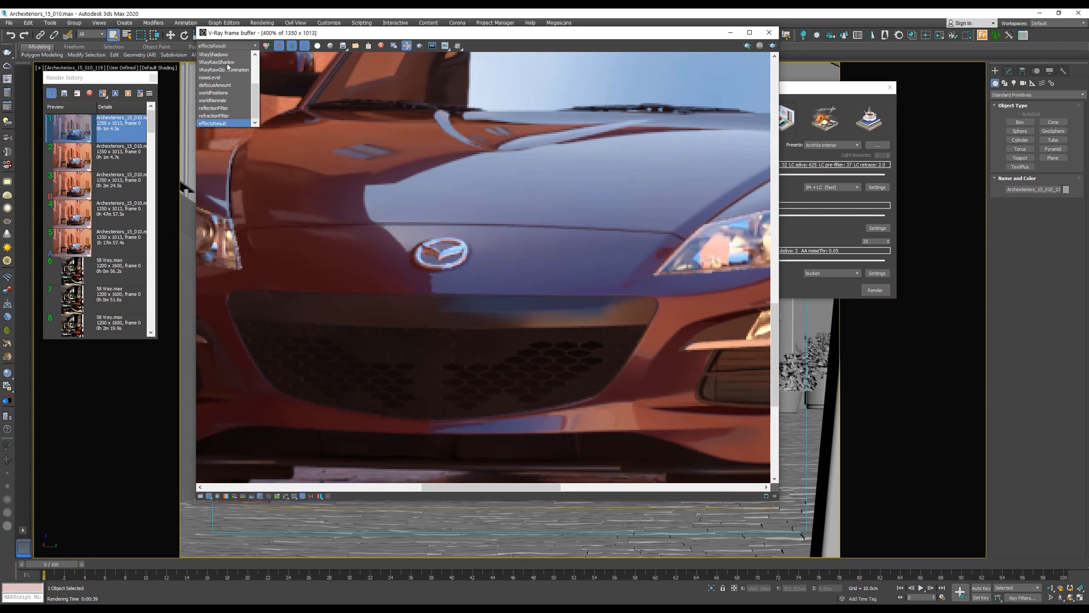
# Switch the car render view from the noisy RGB color image to the denoised effectsResult channel.
pyautogui.click(213, 46)
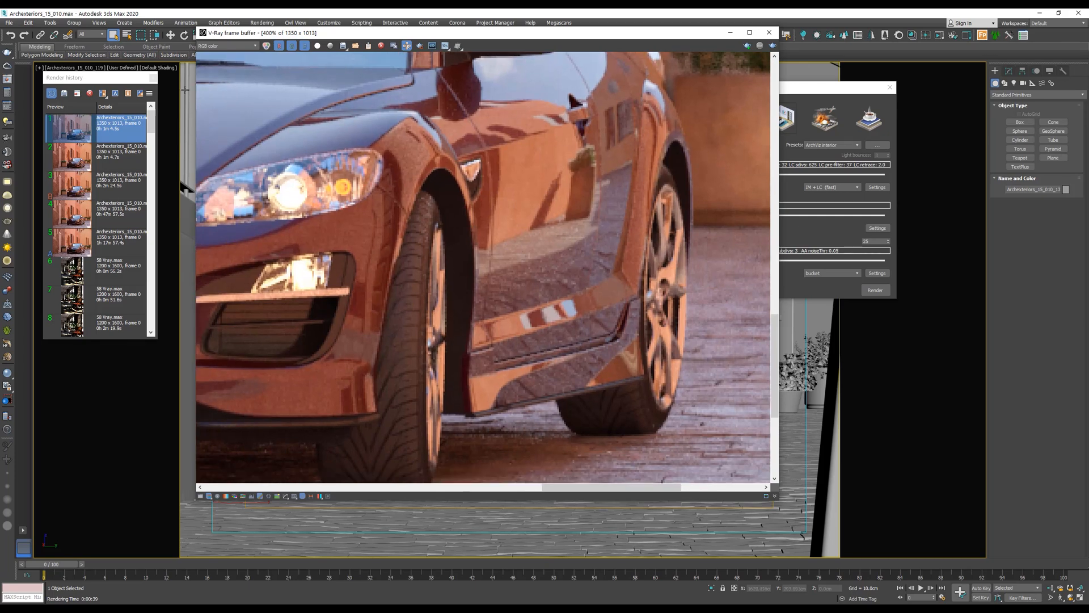
pyautogui.click(225, 46)
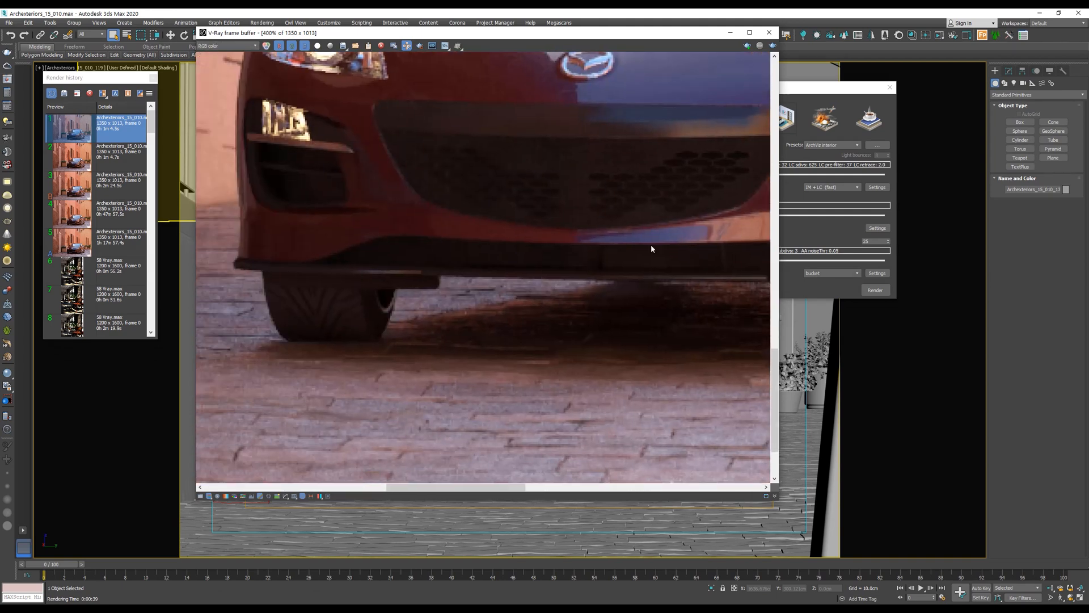
pyautogui.click(254, 46)
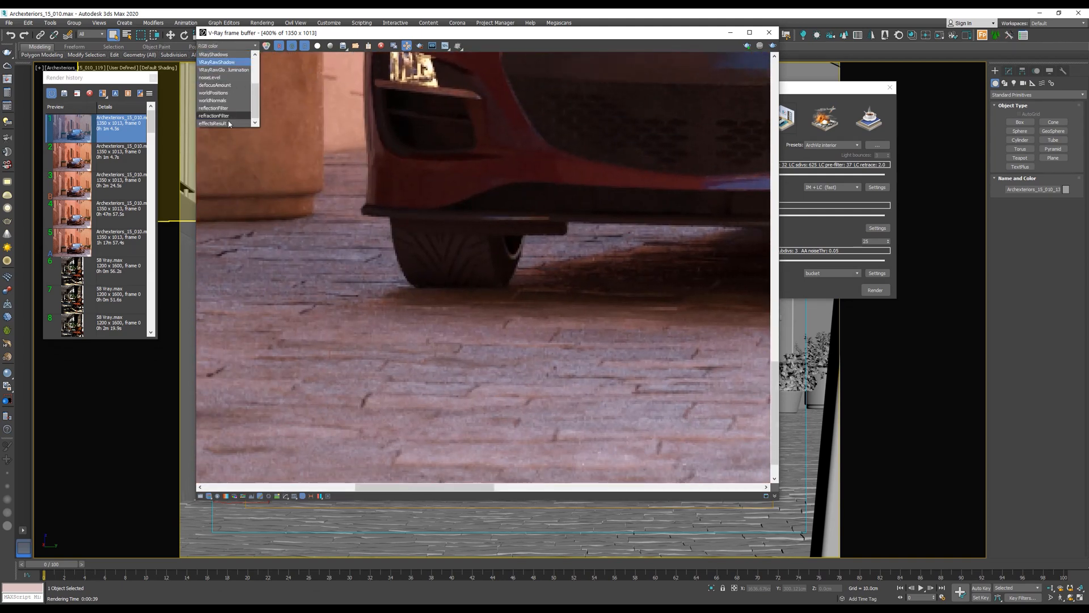
pyautogui.click(213, 123)
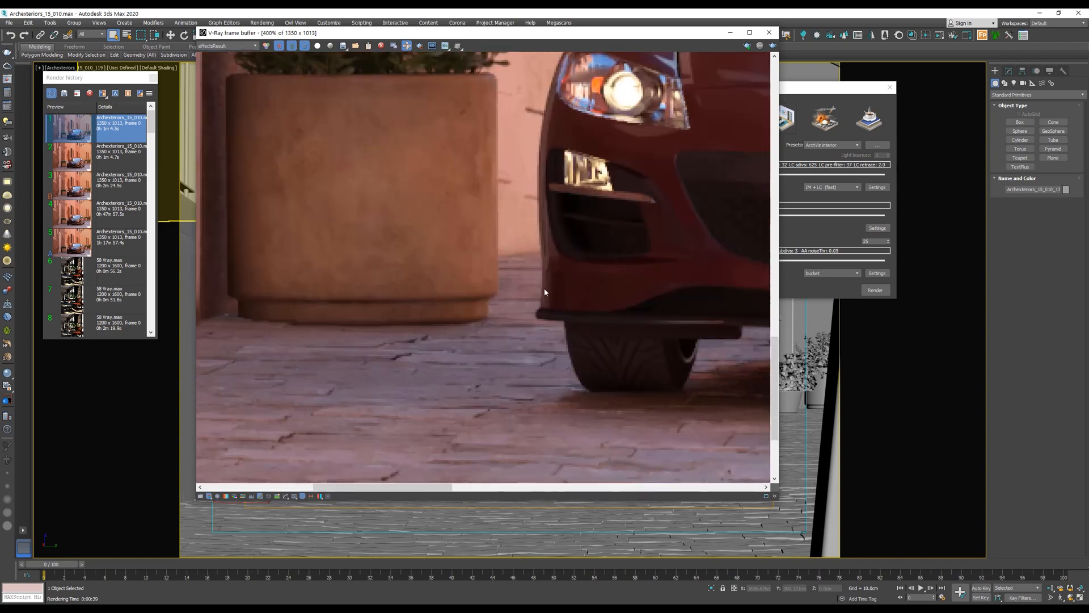